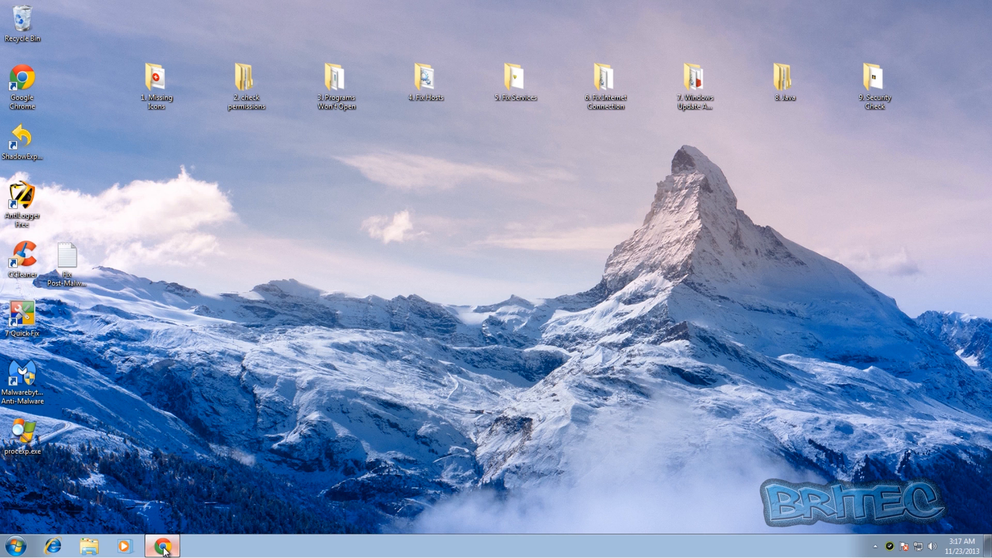
# Bring the Microsoft Fix it Solution Center support page forward in Chrome
pyautogui.click(161, 545)
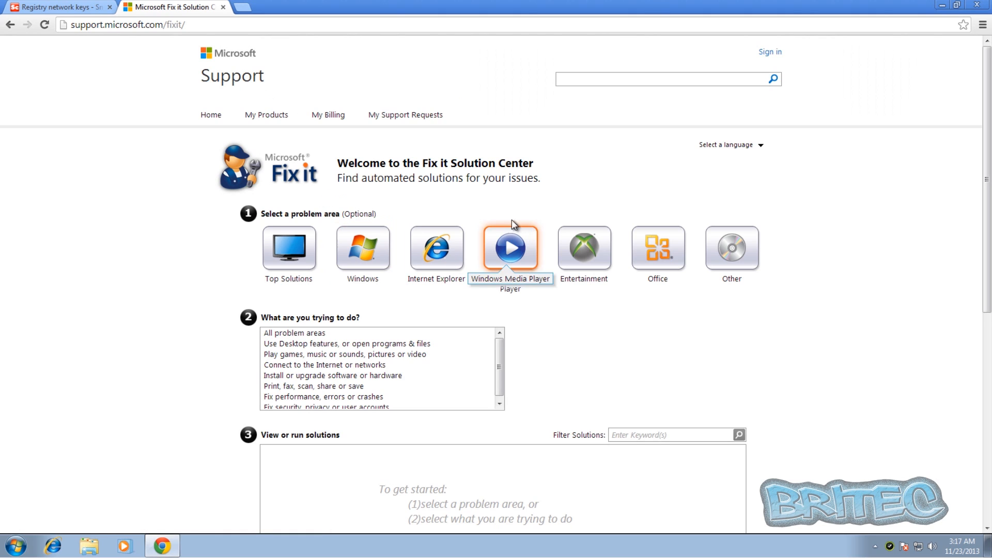
pyautogui.moveTo(359, 299)
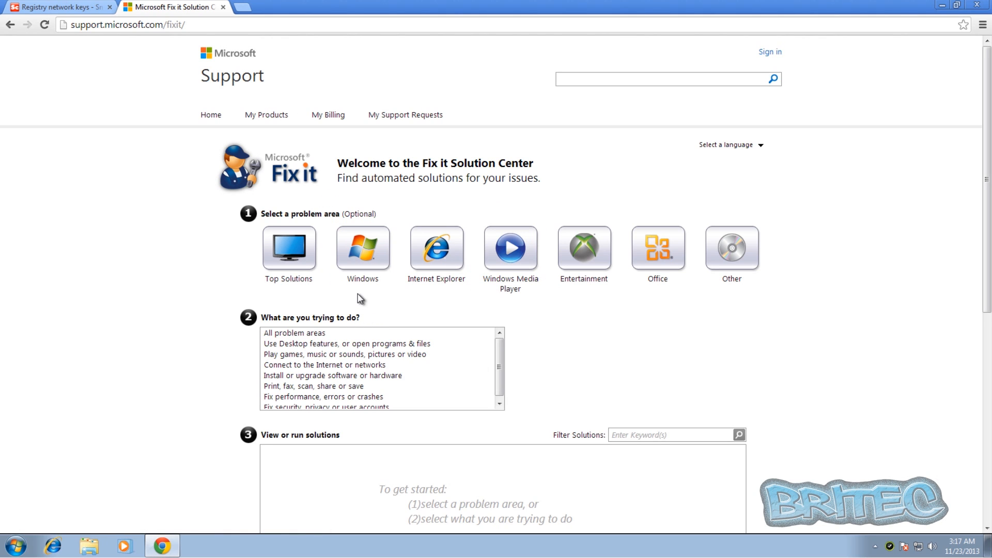
pyautogui.moveTo(366, 297)
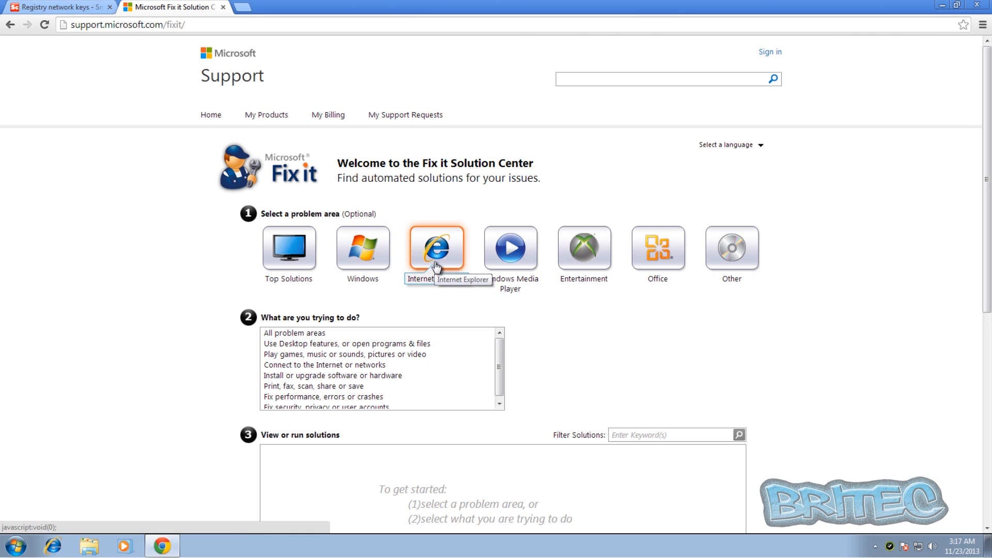
pyautogui.moveTo(363, 247)
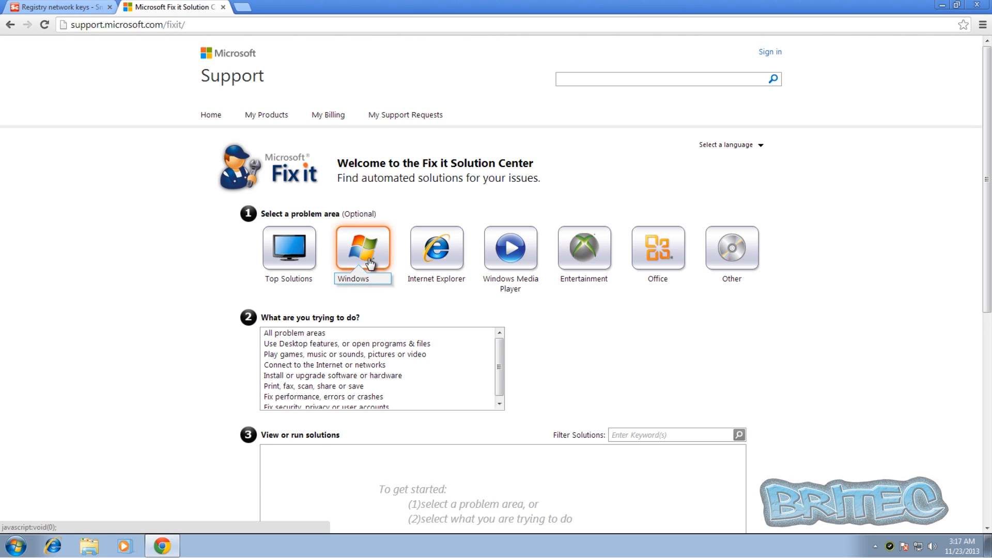
# Choose the Windows problem area and look through its 277 automated fix solutions
pyautogui.click(361, 247)
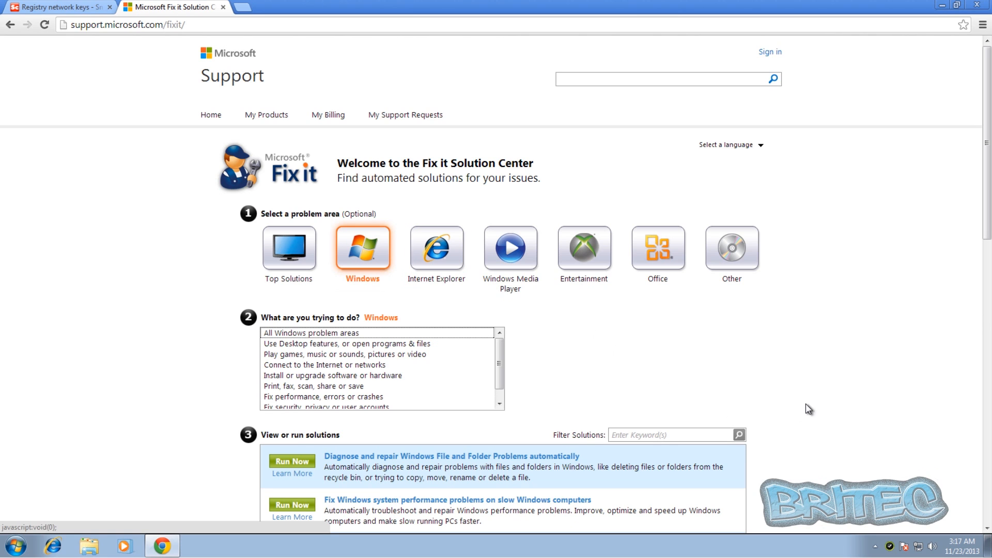
pyautogui.scroll(-3)
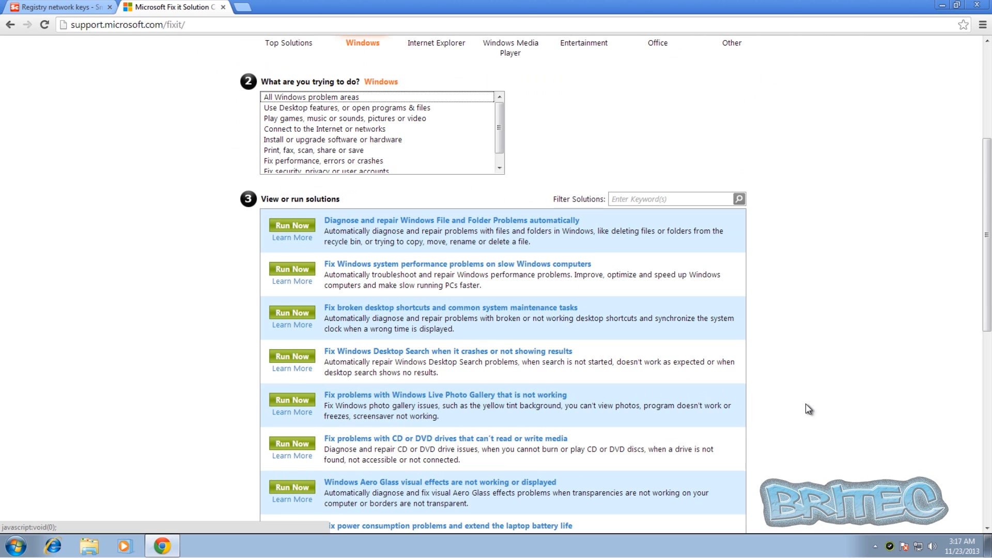
pyautogui.moveTo(799, 409)
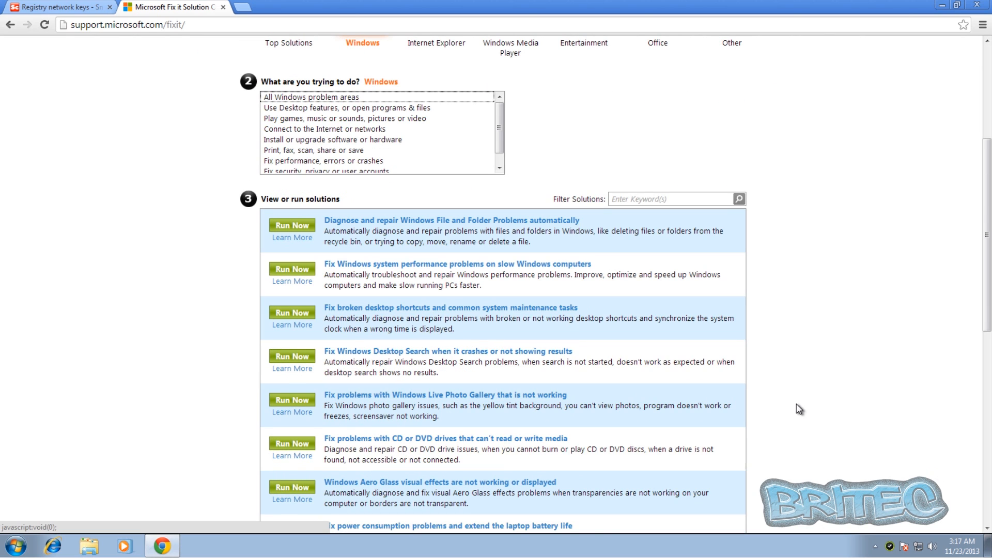
pyautogui.scroll(-3)
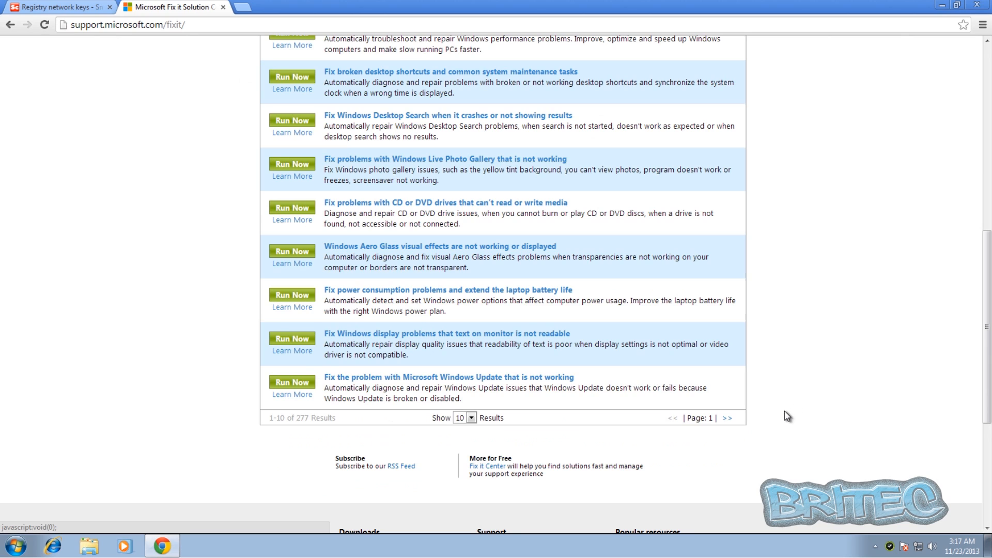
pyautogui.moveTo(397, 382)
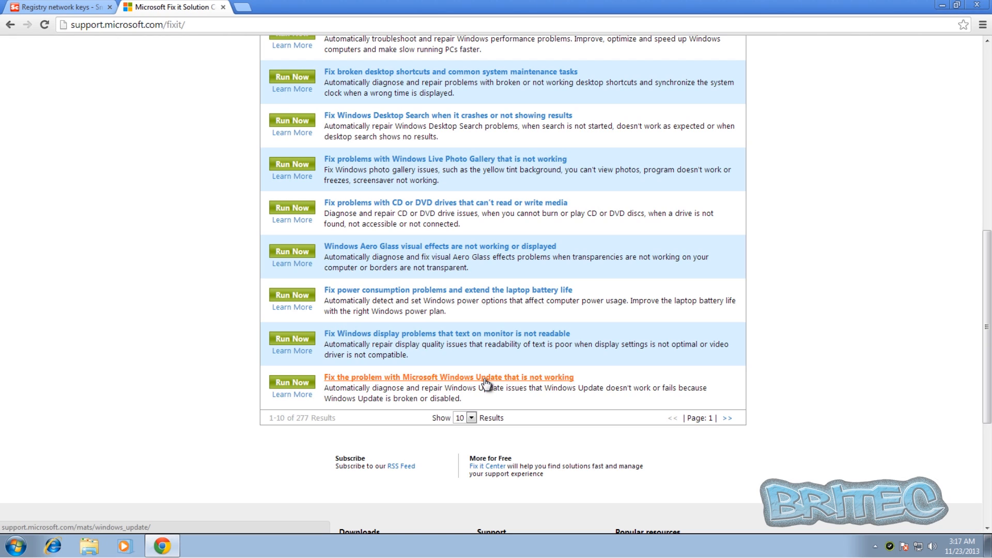
pyautogui.moveTo(510, 382)
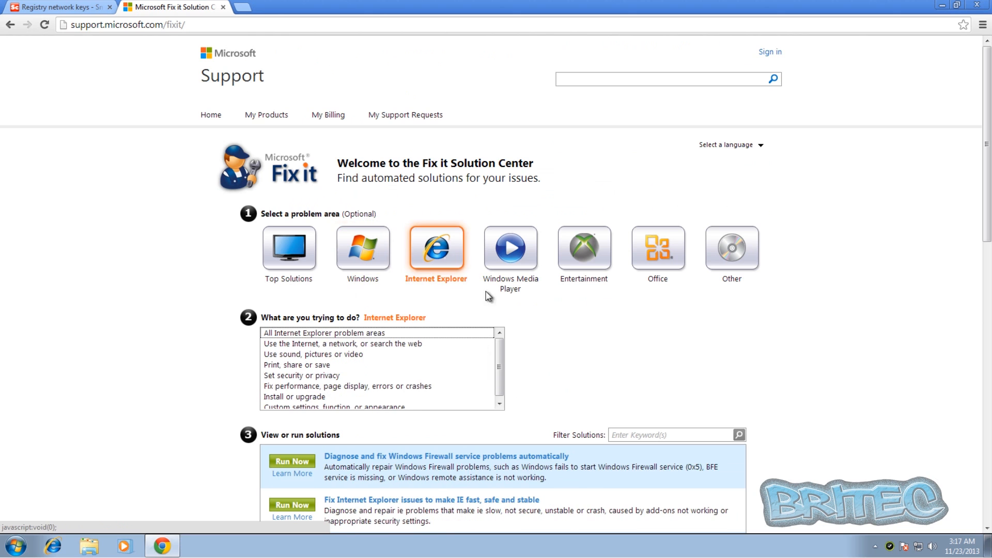
# Scroll through the Internet Explorer fix solutions and back to the top of the list
pyautogui.scroll(-3)
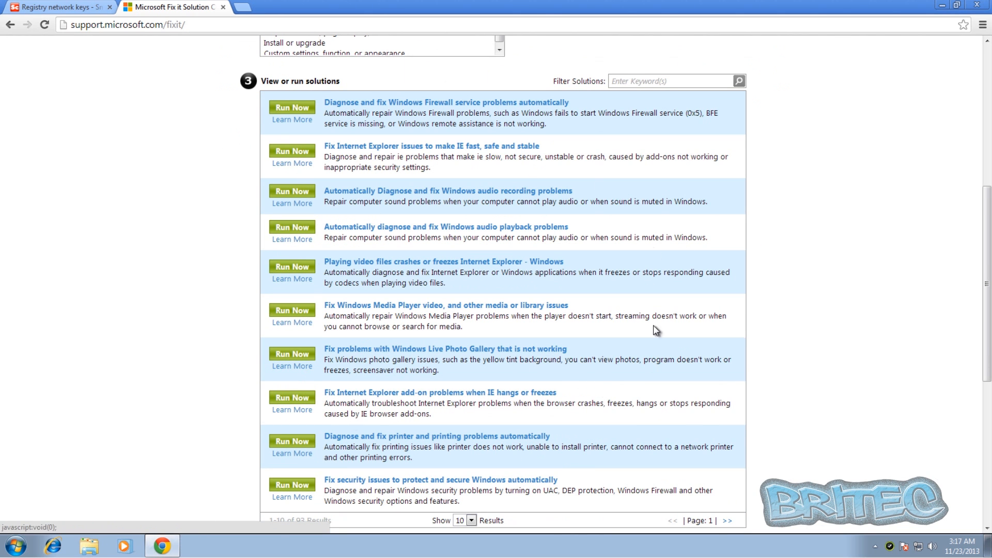
pyautogui.scroll(3)
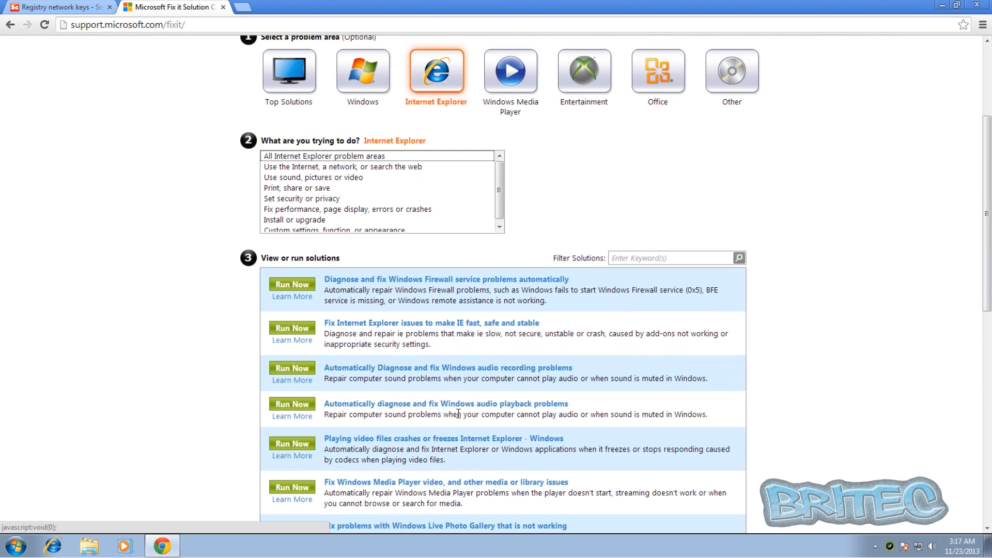
pyautogui.scroll(3)
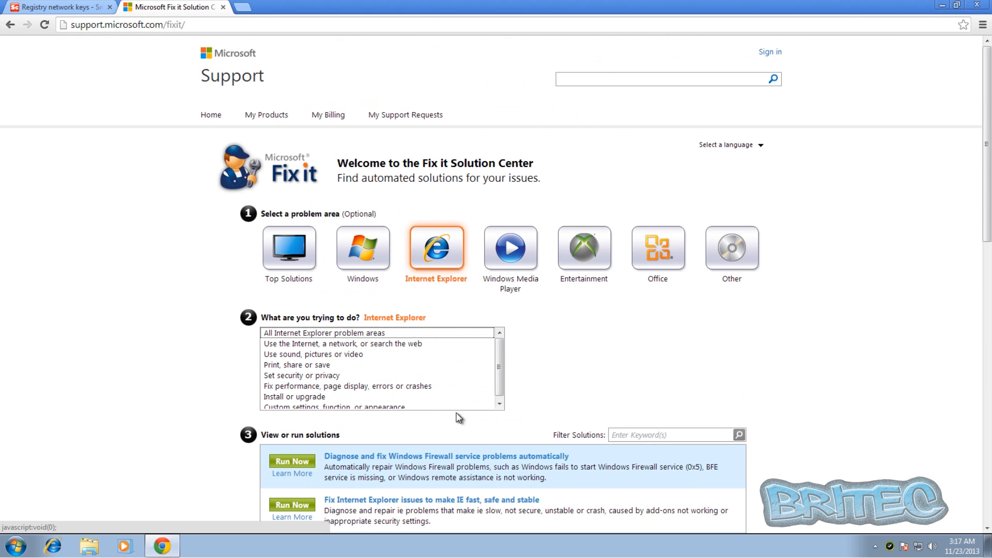
pyautogui.moveTo(611, 104)
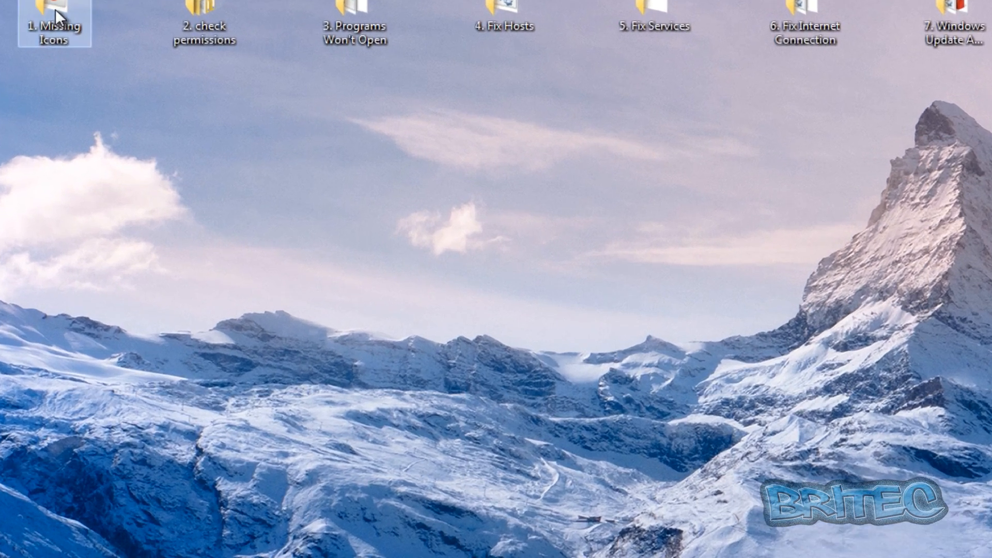
pyautogui.doubleClick(53, 25)
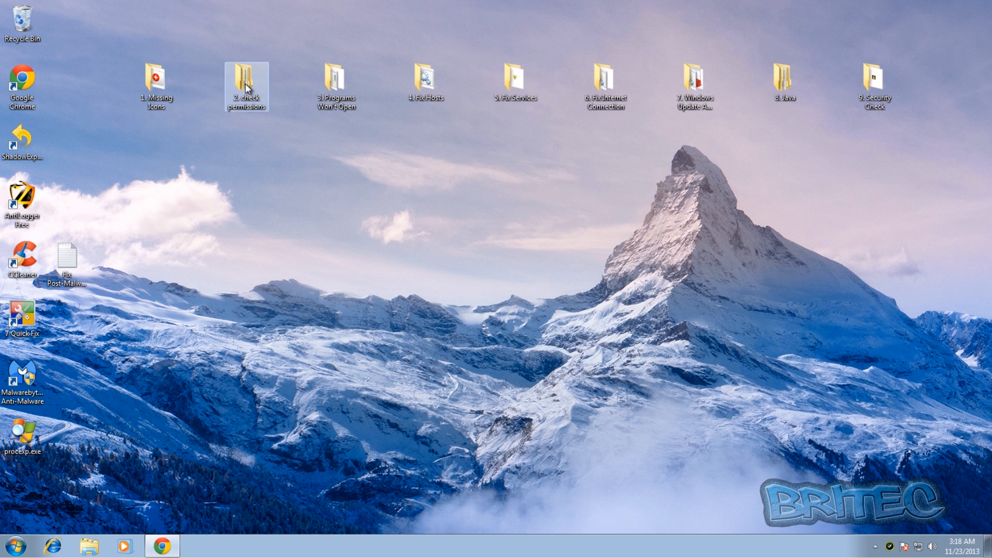
# Run GrantPerms.exe from the GrantPerms folder inside 2. check permissions
pyautogui.doubleClick(246, 75)
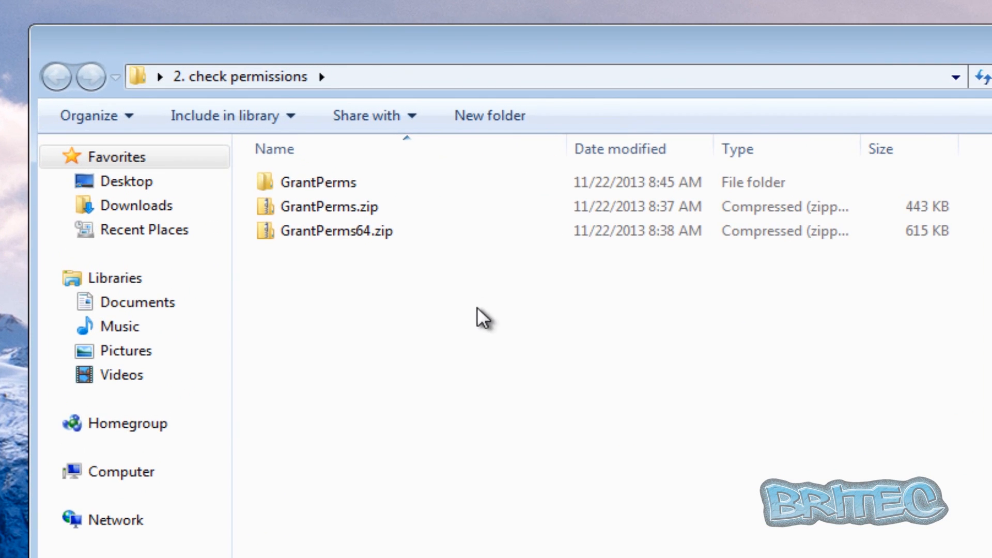
pyautogui.doubleClick(312, 182)
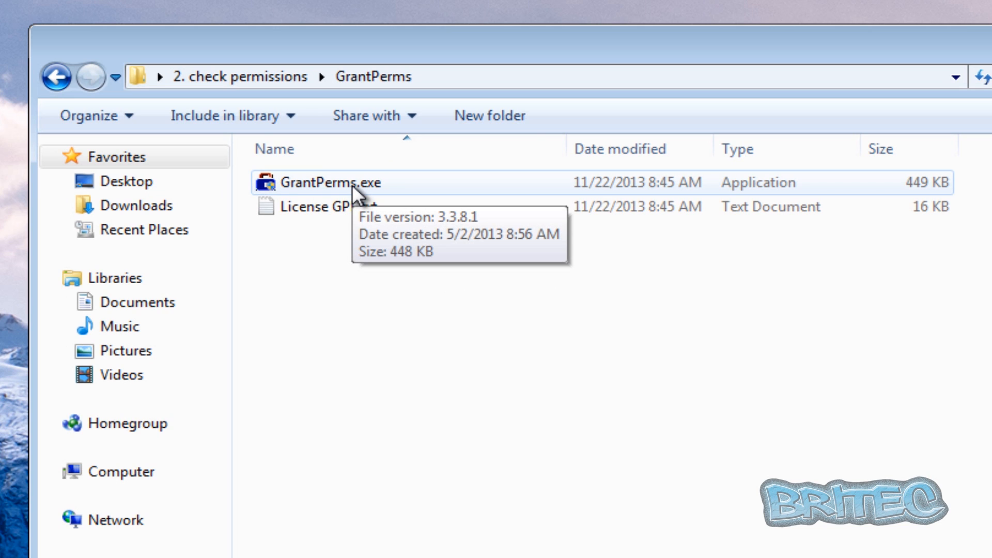
pyautogui.doubleClick(322, 182)
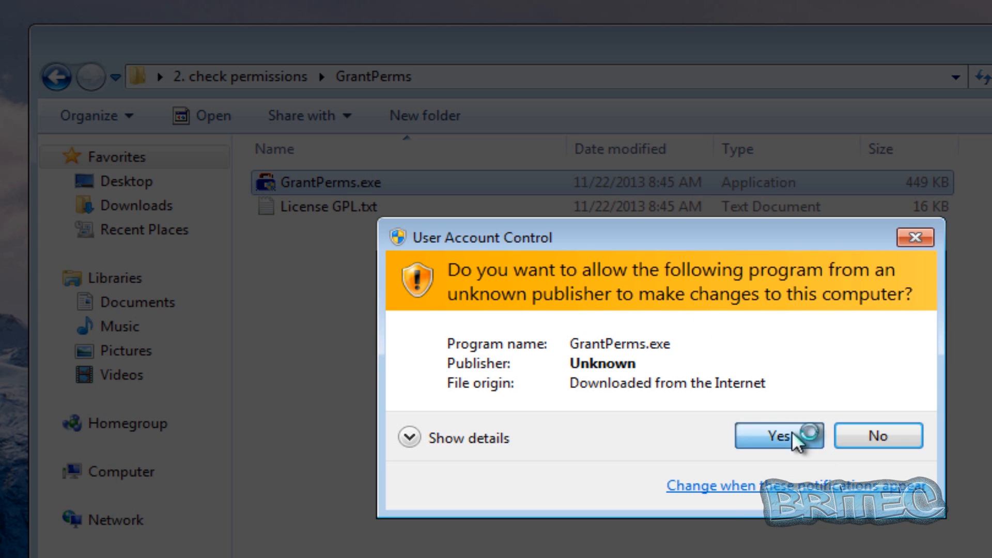
# Approve the User Account Control request so GrantPerms by Farbar starts
pyautogui.click(779, 435)
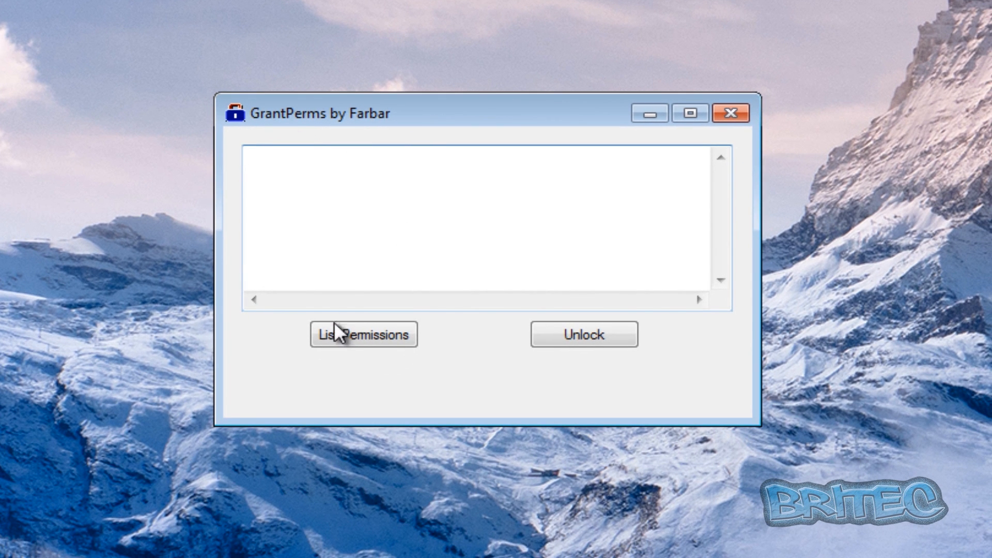
pyautogui.moveTo(680, 180)
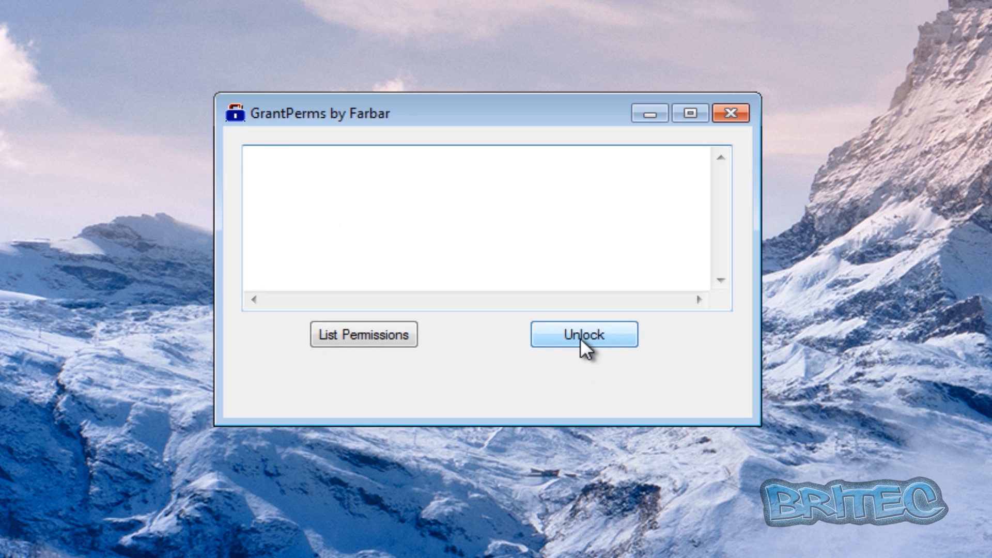
pyautogui.moveTo(194, 333)
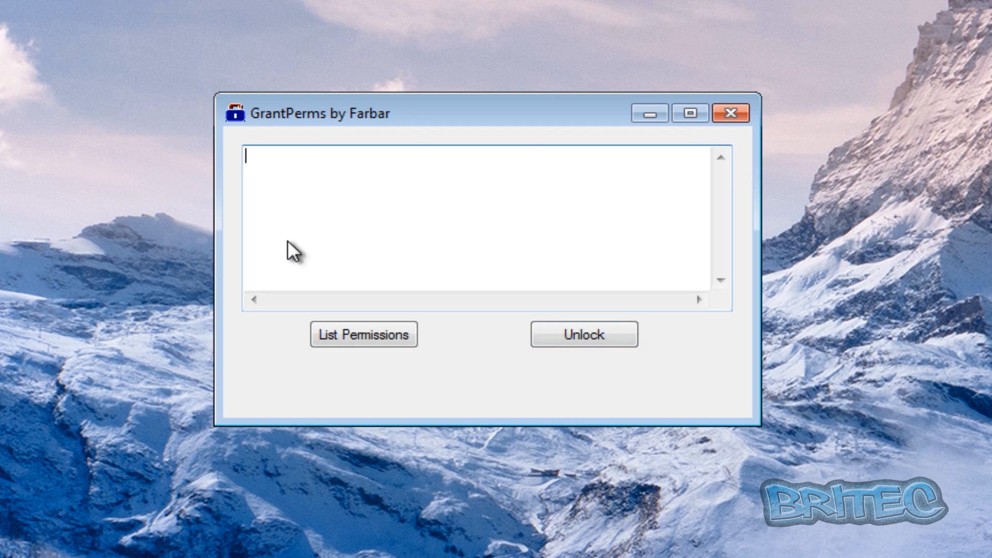
pyautogui.moveTo(292, 255)
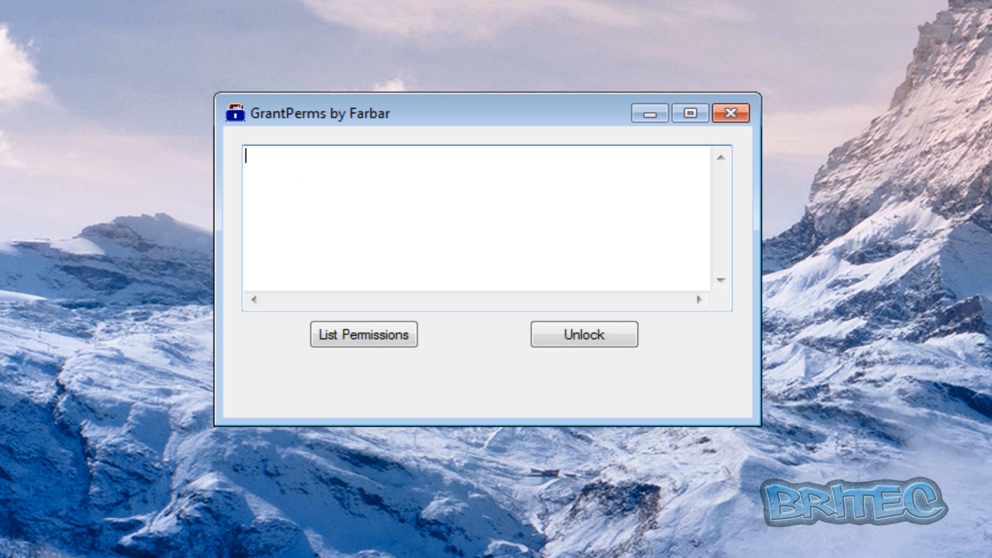
pyautogui.moveTo(461, 130)
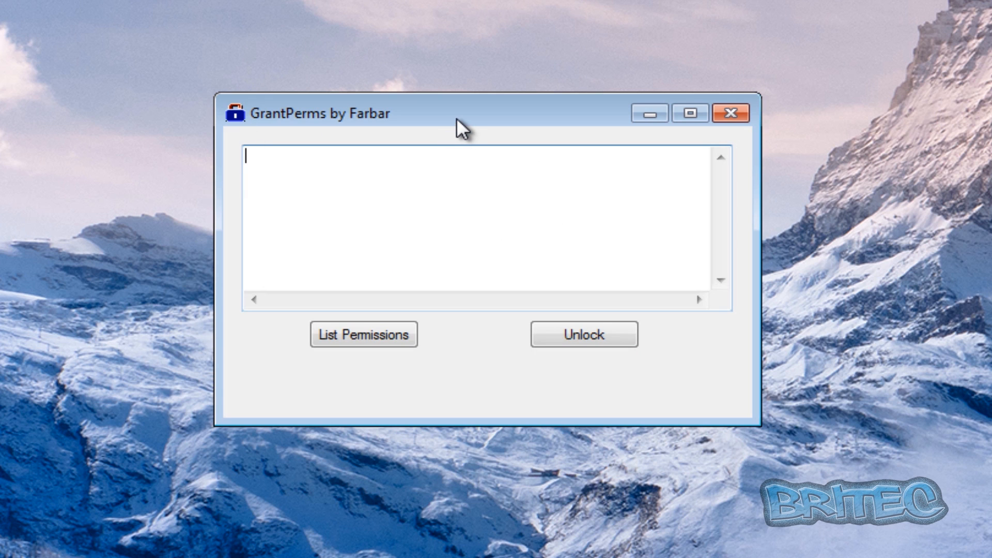
pyautogui.moveTo(260, 180)
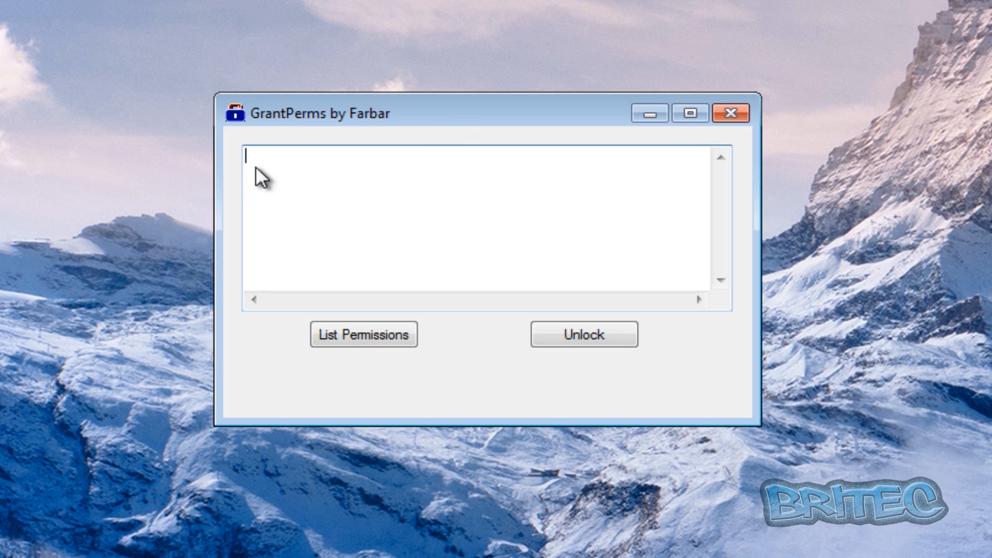
pyautogui.moveTo(218, 184)
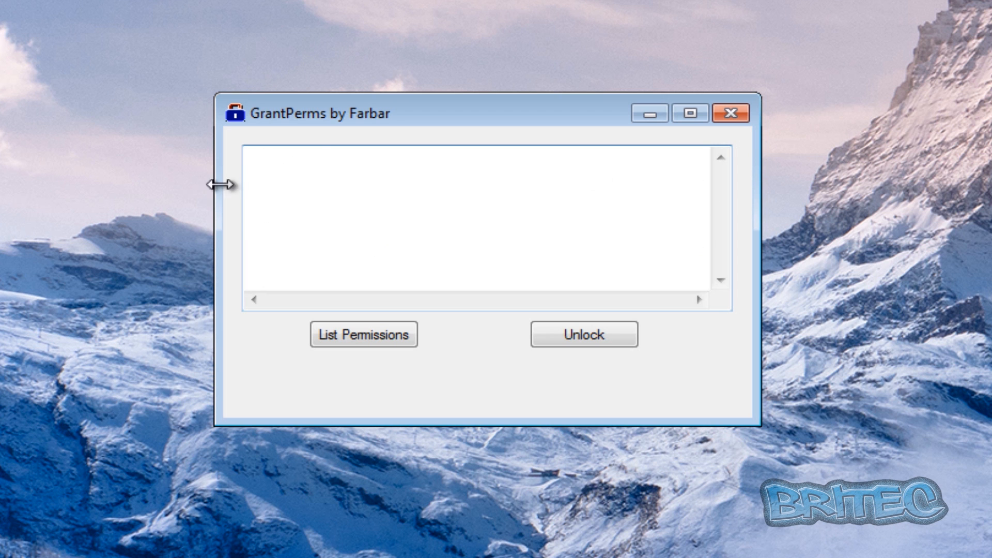
pyautogui.moveTo(755, 166)
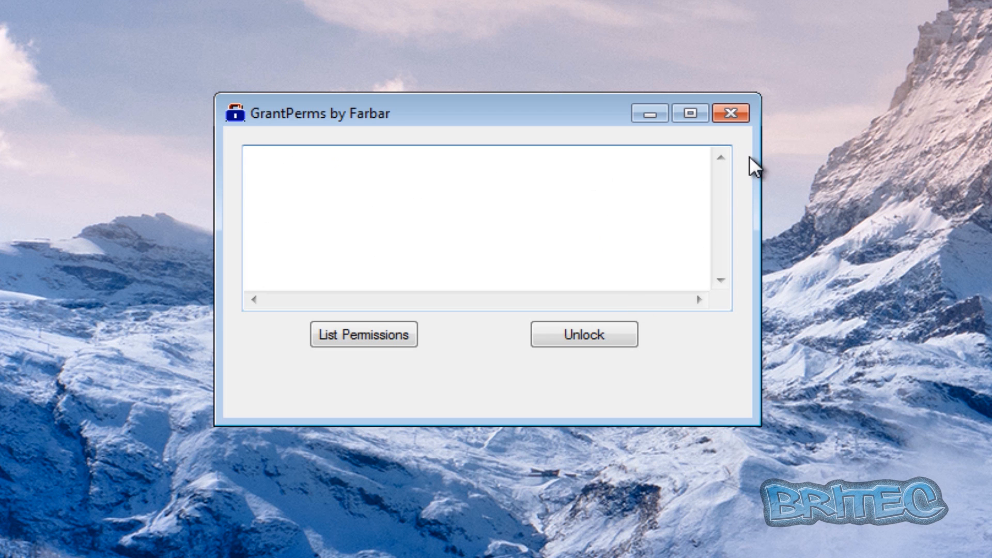
# Close GrantPerms and go into the 3. Programs Won't Open desktop folder
pyautogui.click(731, 114)
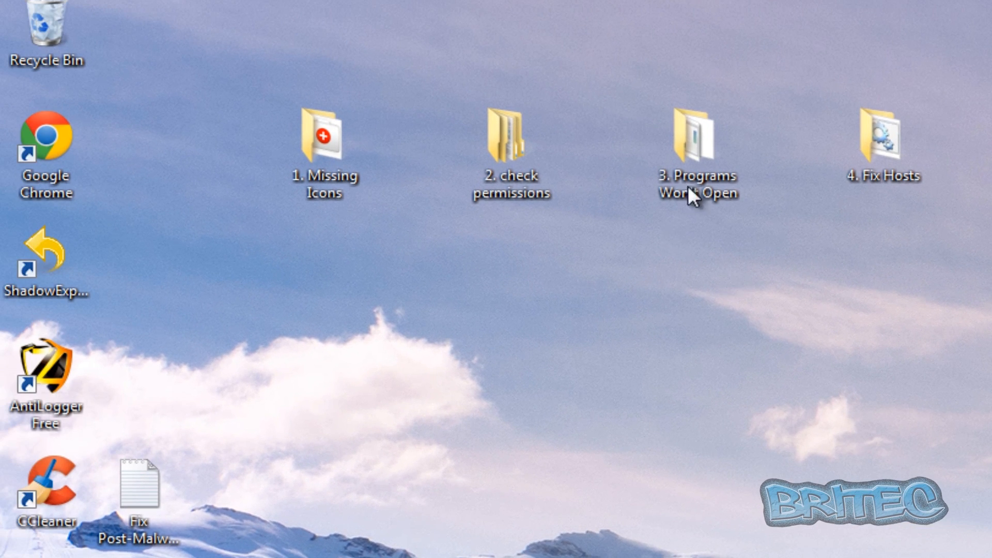
pyautogui.click(698, 135)
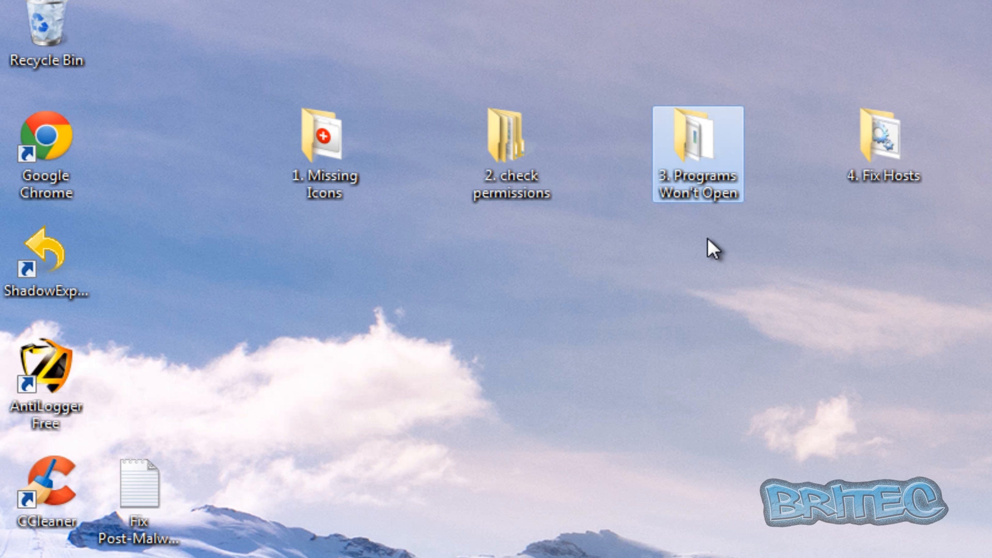
pyautogui.moveTo(704, 241)
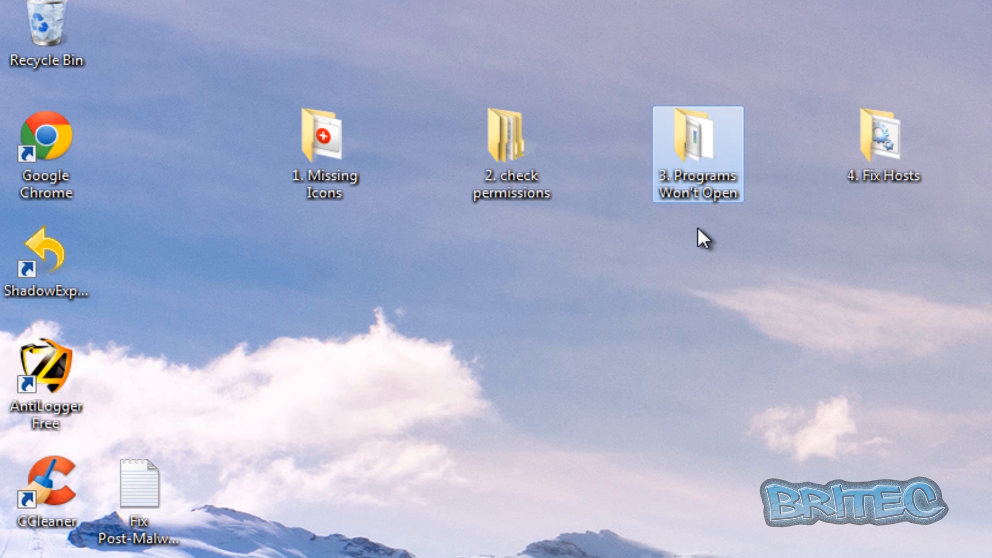
pyautogui.moveTo(700, 239)
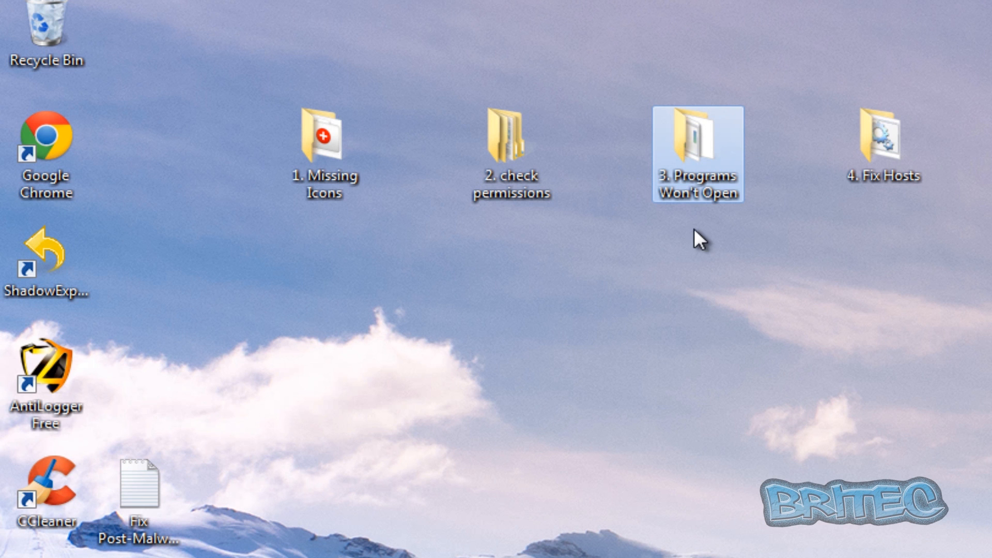
pyautogui.doubleClick(699, 136)
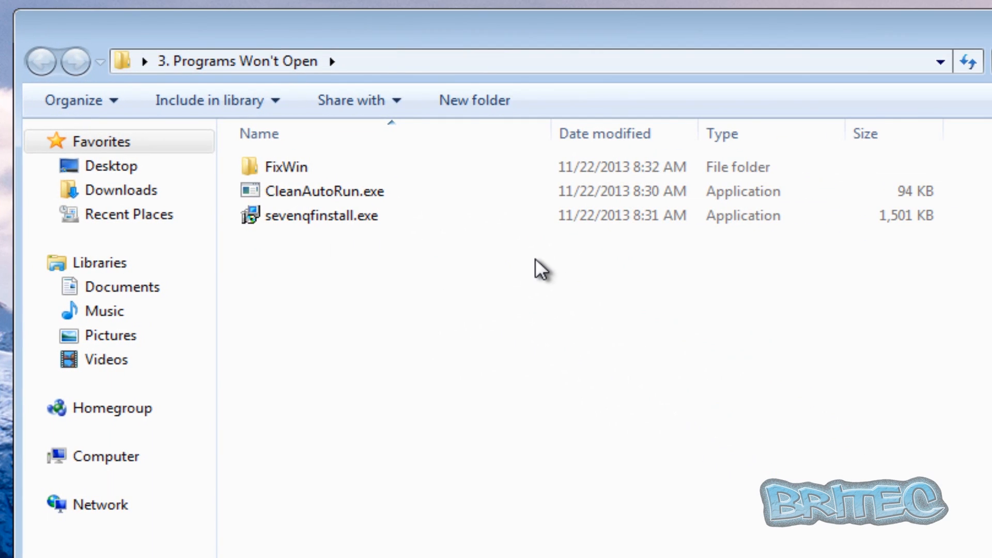
# Enter the FixWin subfolder and select FixWin v 1.2.exe
pyautogui.click(329, 191)
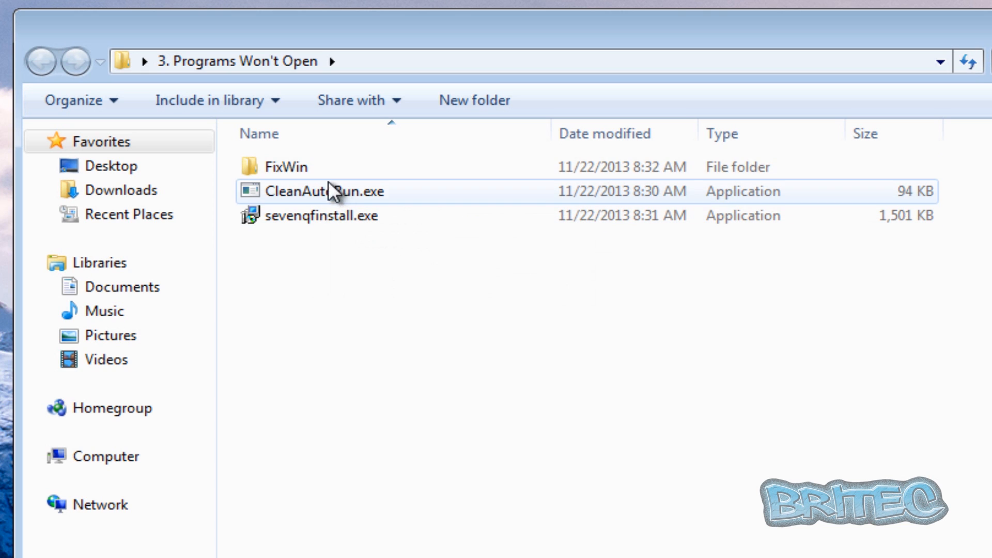
pyautogui.doubleClick(283, 166)
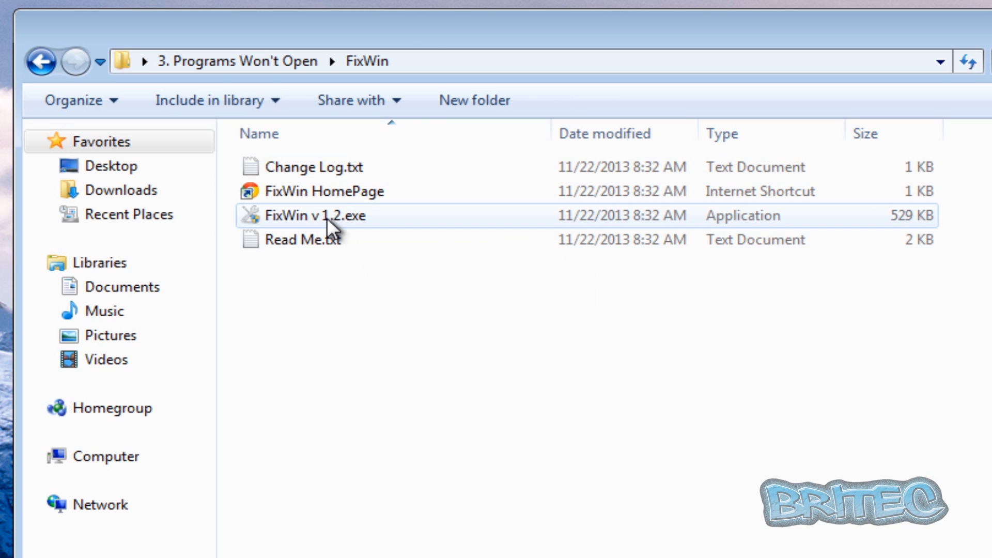
pyautogui.click(310, 216)
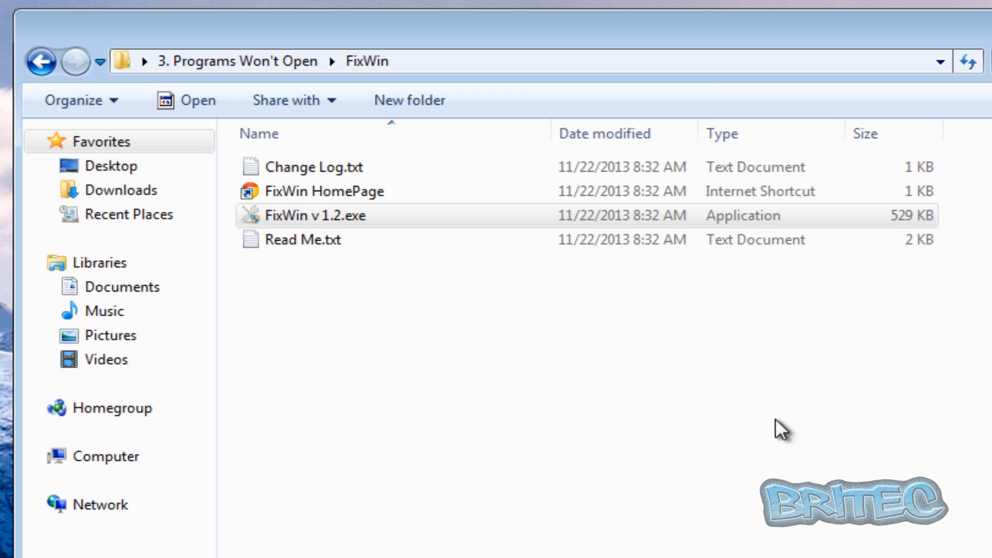
# Launch FixWin v1.2 to its Welcome page with system file check and restore point advice
pyautogui.doubleClick(311, 215)
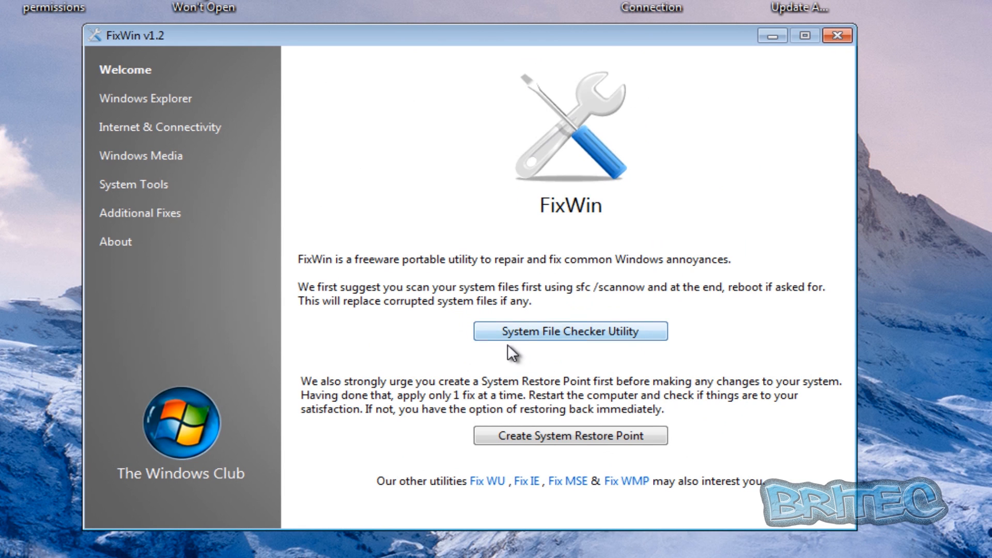
pyautogui.moveTo(531, 338)
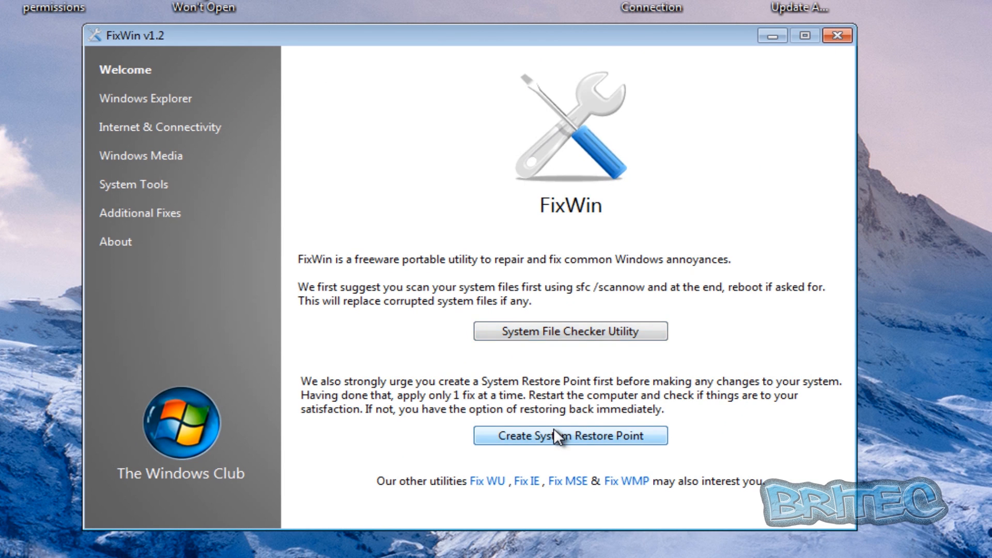
pyautogui.moveTo(476, 309)
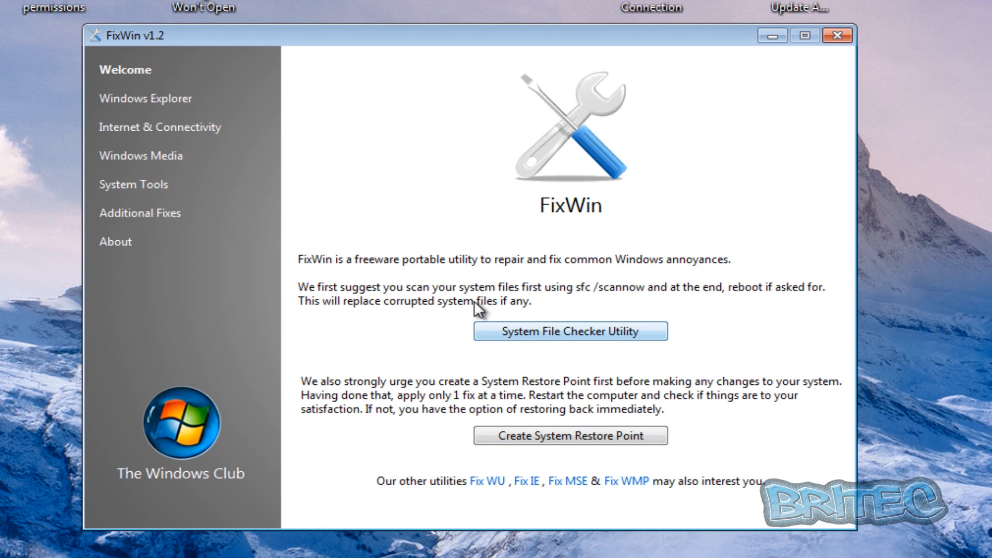
pyautogui.moveTo(762, 343)
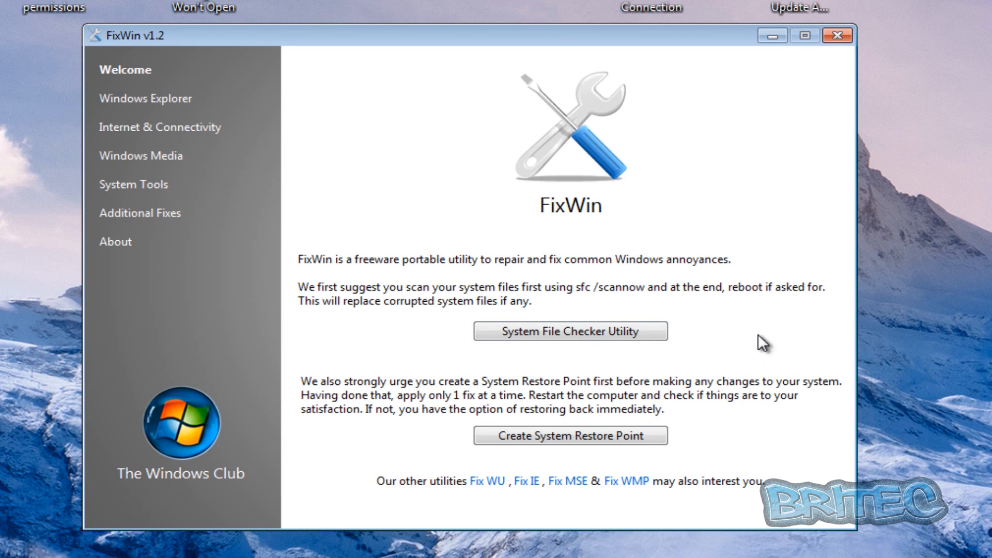
pyautogui.moveTo(793, 313)
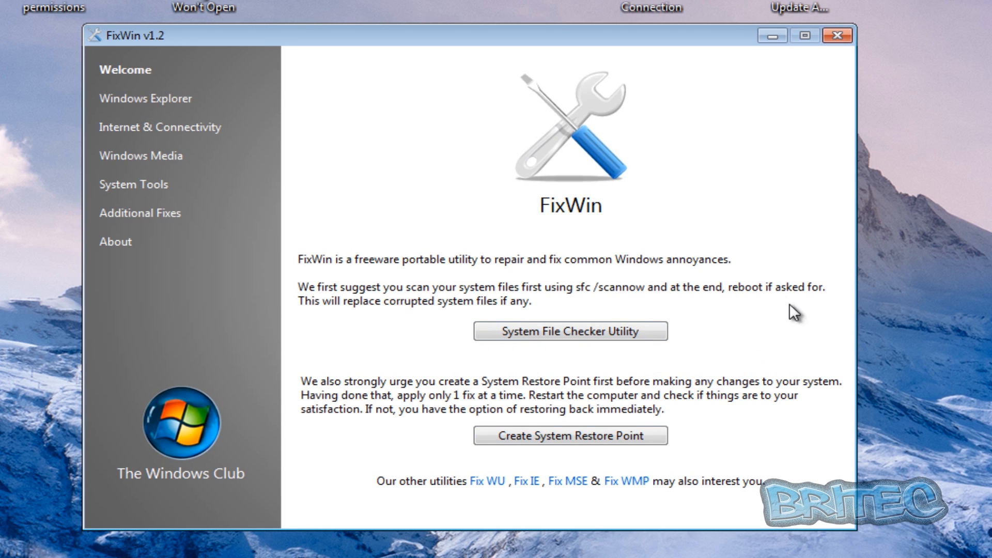
pyautogui.moveTo(417, 349)
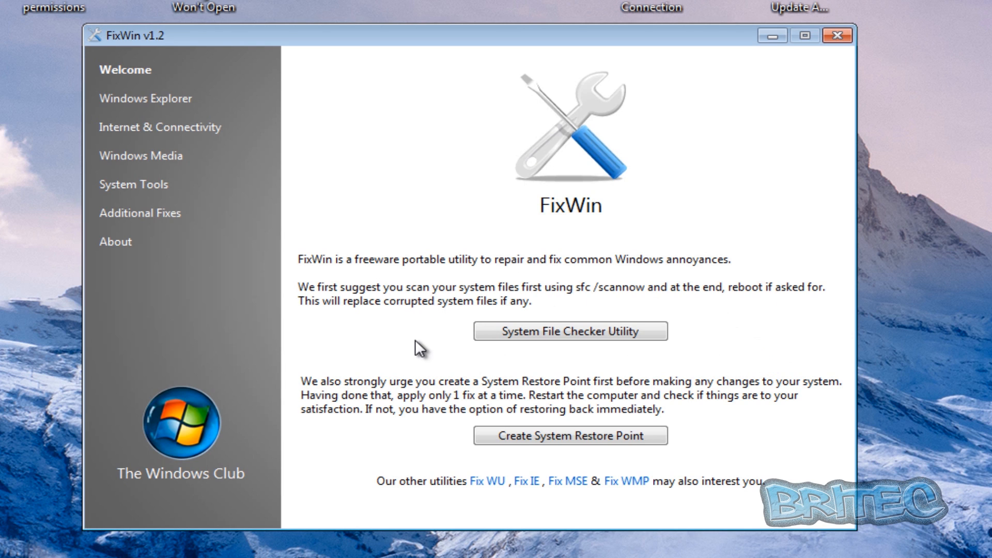
pyautogui.moveTo(176, 117)
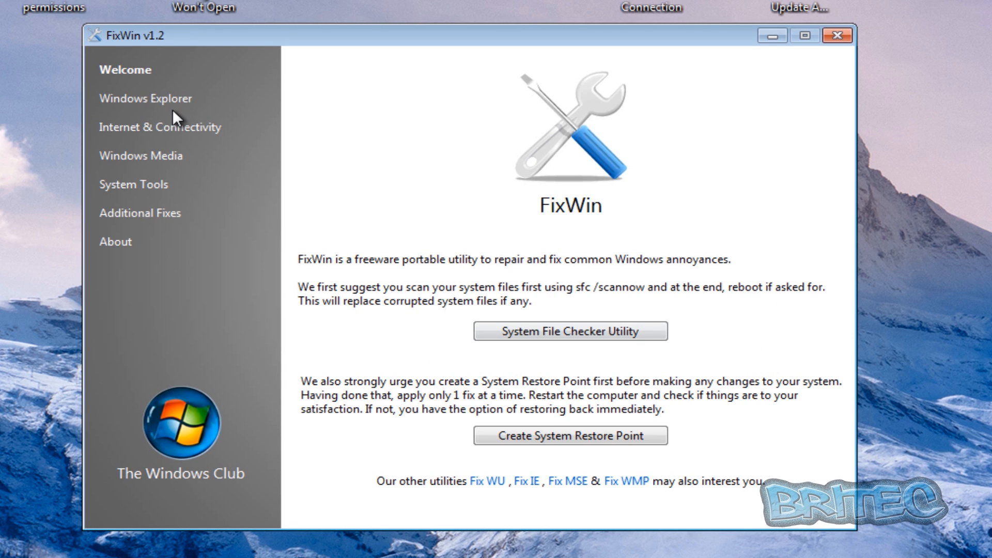
# Review the Windows Explorer, Internet & Connectivity, Windows Media and System Tools fix lists
pyautogui.click(146, 98)
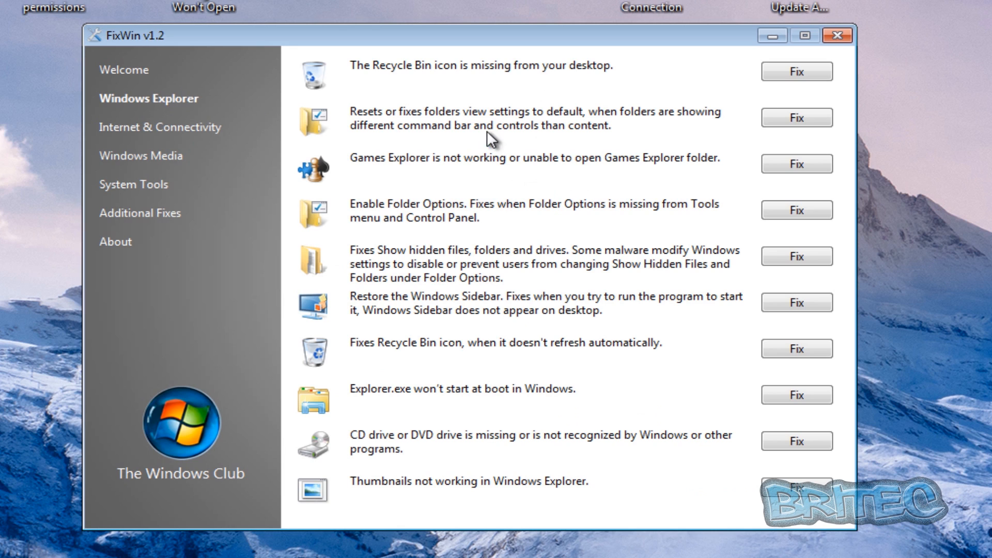
pyautogui.moveTo(559, 442)
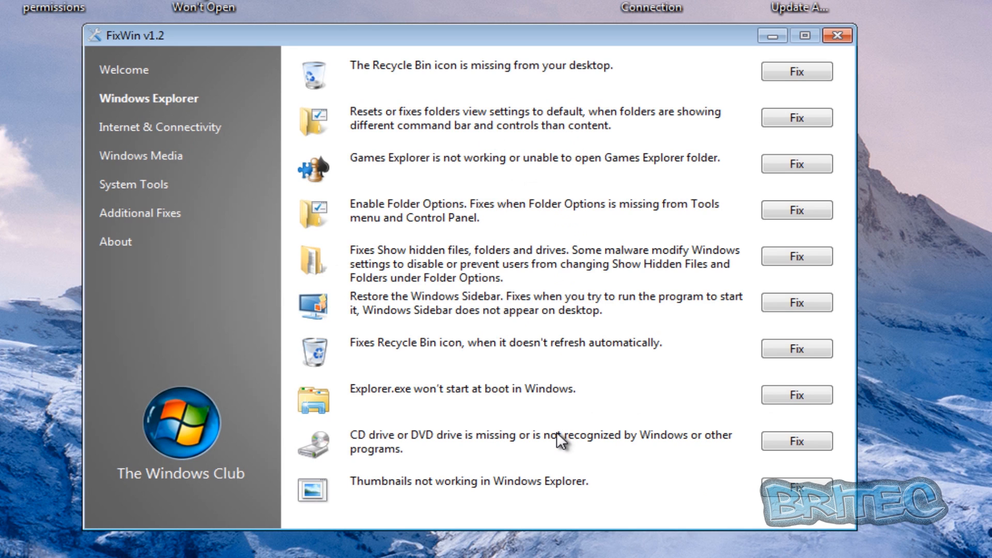
pyautogui.moveTo(360, 397)
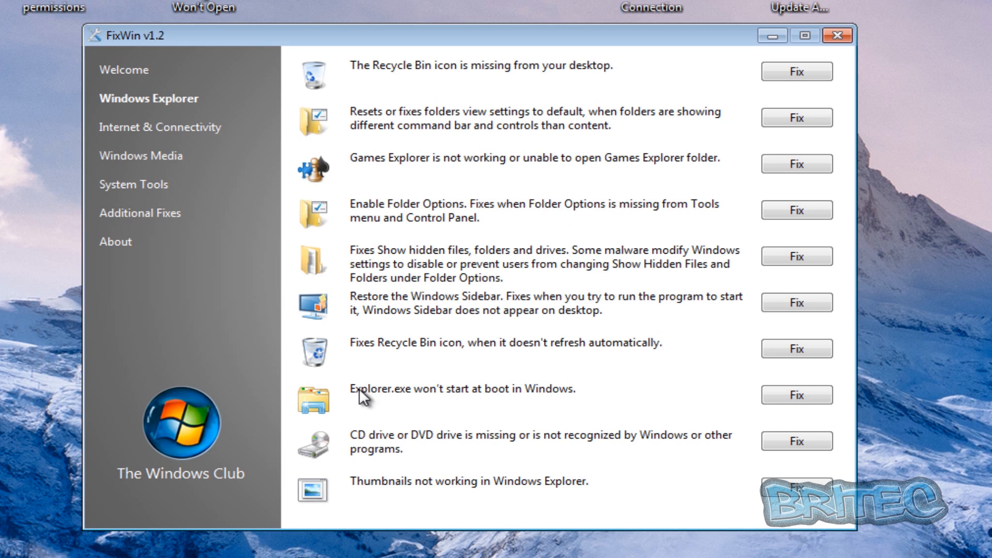
pyautogui.moveTo(181, 282)
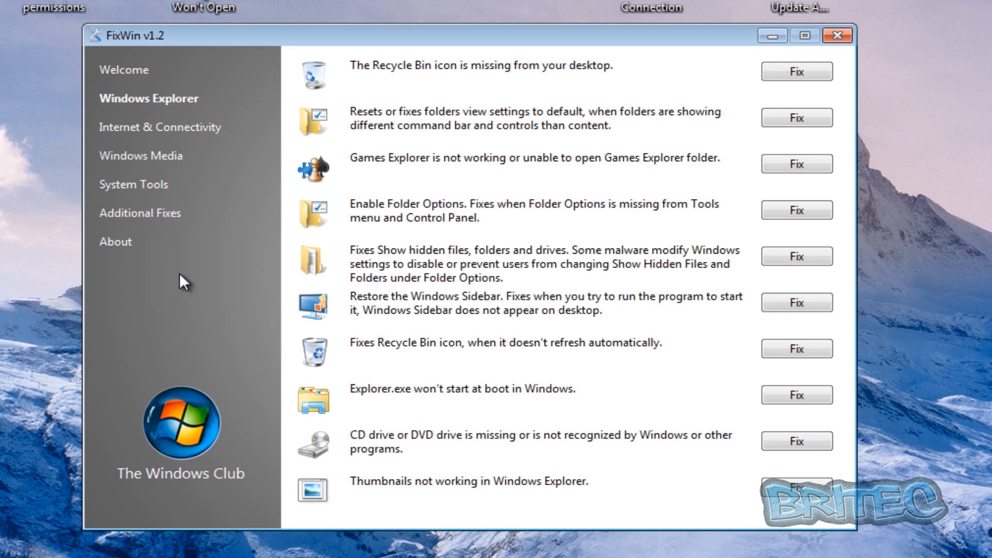
pyautogui.moveTo(375, 222)
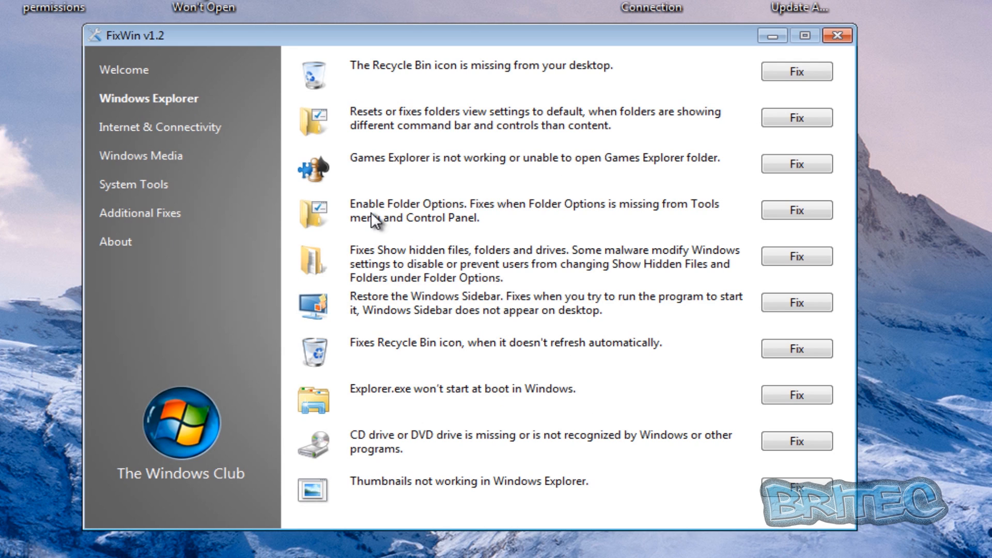
pyautogui.moveTo(153, 141)
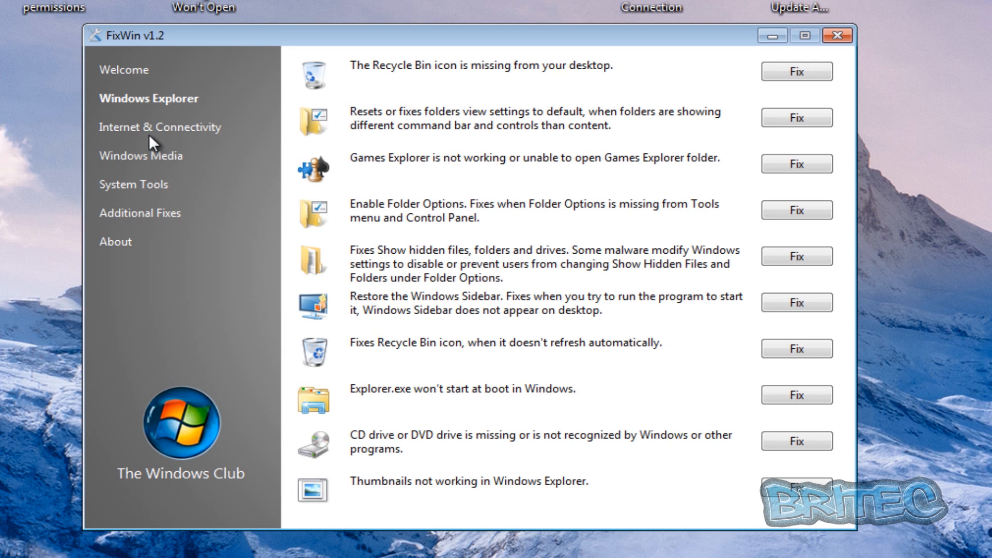
pyautogui.click(159, 126)
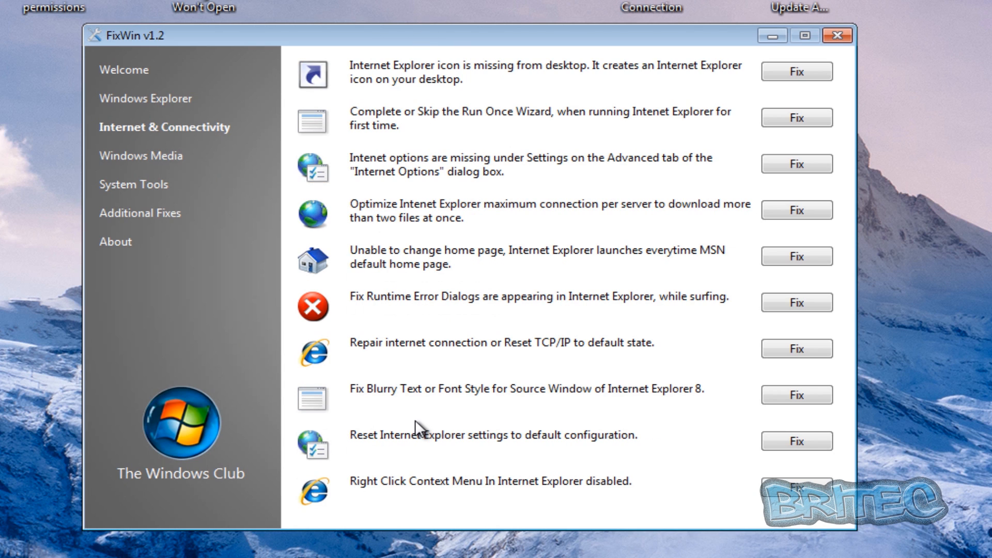
pyautogui.moveTo(378, 442)
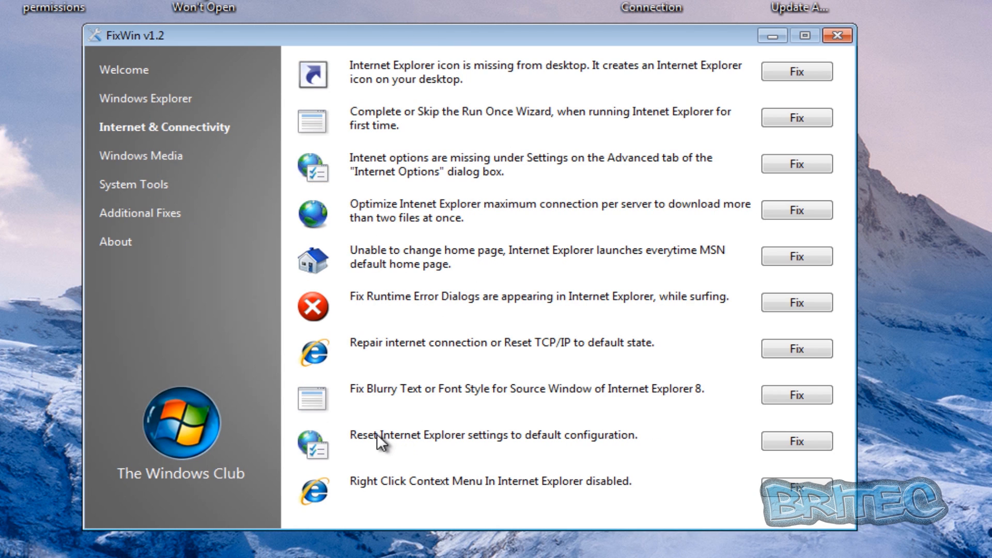
pyautogui.moveTo(453, 442)
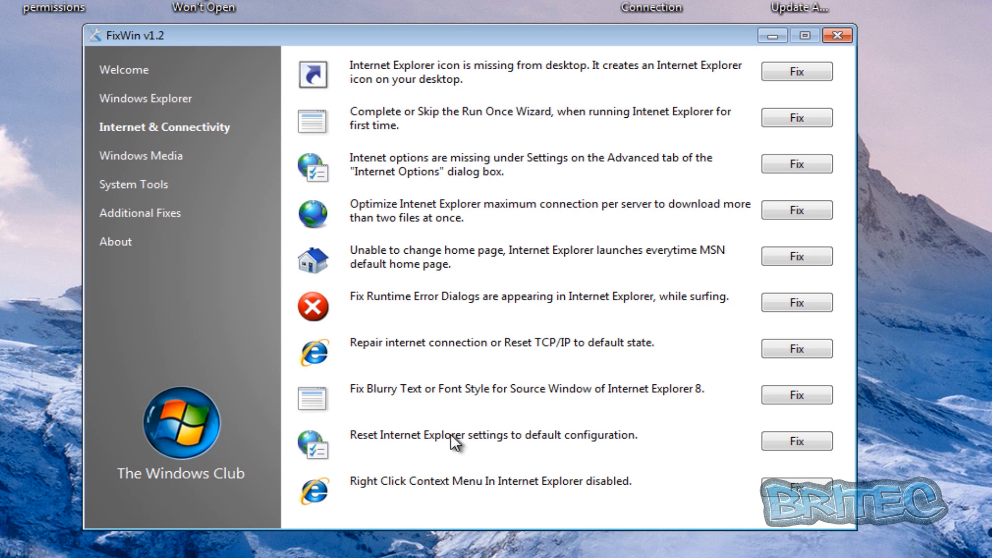
pyautogui.moveTo(339, 239)
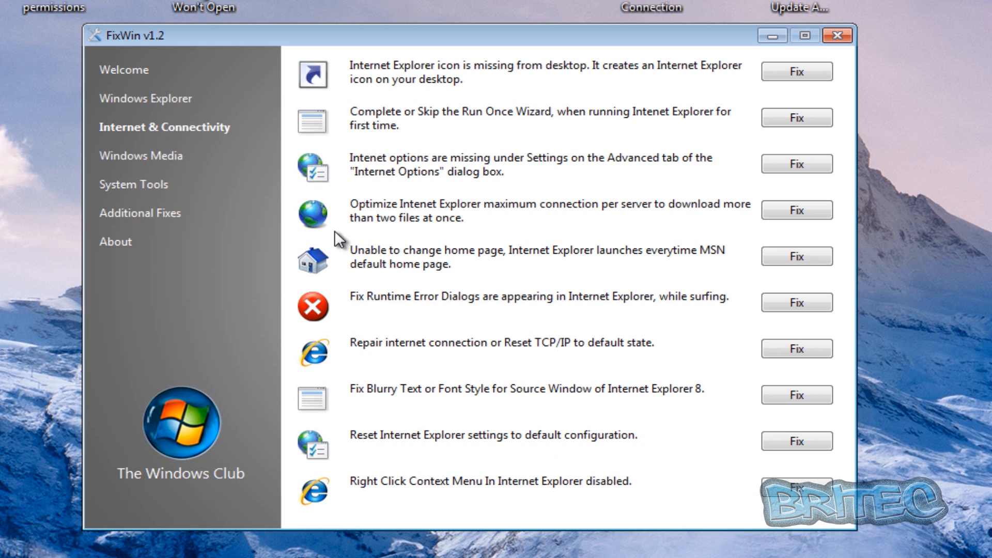
pyautogui.click(142, 155)
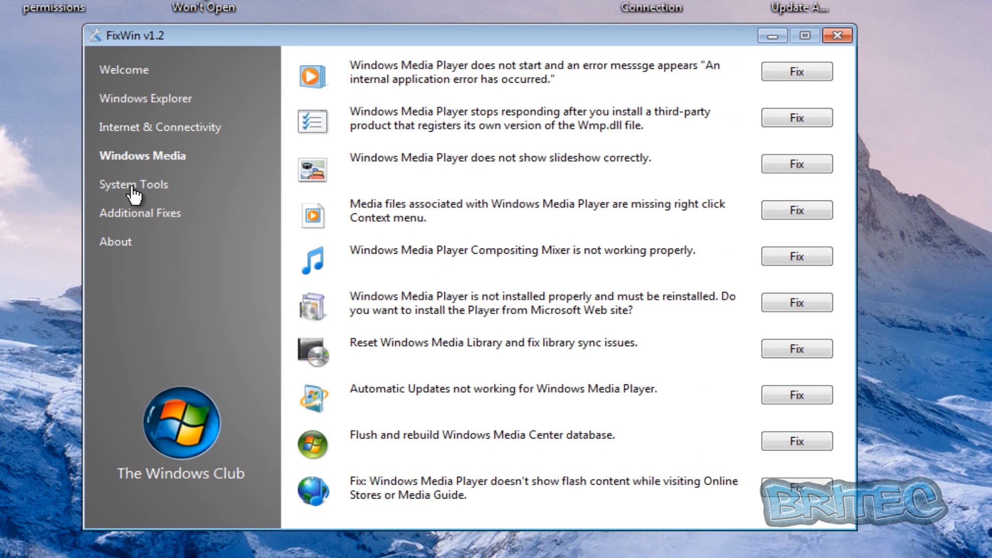
pyautogui.click(134, 184)
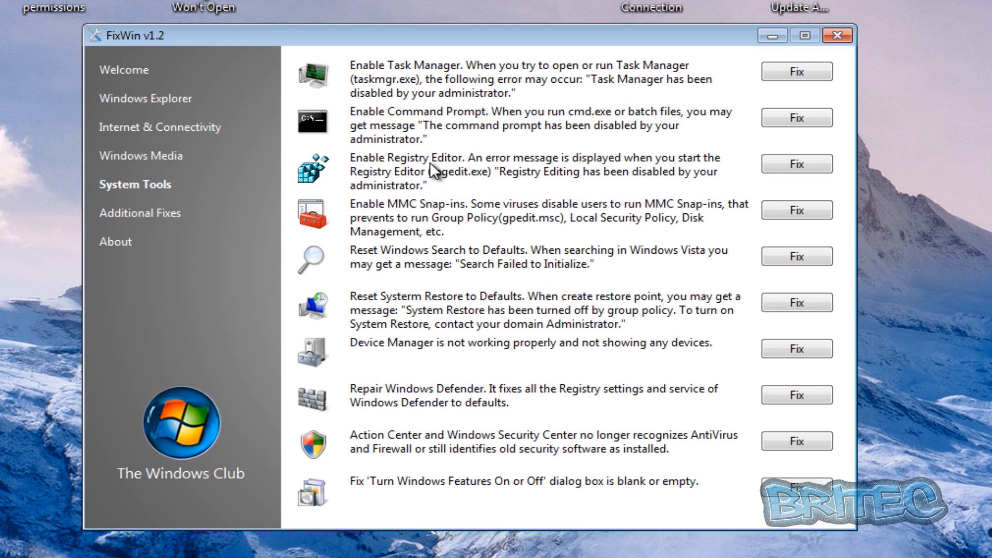
pyautogui.moveTo(413, 131)
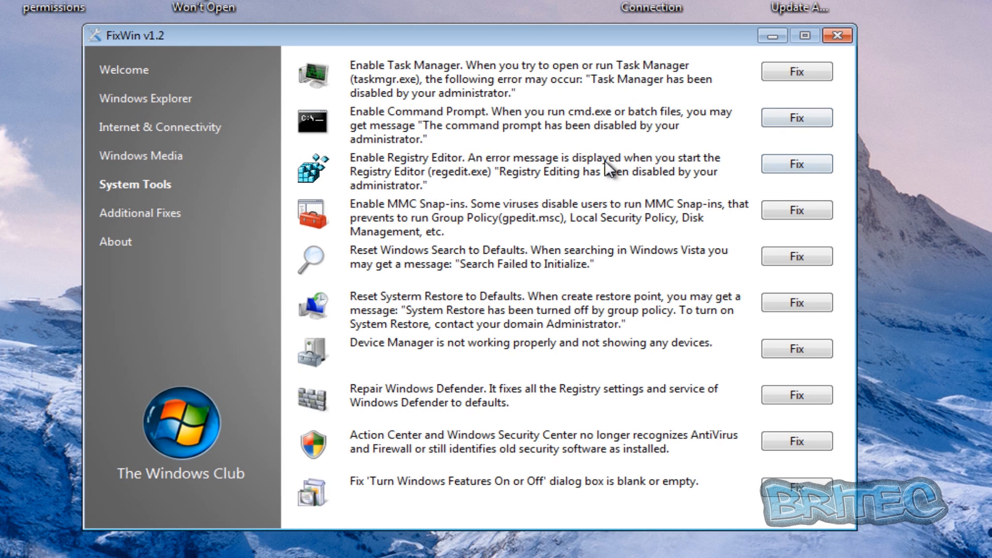
pyautogui.moveTo(476, 190)
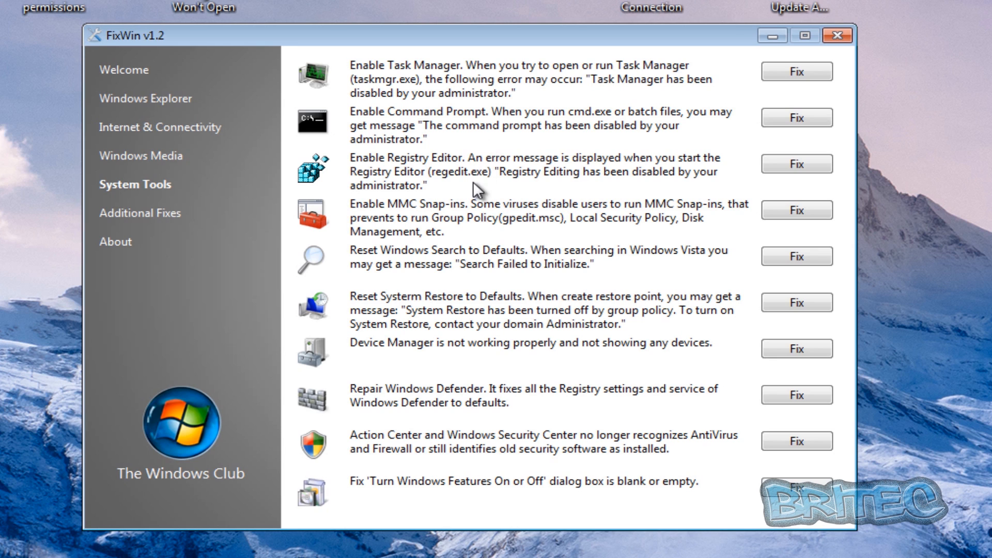
pyautogui.moveTo(445, 399)
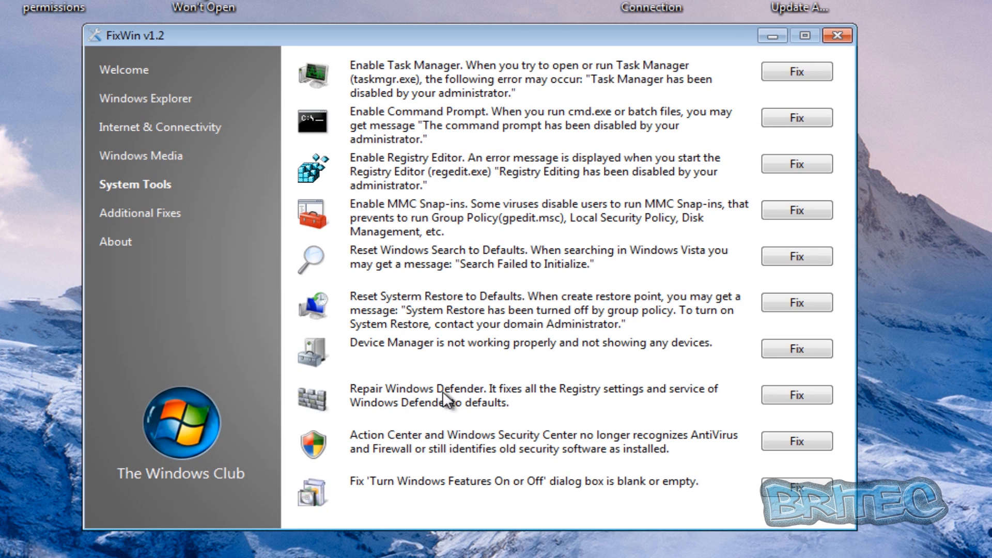
pyautogui.moveTo(139, 213)
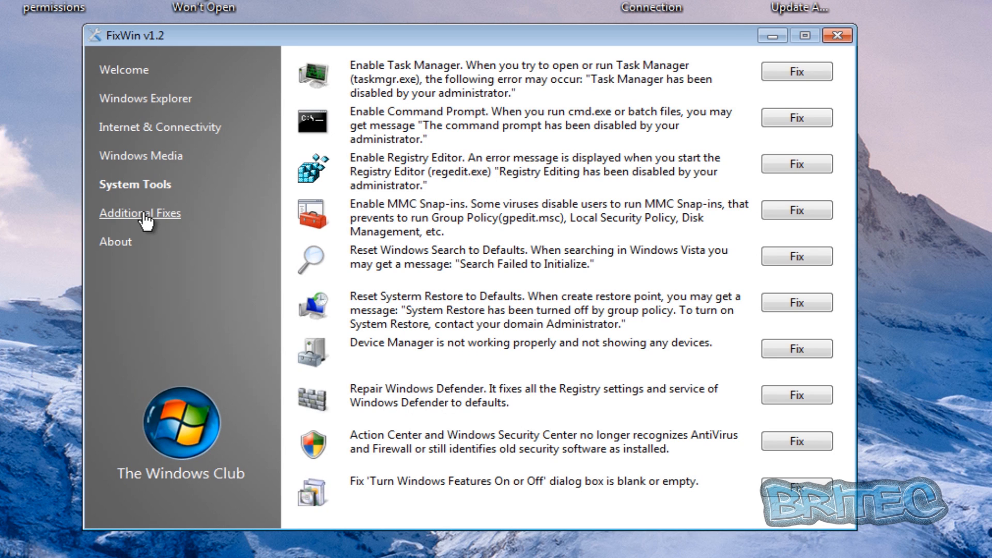
# Review the Additional Fixes list, then close FixWin
pyautogui.click(140, 212)
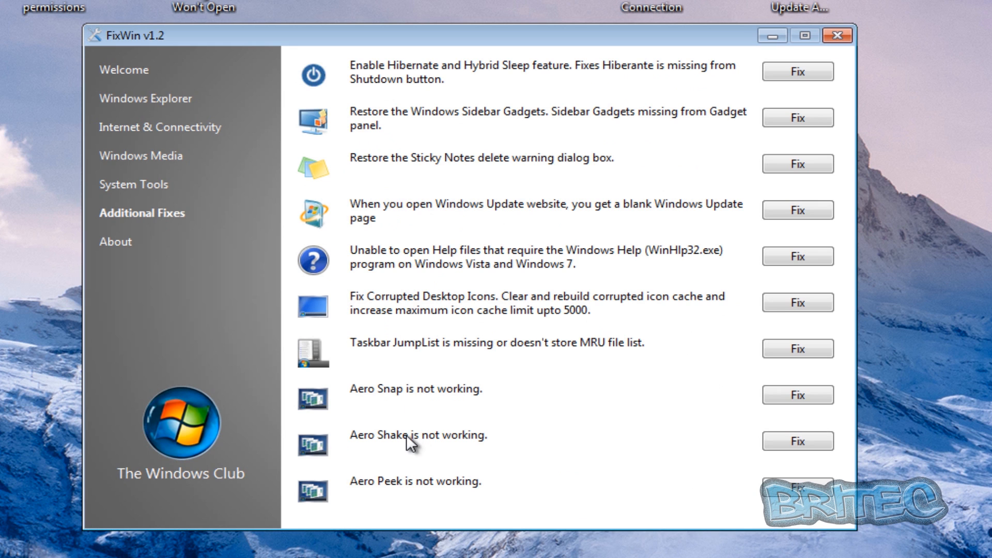
pyautogui.moveTo(838, 35)
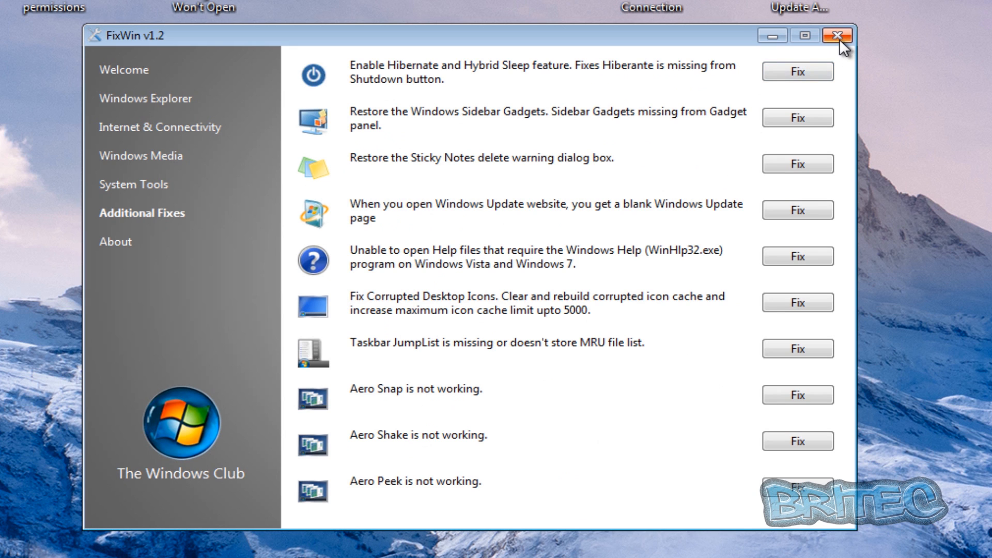
pyautogui.click(838, 36)
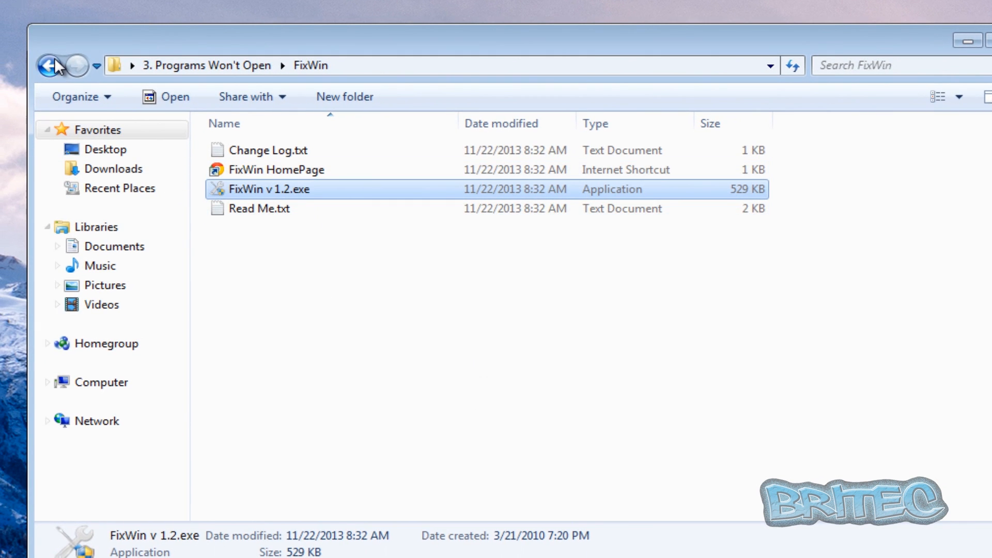
# Go back to 3. Programs Won't Open and select CleanAutoRun.exe to see its details
pyautogui.click(58, 66)
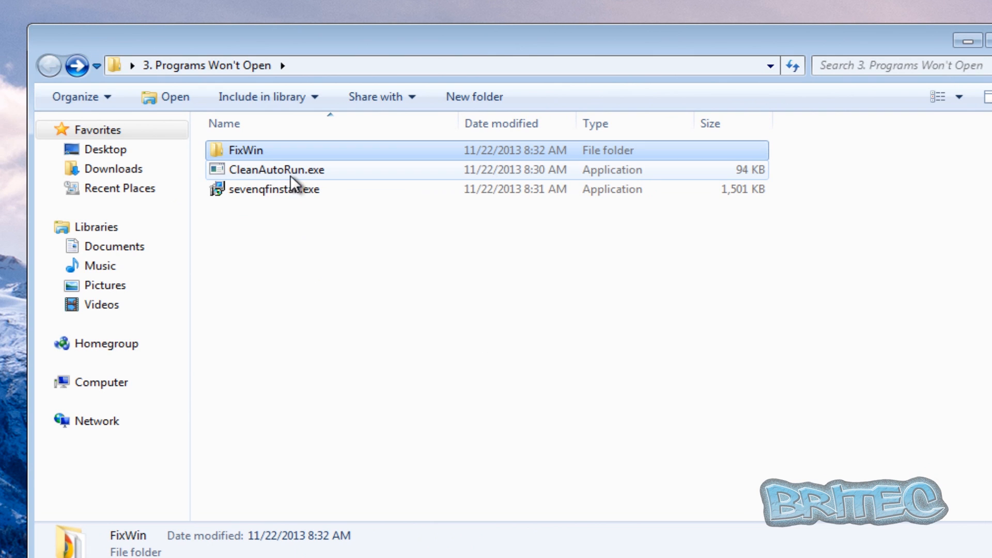
pyautogui.click(277, 169)
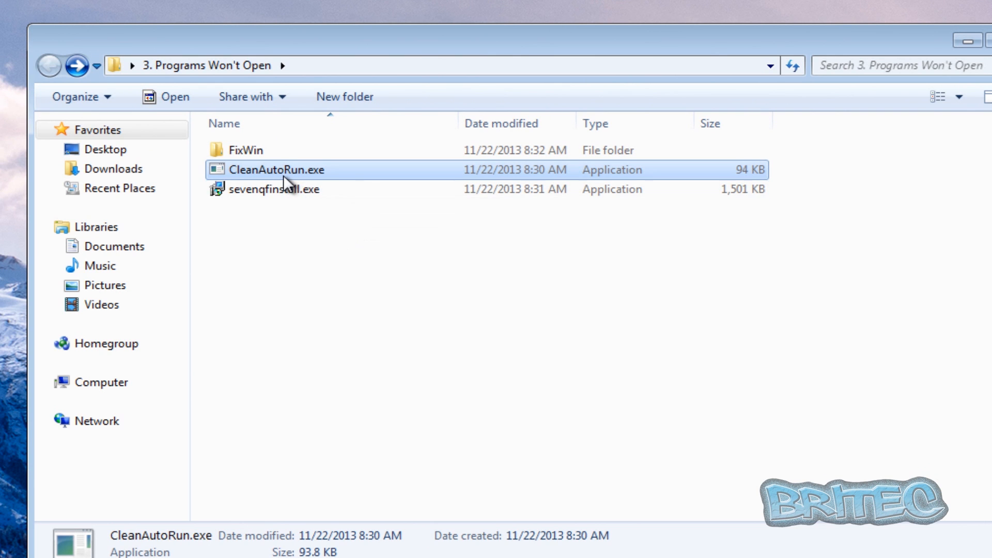
pyautogui.moveTo(285, 184)
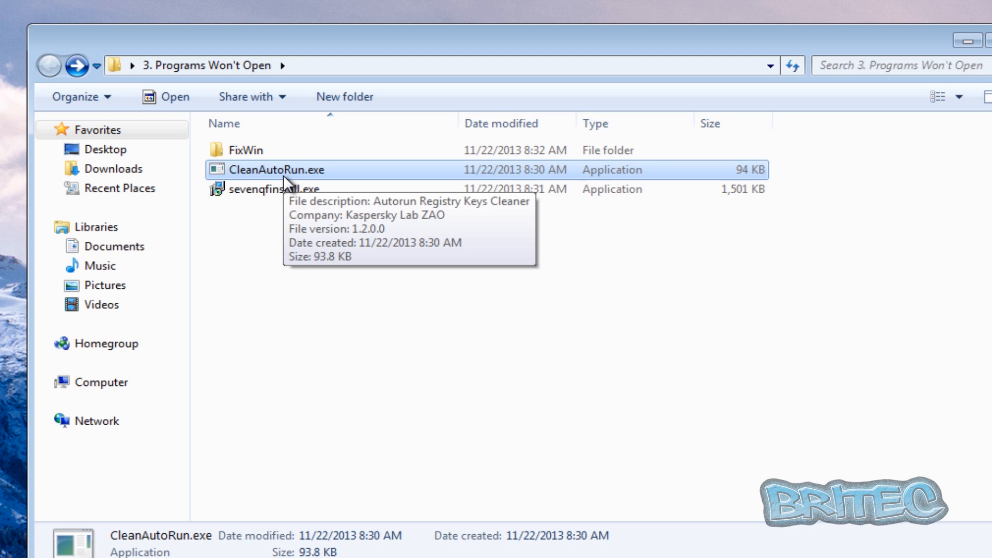
pyautogui.moveTo(275, 188)
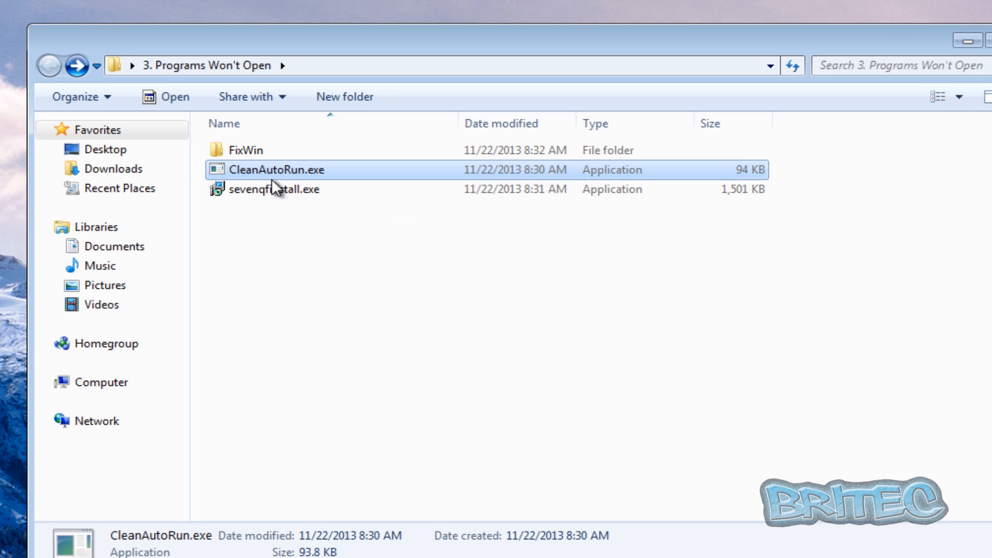
pyautogui.moveTo(272, 190)
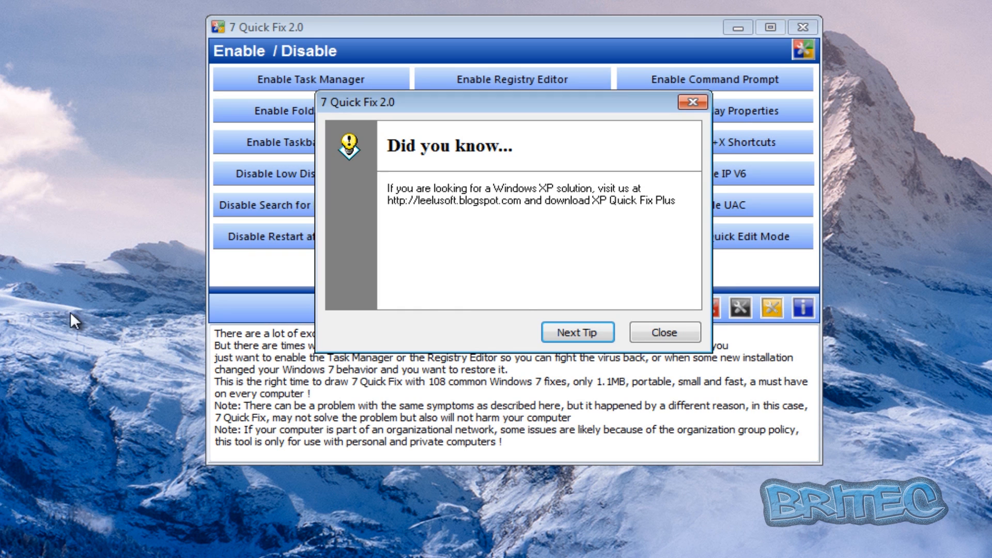
# Dismiss the 7 Quick Fix startup tips dialog
pyautogui.click(576, 332)
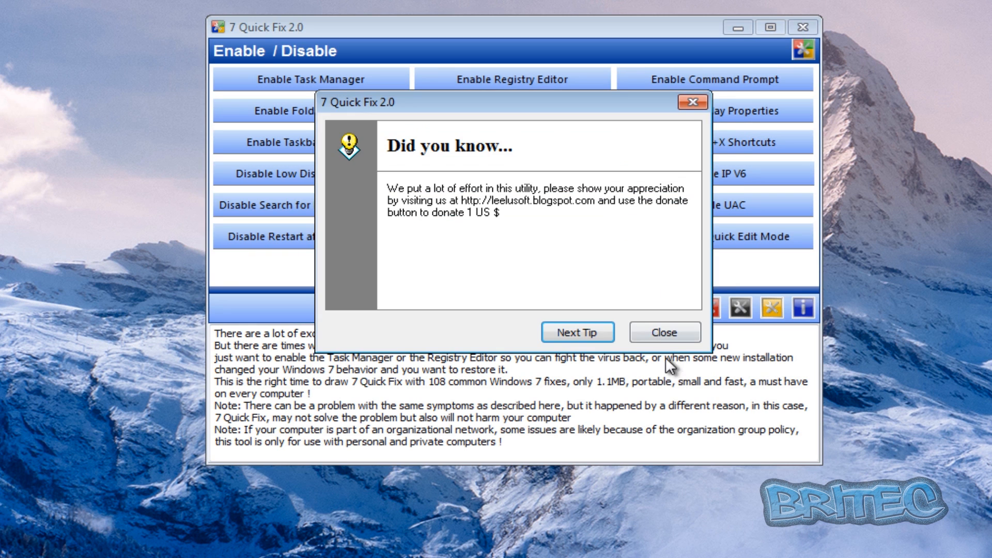
pyautogui.click(664, 332)
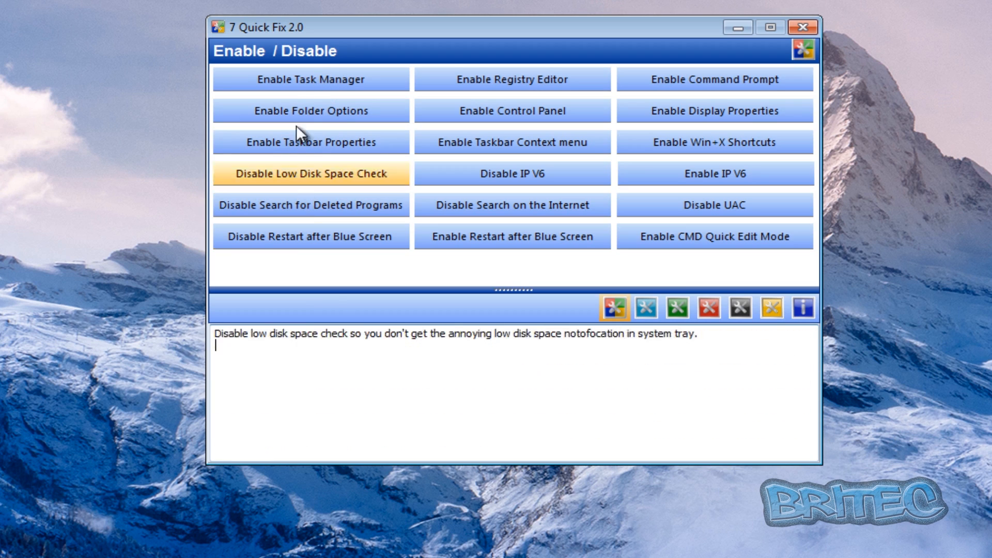
# Review the Enable Task Manager, Registry Editor and Win+X fixes, then show the Restore Missing Stuff fixes
pyautogui.click(311, 79)
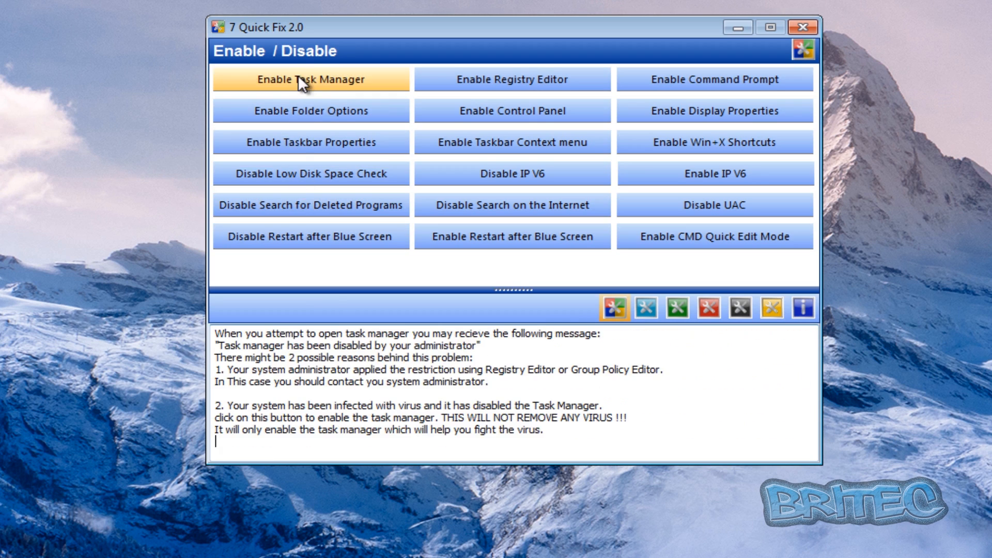
pyautogui.click(512, 80)
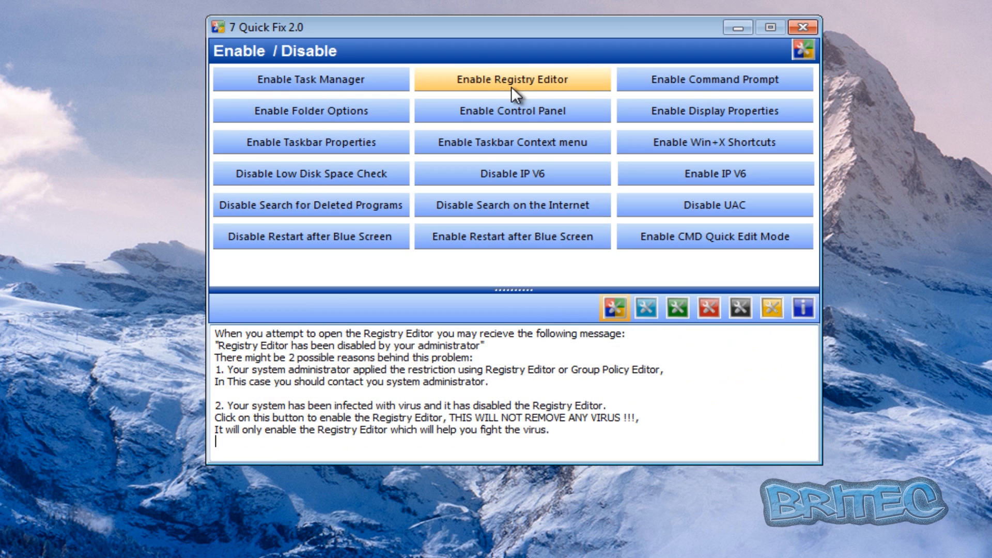
pyautogui.click(715, 80)
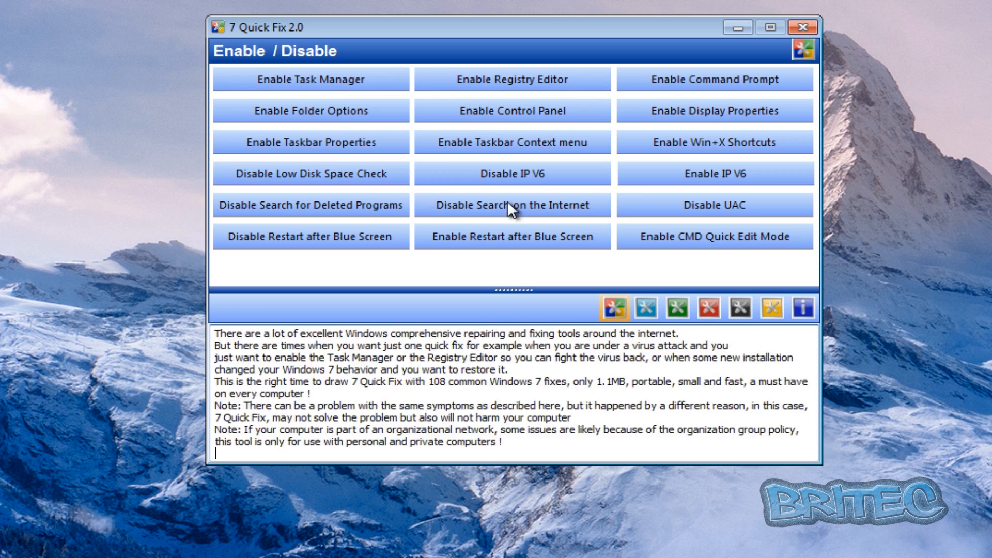
pyautogui.click(714, 142)
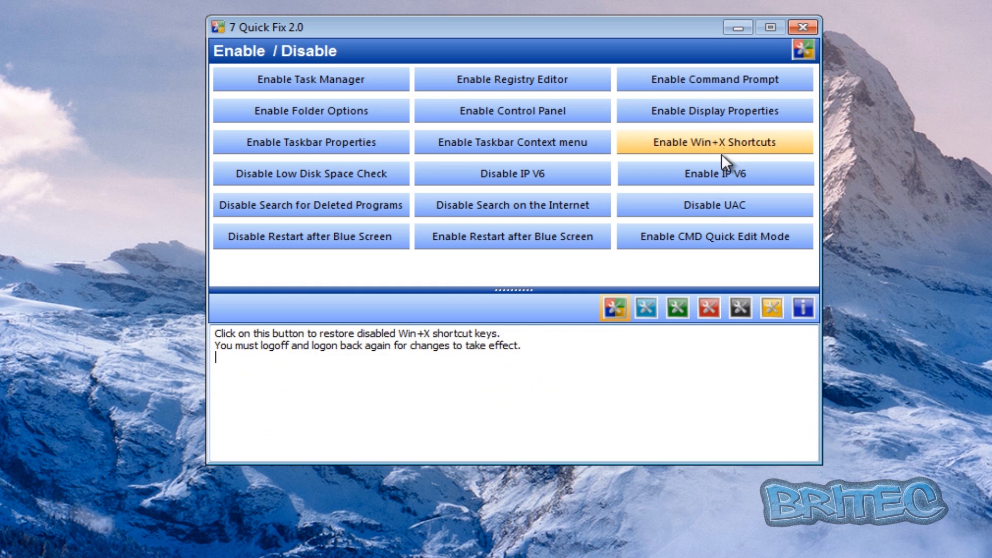
pyautogui.click(645, 309)
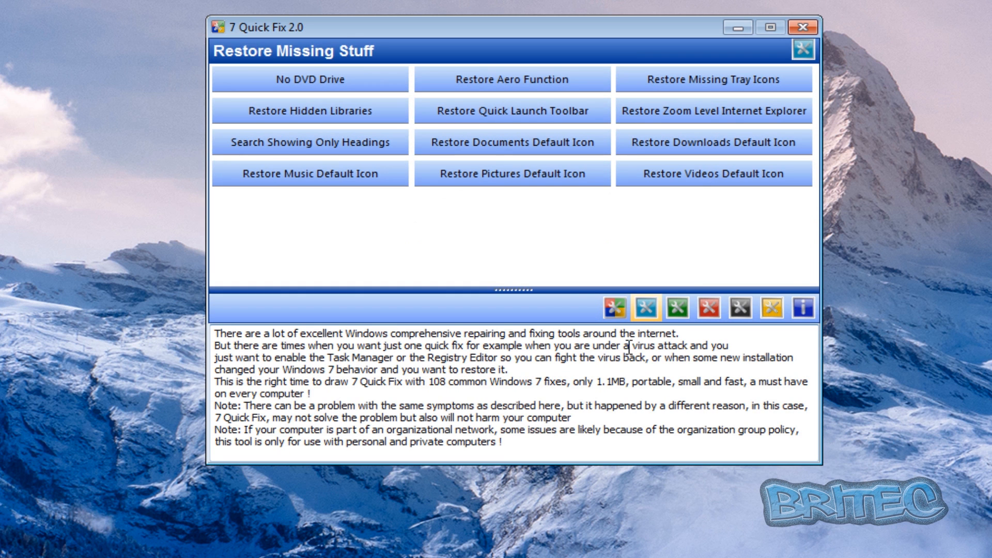
# Browse the Performance, Errors and Crashes and Tweaks fix categories, then close 7 Quick Fix
pyautogui.click(309, 142)
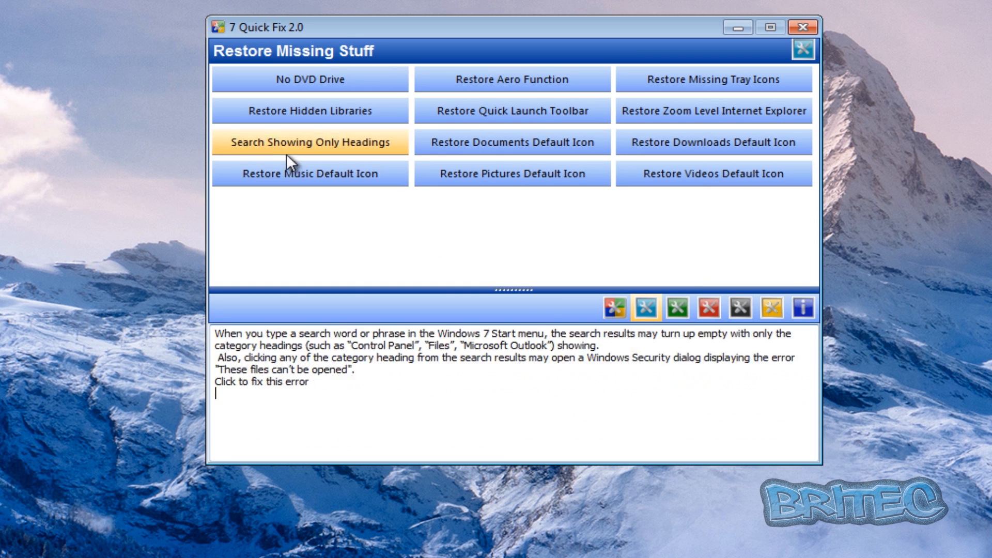
pyautogui.click(676, 309)
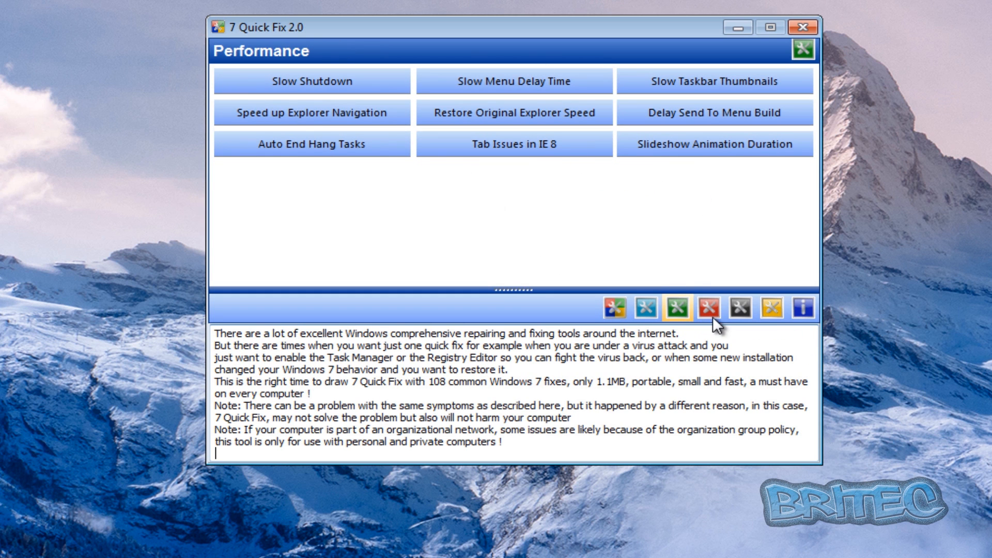
pyautogui.click(709, 309)
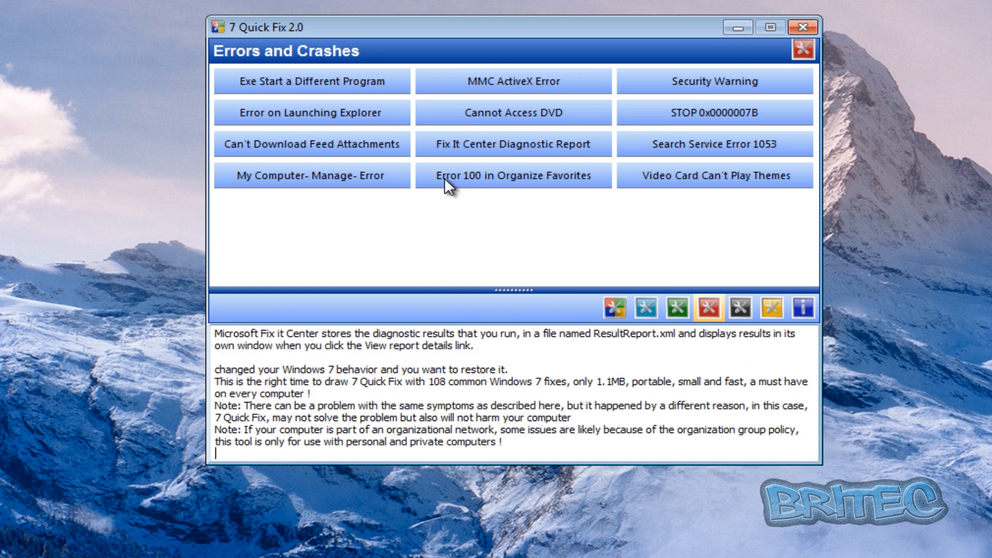
pyautogui.click(738, 309)
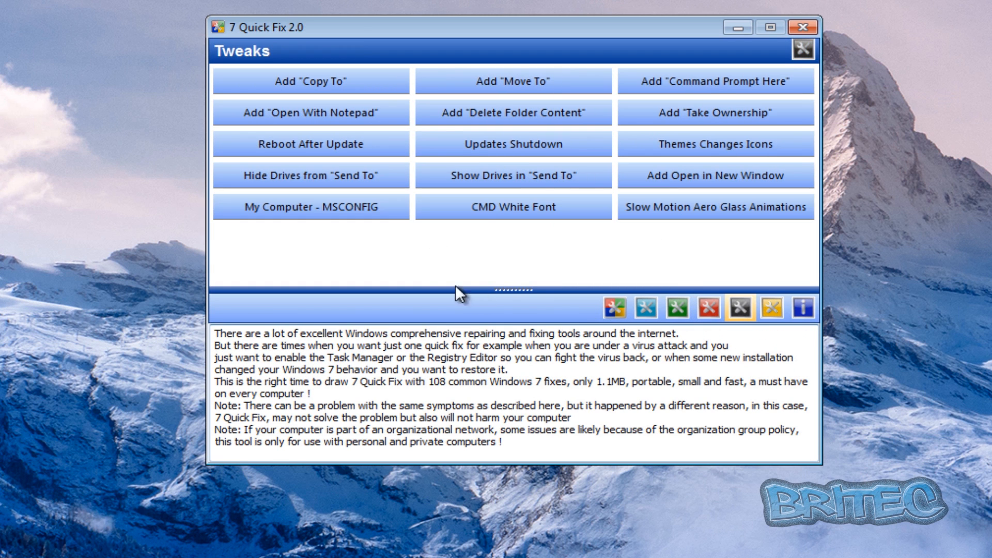
pyautogui.click(311, 81)
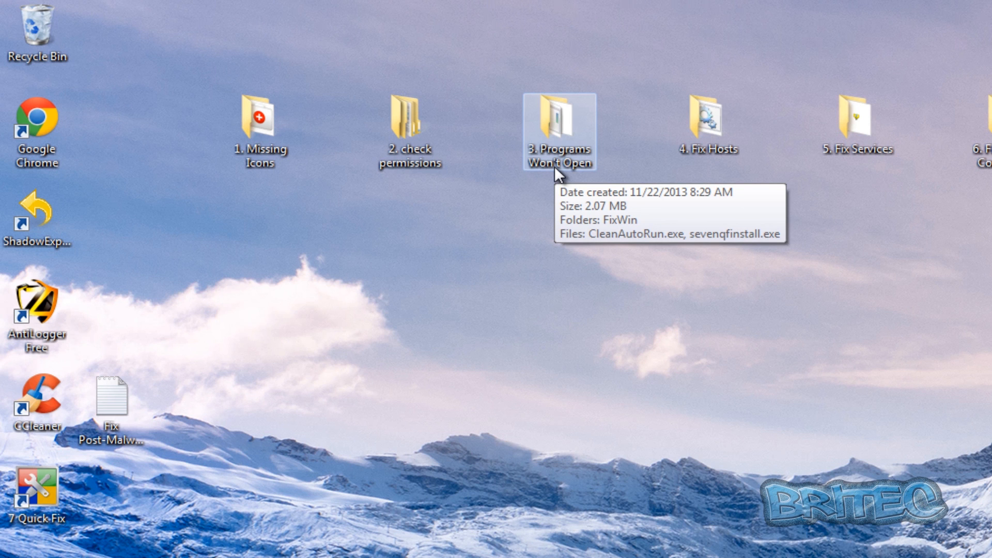
pyautogui.moveTo(564, 184)
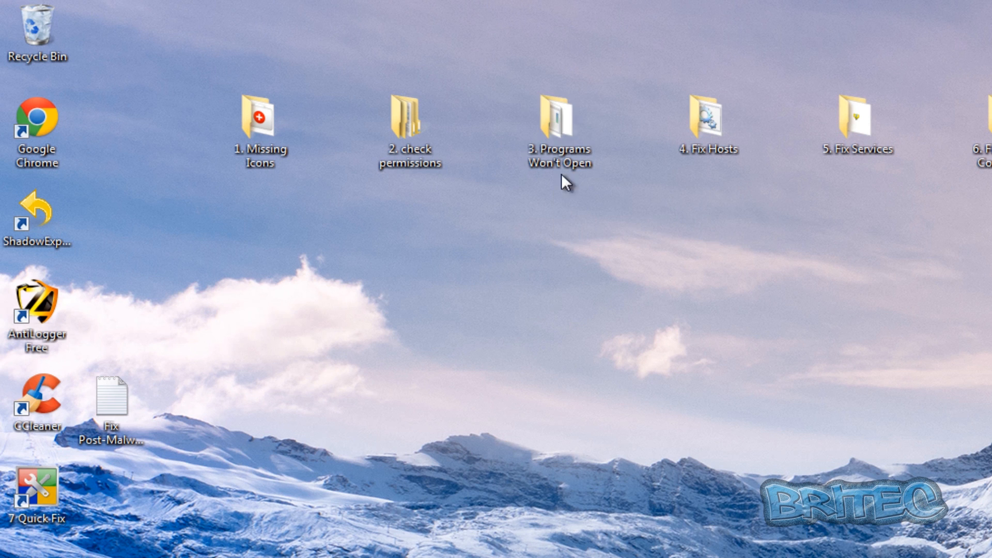
pyautogui.click(558, 123)
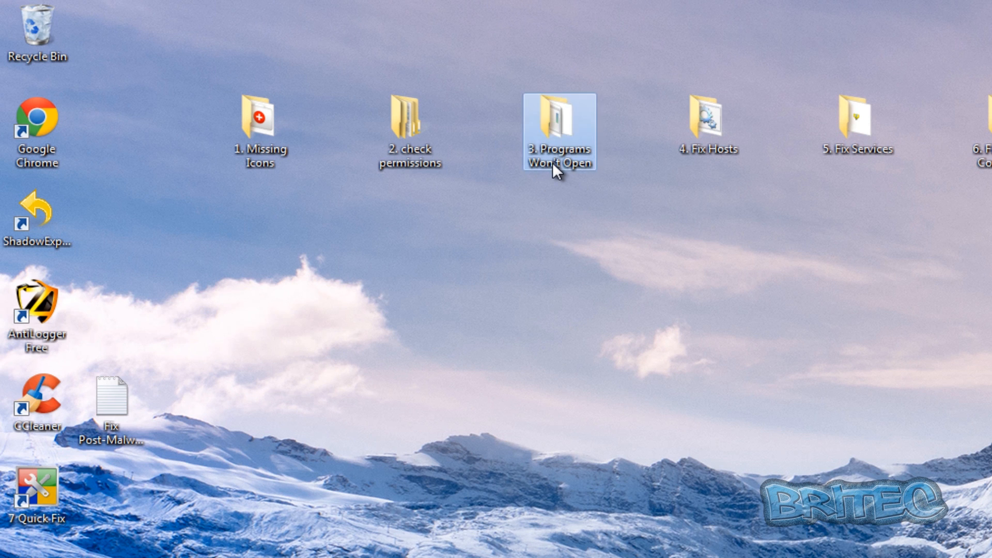
pyautogui.doubleClick(558, 120)
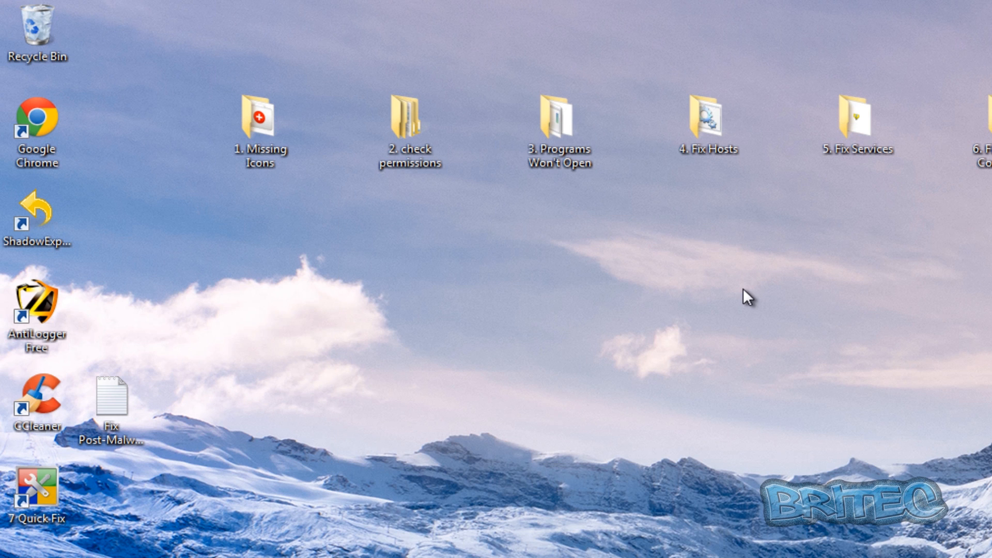
pyautogui.moveTo(600, 513)
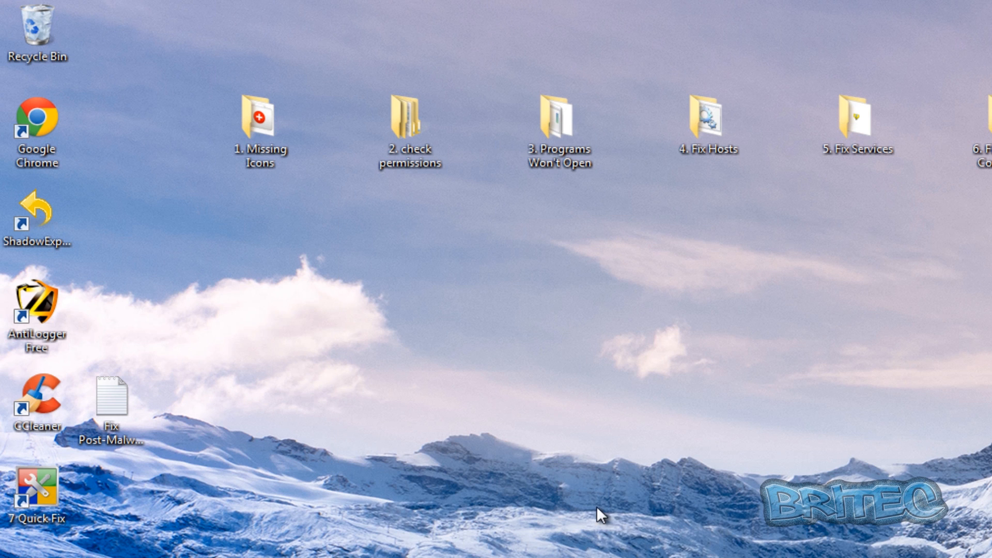
pyautogui.moveTo(571, 182)
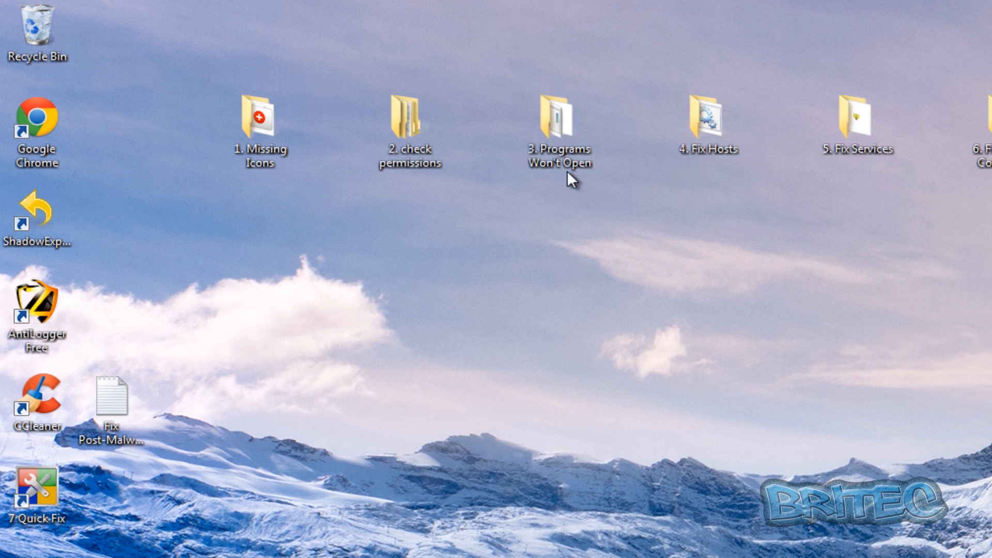
pyautogui.moveTo(721, 247)
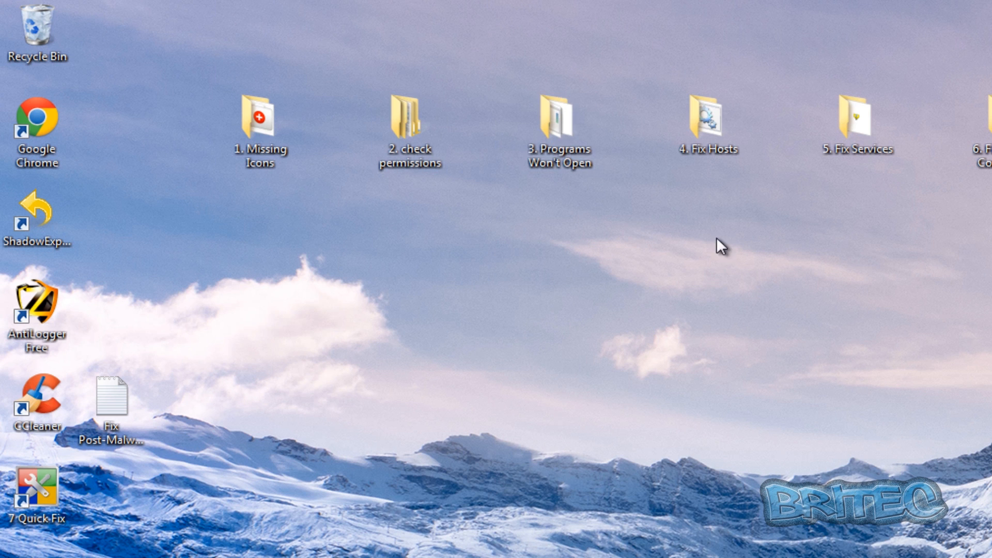
# Run hosts-perm.bat from the 4. Fix Hosts folder, accepting the unverified publisher warning
pyautogui.doubleClick(707, 114)
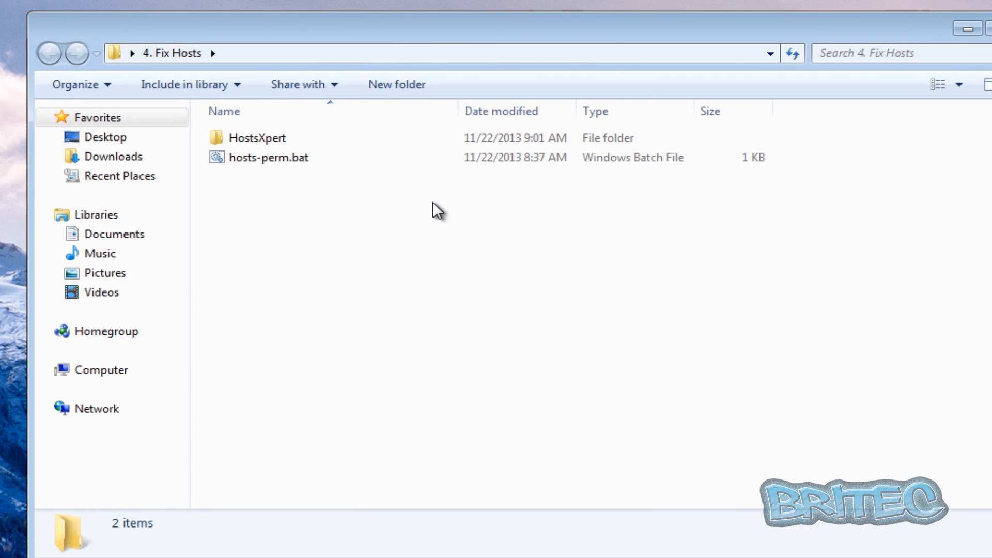
pyautogui.moveTo(425, 207)
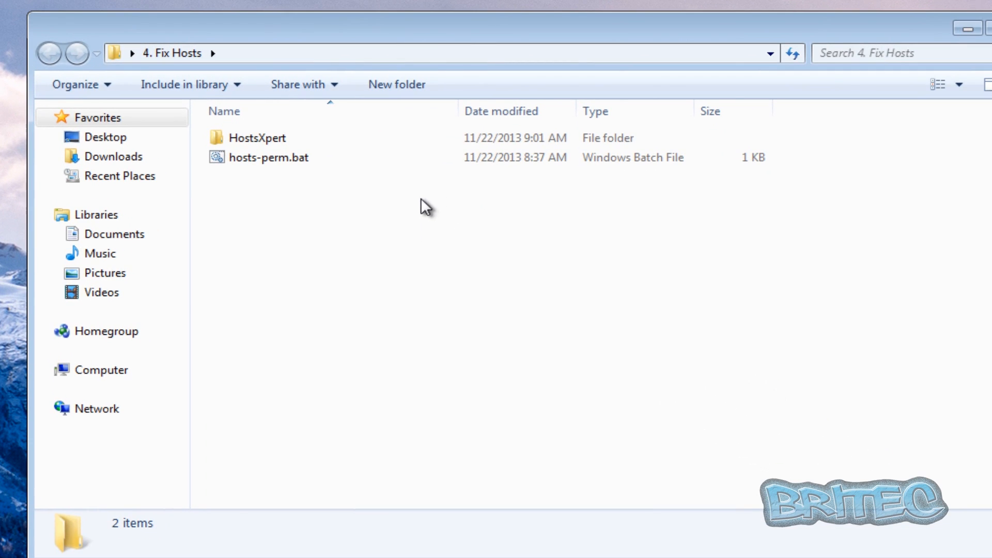
pyautogui.click(268, 157)
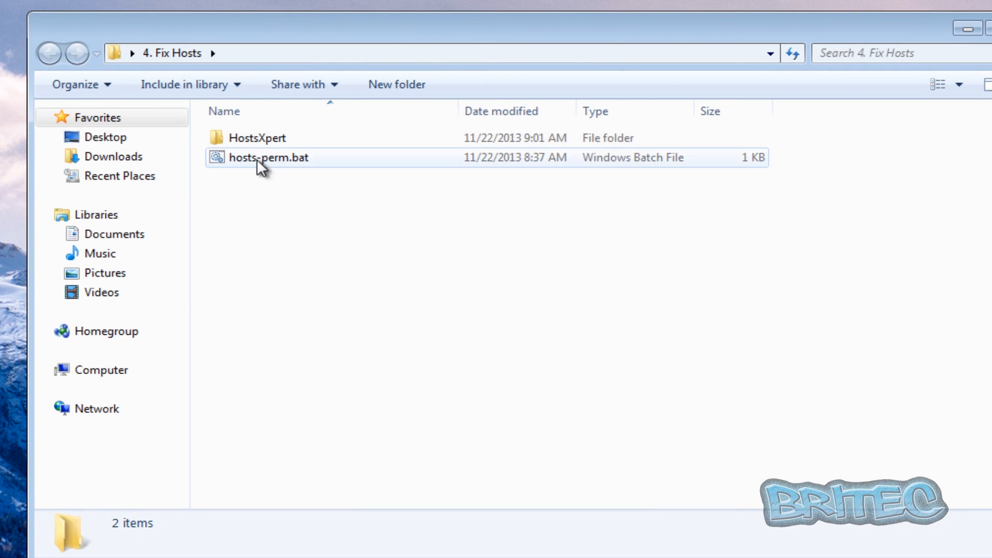
pyautogui.doubleClick(268, 157)
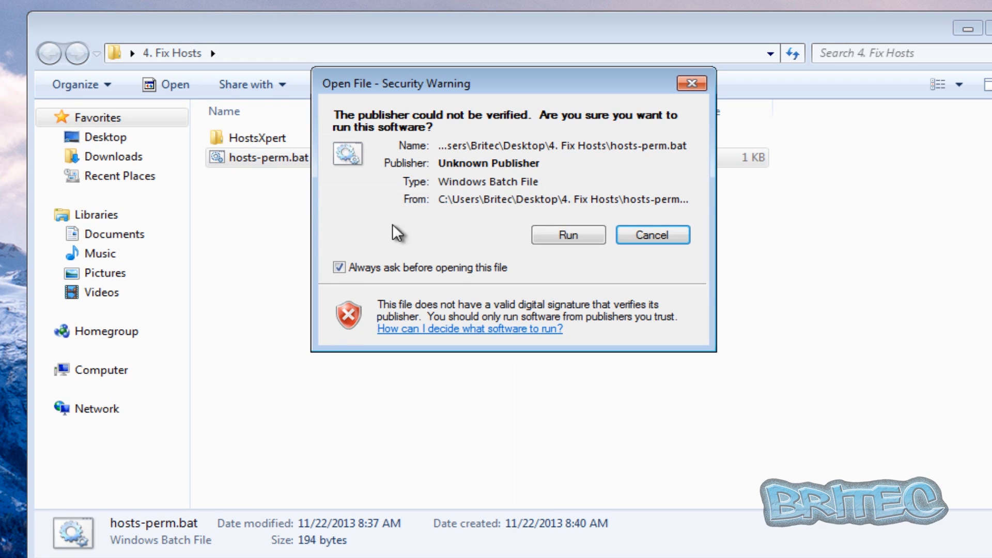
pyautogui.click(567, 235)
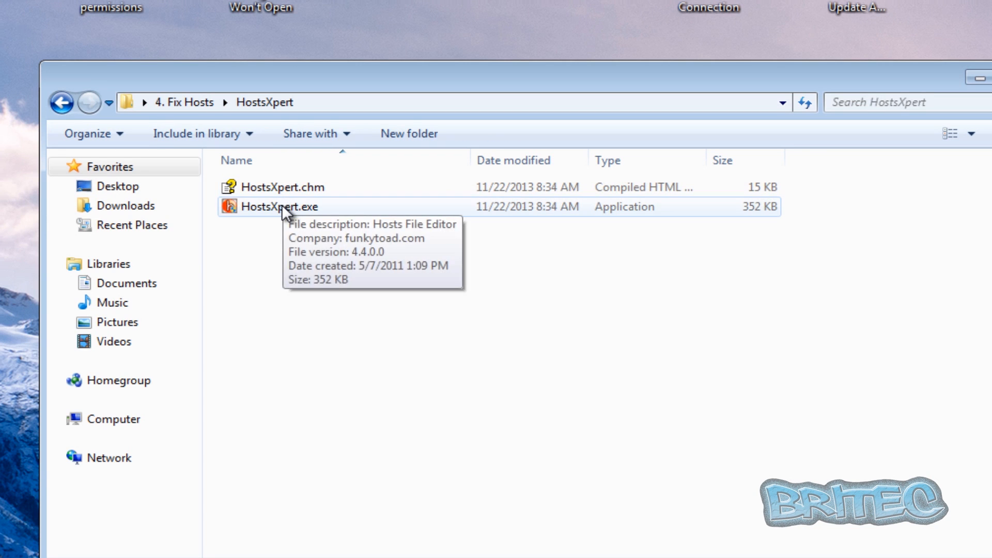
# Launch HostsXpert to view the 21-line sample hosts file, then close it
pyautogui.doubleClick(281, 207)
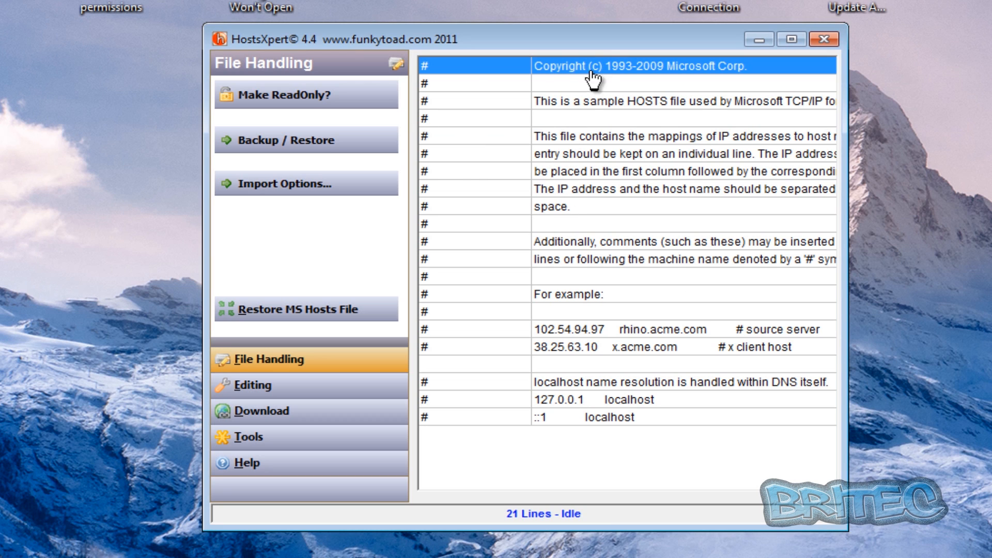
pyautogui.moveTo(582, 163)
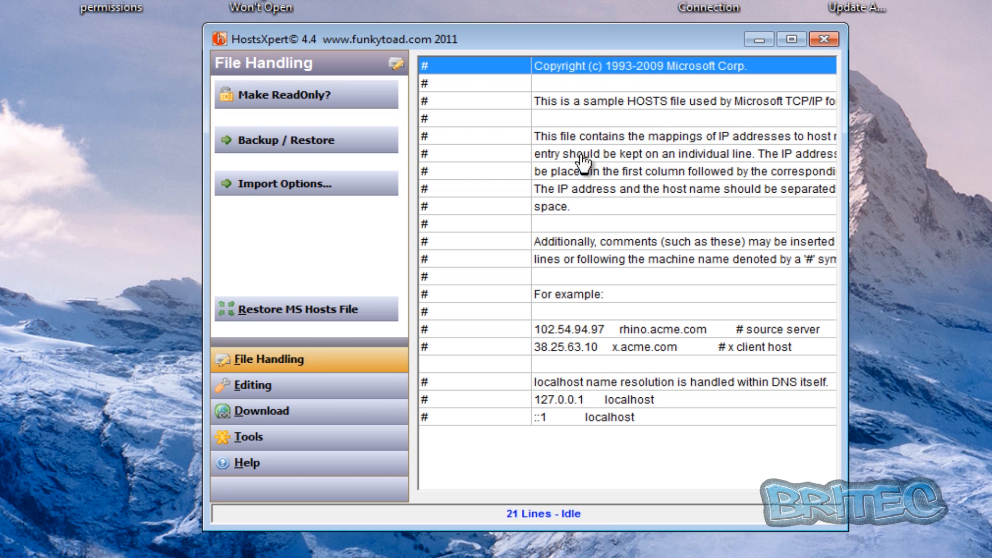
pyautogui.moveTo(421, 78)
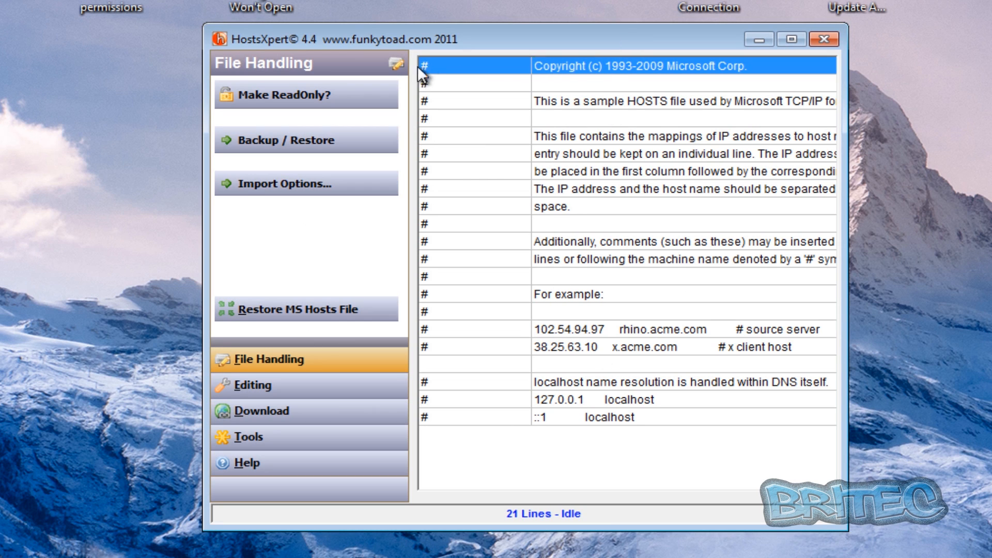
pyautogui.moveTo(514, 373)
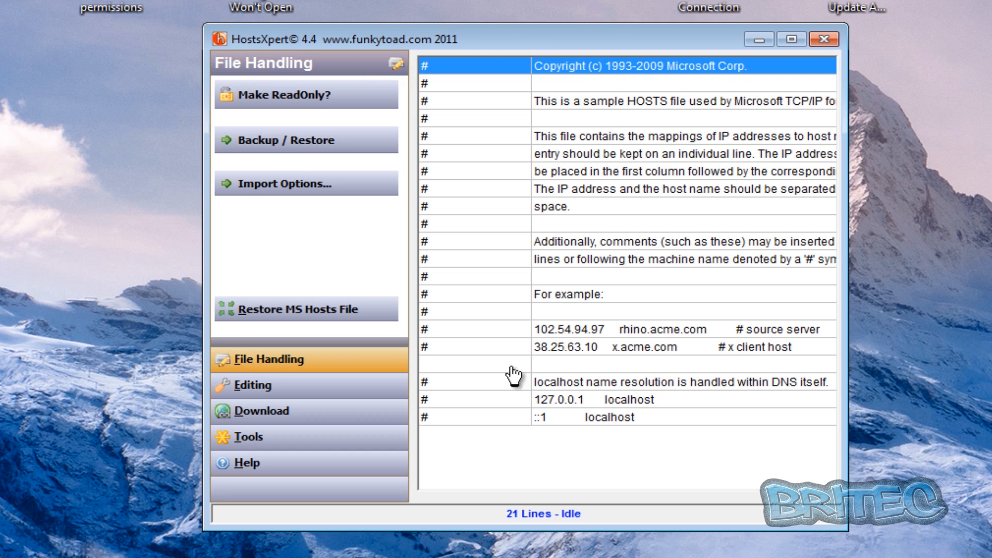
pyautogui.moveTo(824, 39)
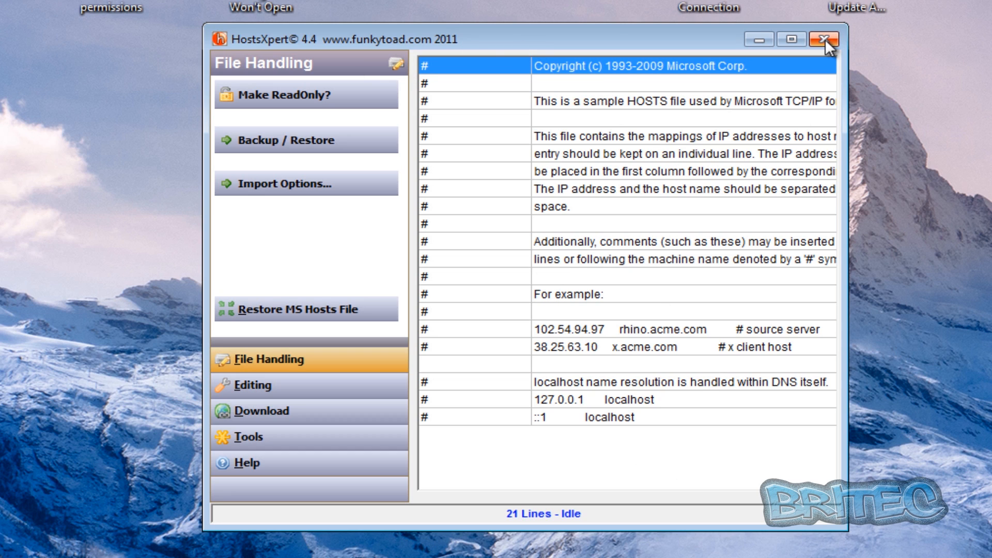
pyautogui.click(825, 40)
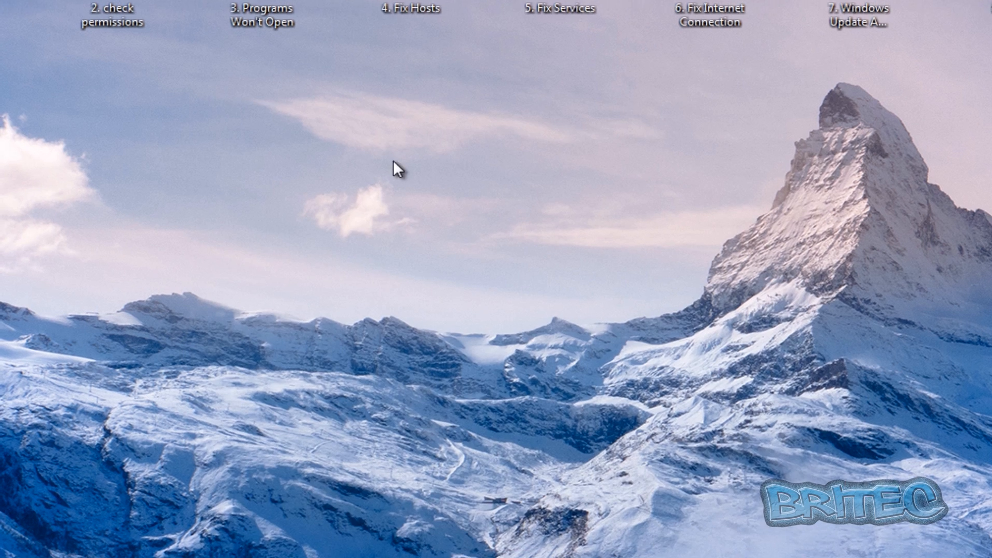
# Launch FSS.exe from the 5. Fix Services folder with User Account Control approval
pyautogui.doubleClick(551, 19)
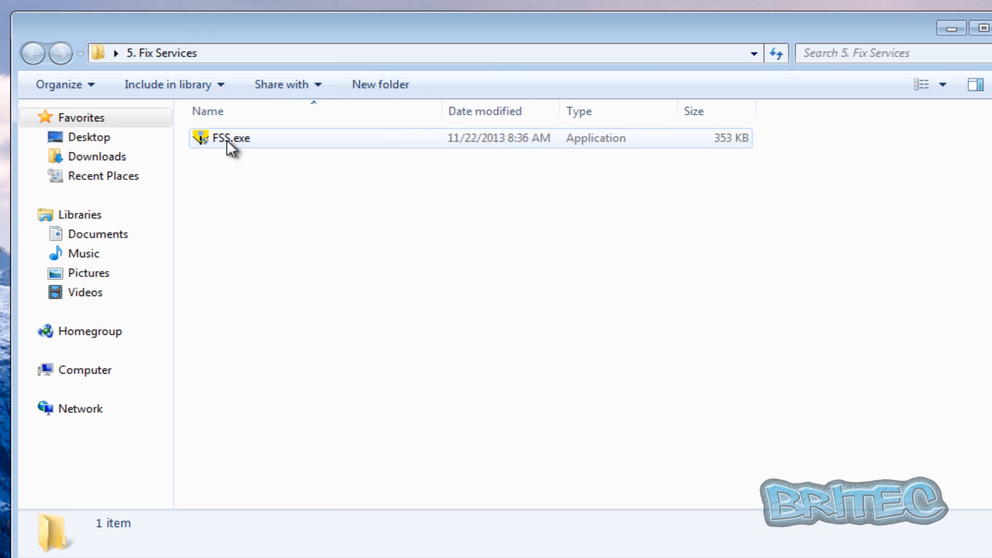
pyautogui.doubleClick(228, 137)
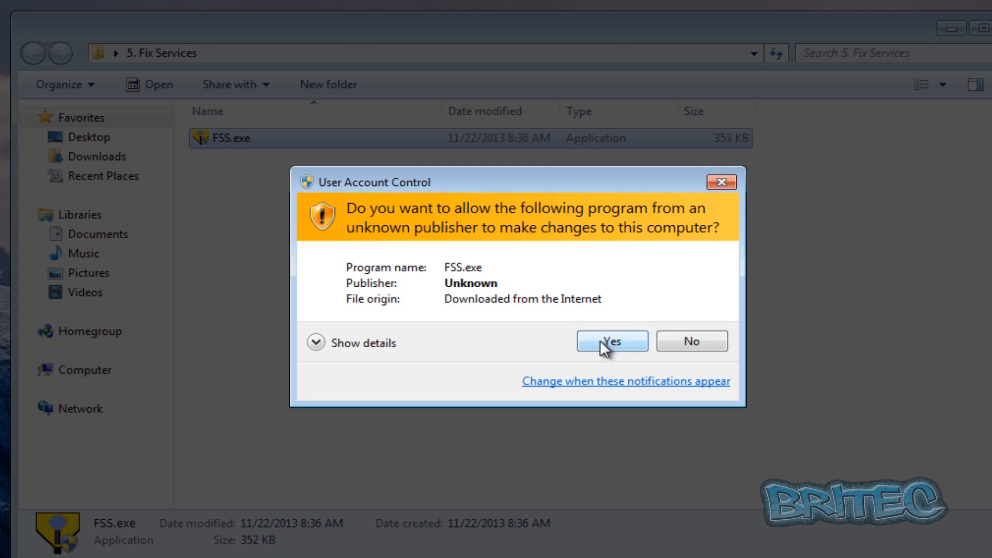
pyautogui.click(611, 341)
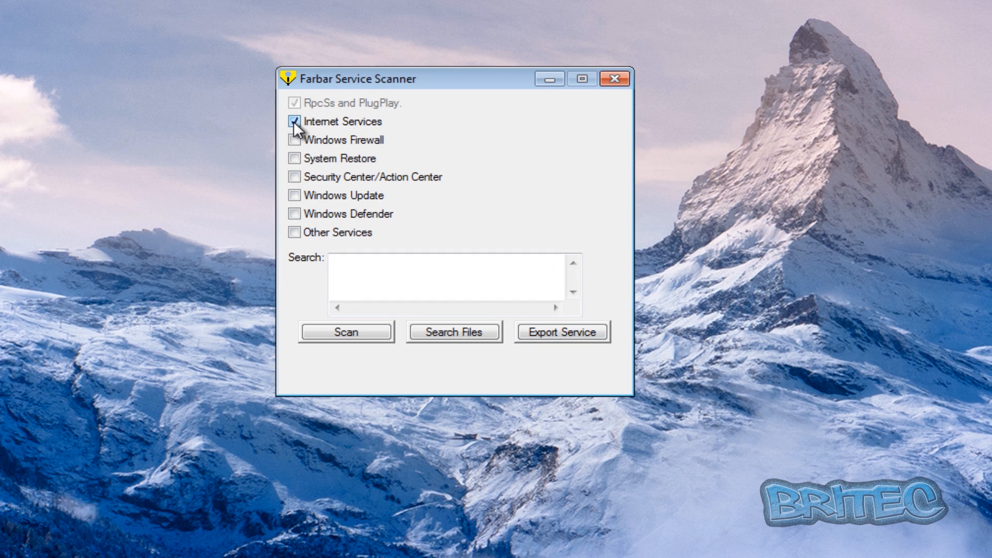
# View the Registry network keys download page offering Seven.zip, Vista.zip and XP.zip
pyautogui.click(294, 121)
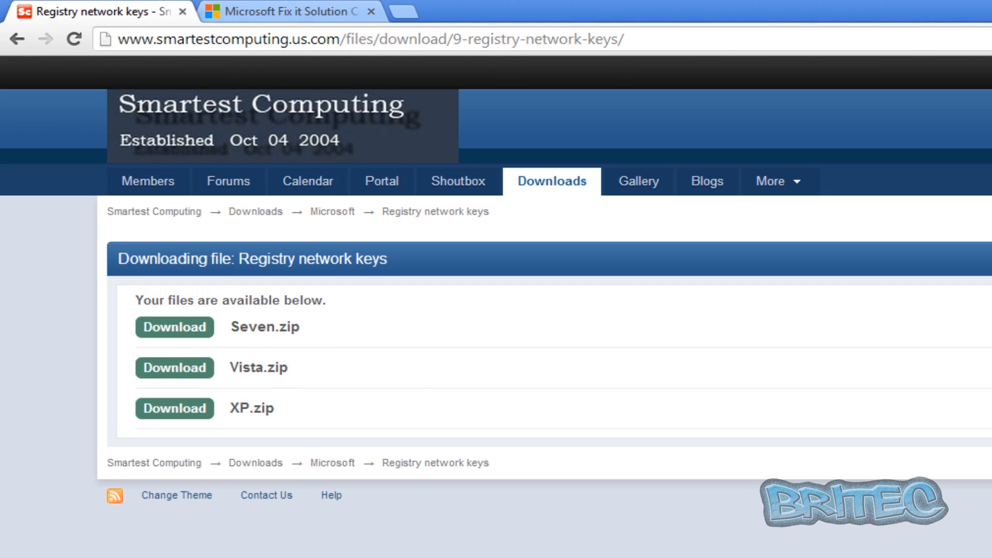
pyautogui.moveTo(234, 365)
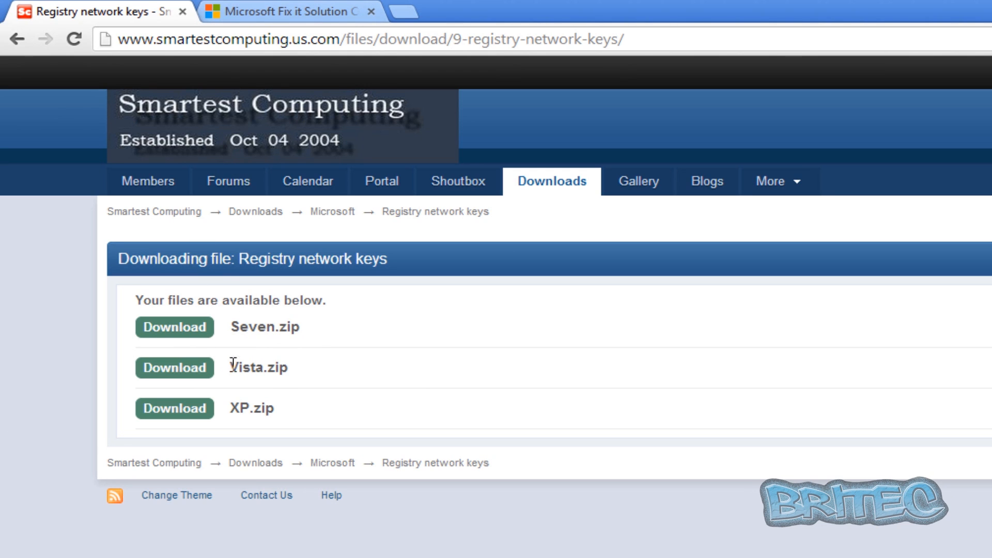
pyautogui.moveTo(226, 412)
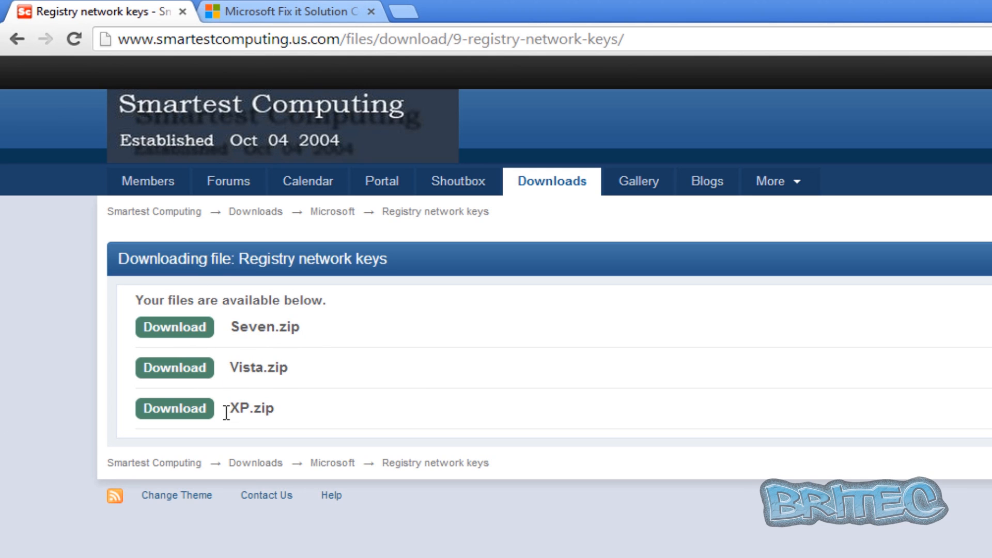
pyautogui.moveTo(235, 392)
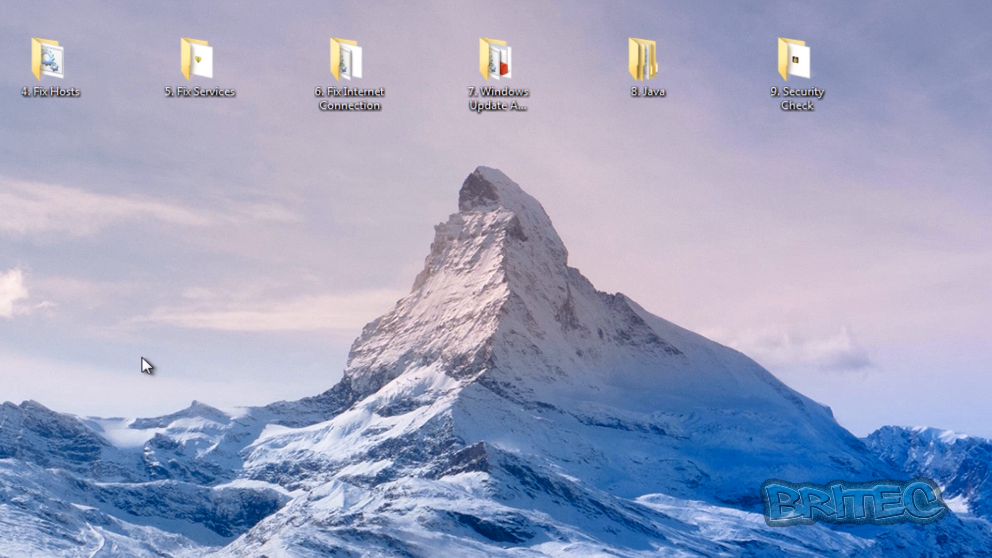
# Edit Reset Windows Network Settings.bat from 6. Fix Internet Connection in Notepad
pyautogui.doubleClick(349, 60)
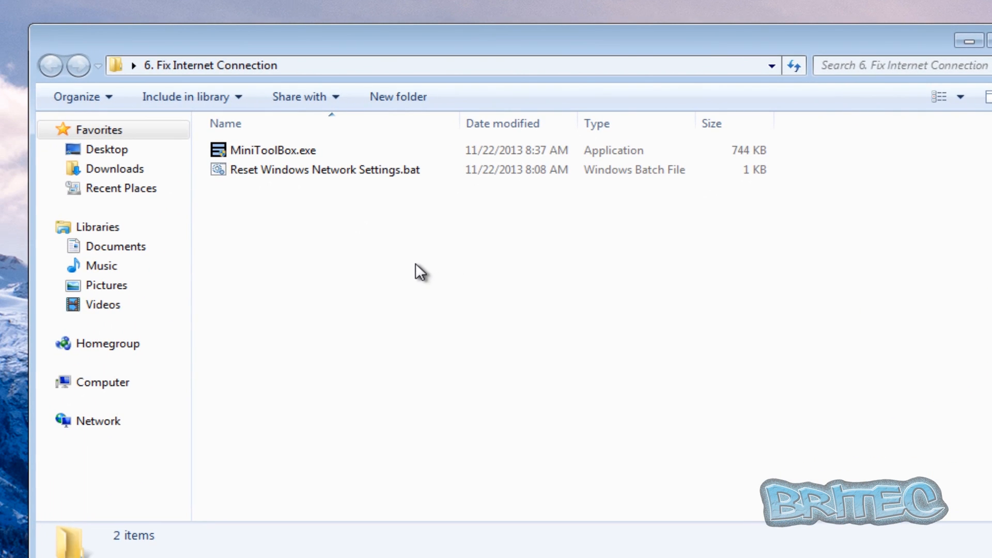
pyautogui.rightClick(323, 169)
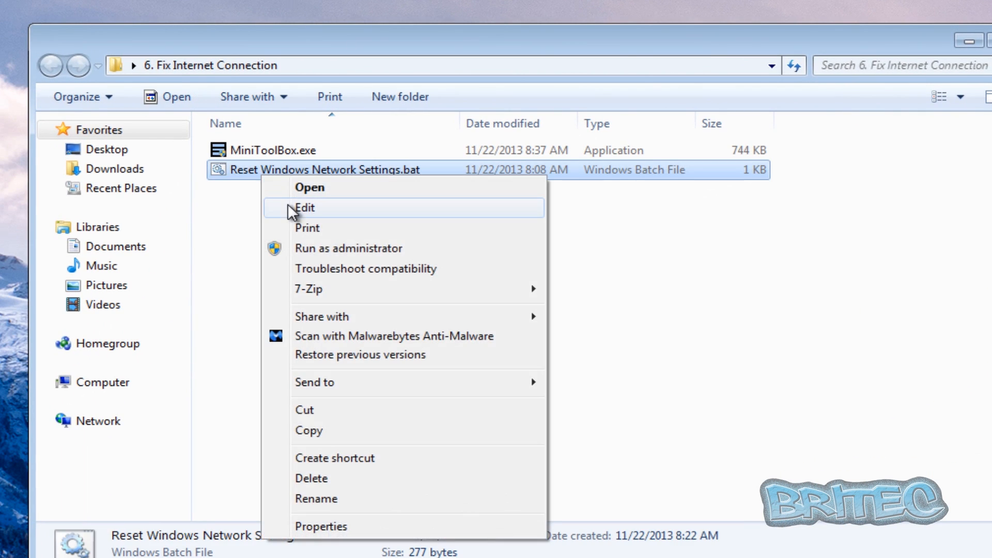
pyautogui.click(304, 208)
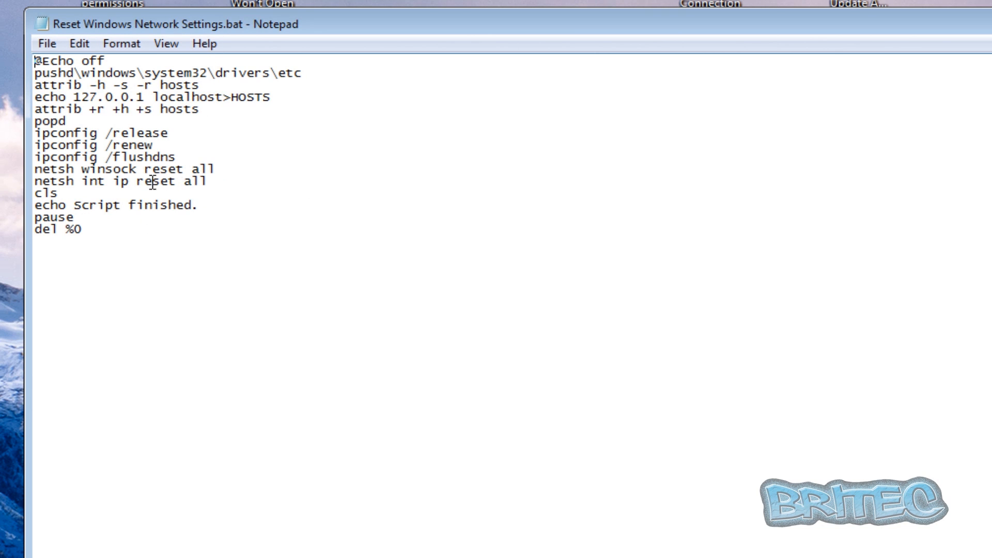
pyautogui.moveTo(95, 157)
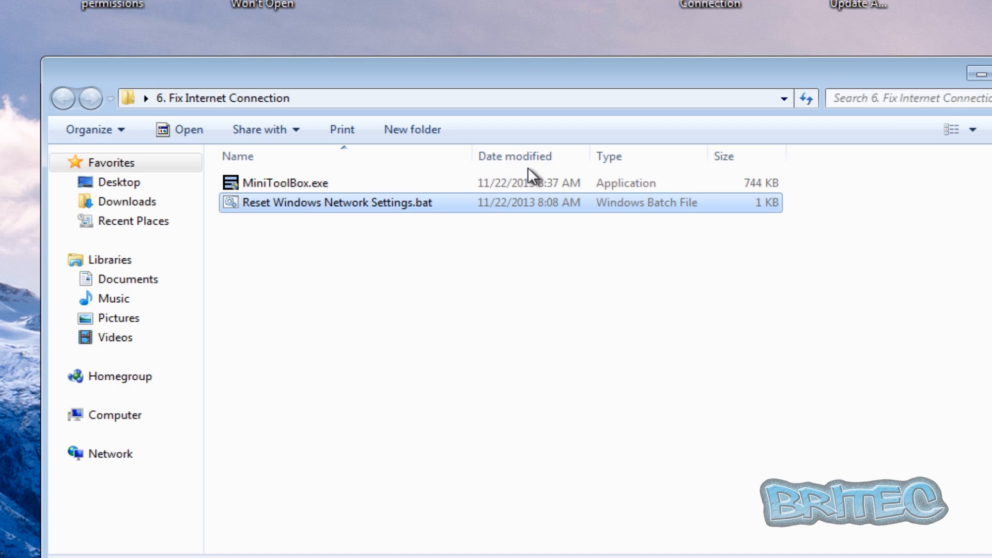
# Run MiniToolBox with UAC approval, close it, and enter the 7. Windows Update And Firewall folder
pyautogui.doubleClick(285, 183)
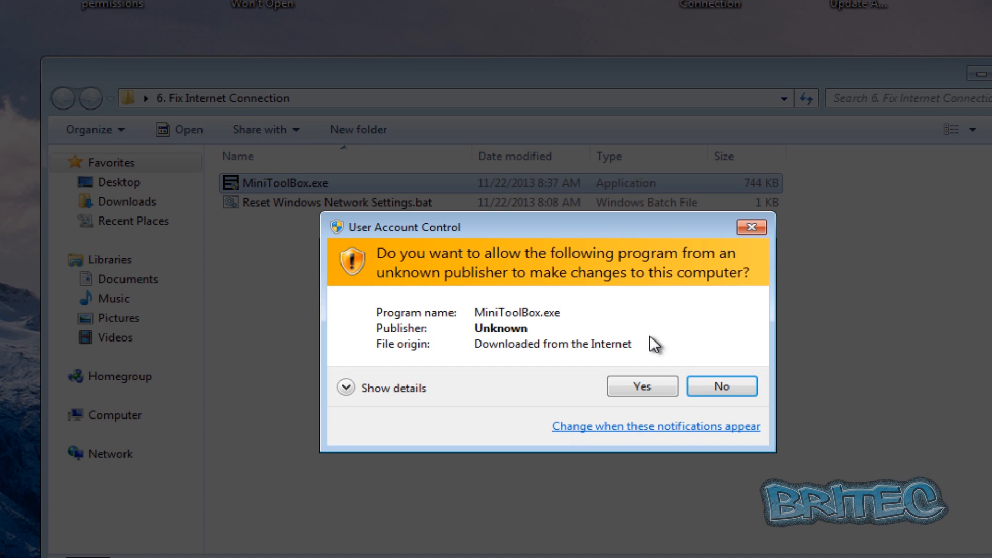
pyautogui.click(640, 386)
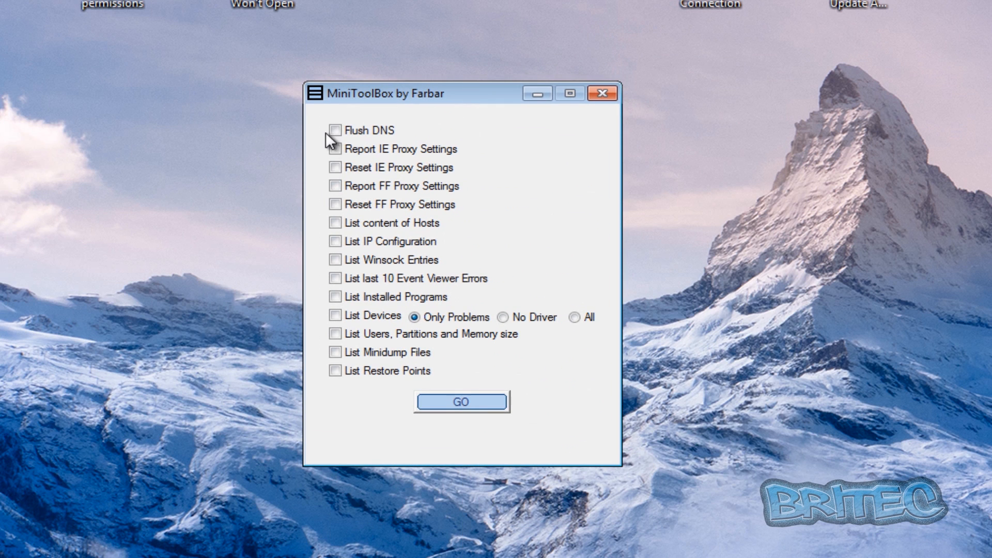
pyautogui.moveTo(334, 220)
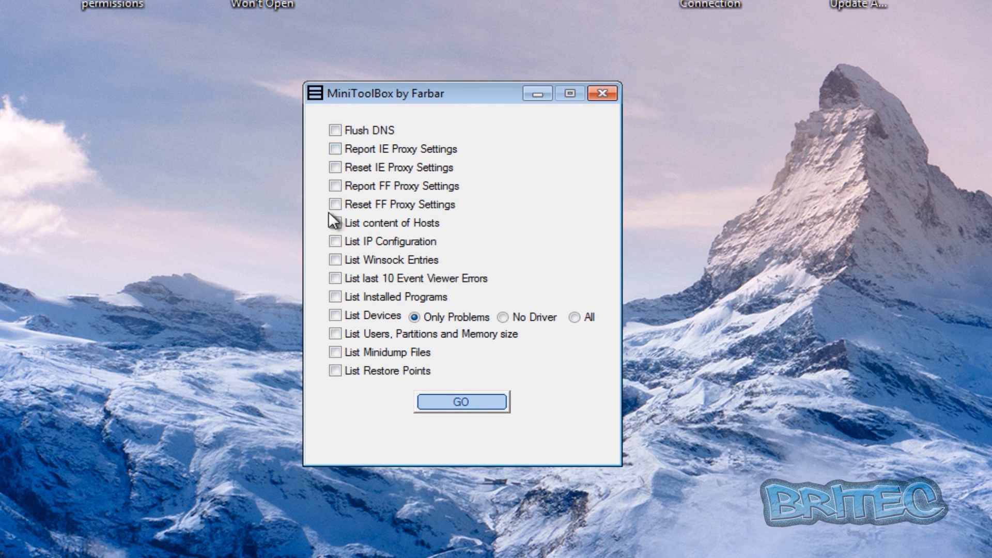
pyautogui.moveTo(329, 218)
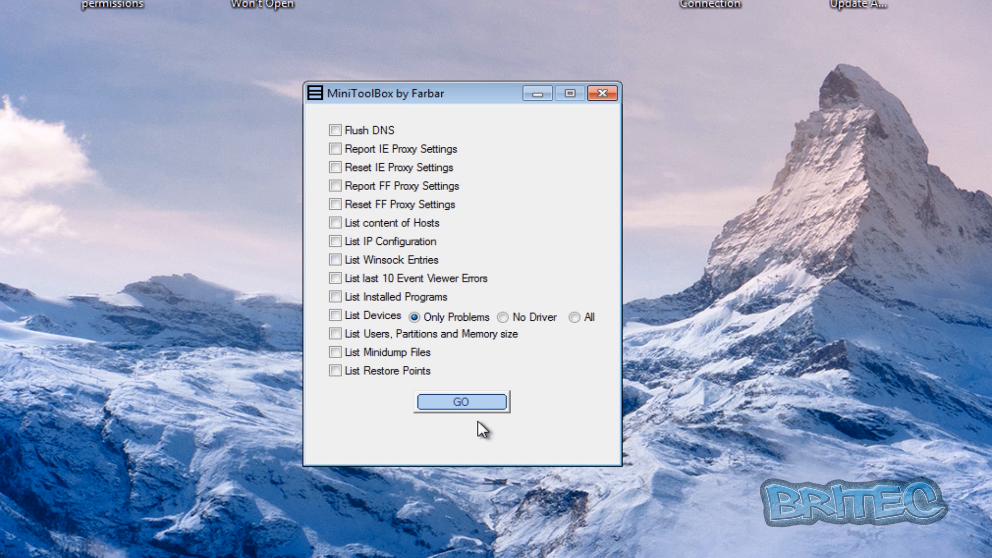
pyautogui.click(602, 93)
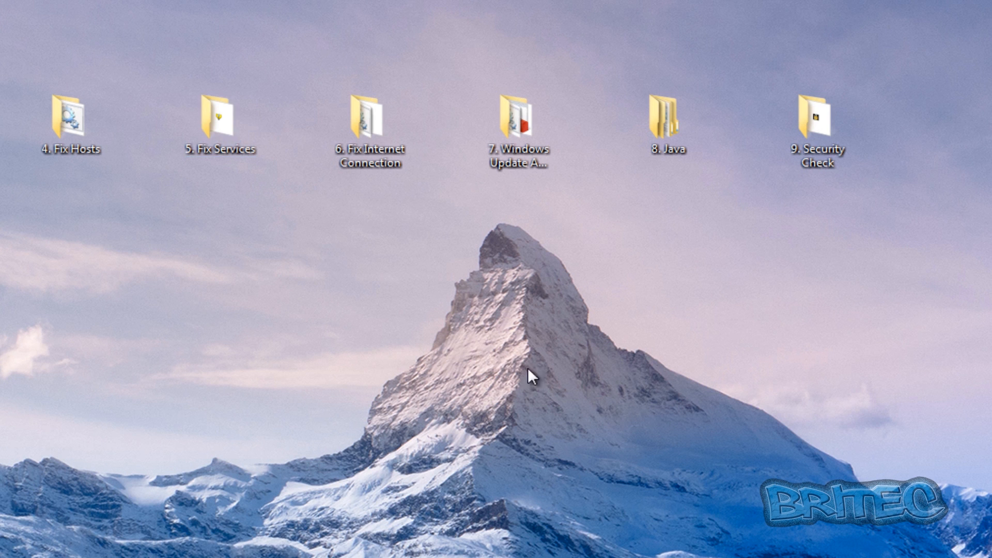
pyautogui.doubleClick(517, 120)
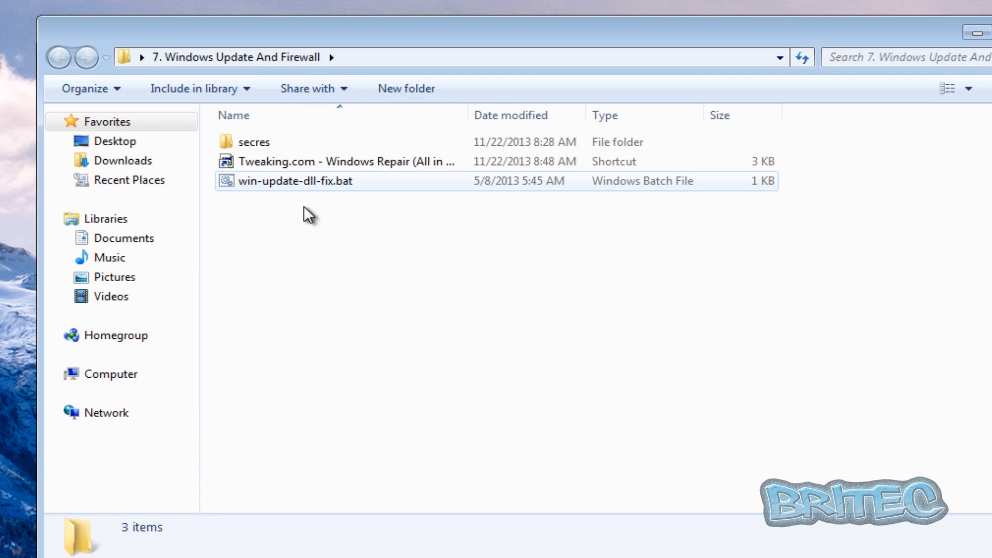
# Dismiss the win-update-dll-fix.bat context menu and select the Tweaking.com Windows Repair shortcut
pyautogui.rightClick(295, 180)
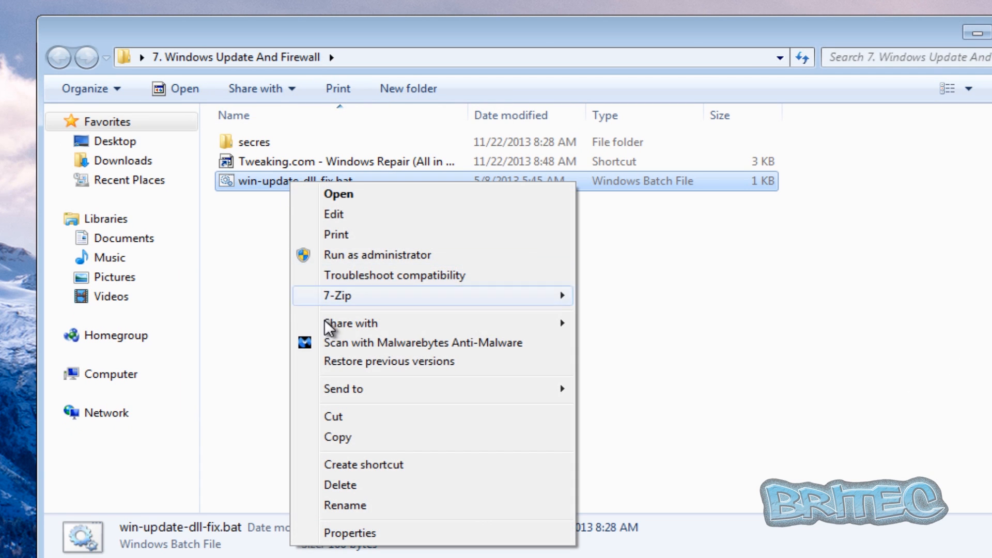
pyautogui.click(333, 214)
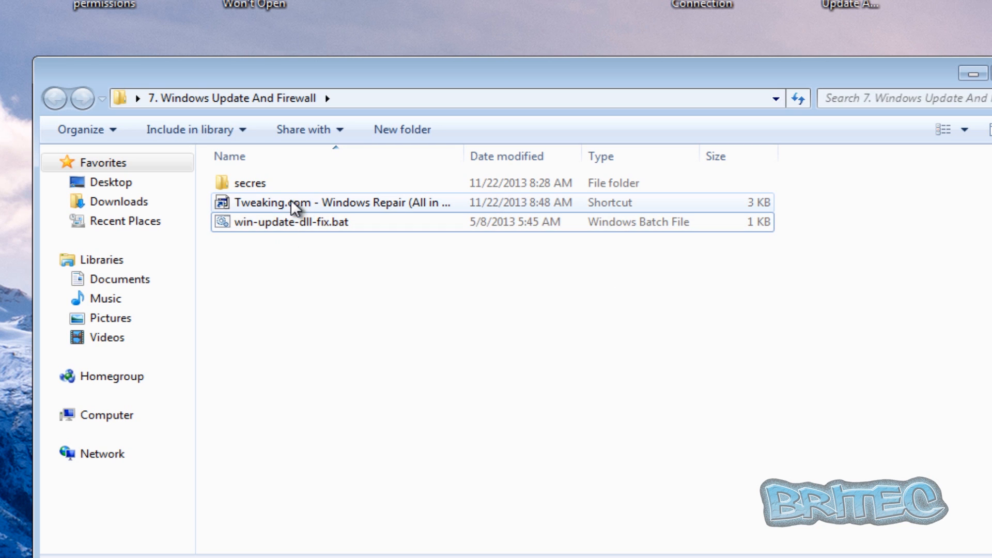
pyautogui.click(272, 203)
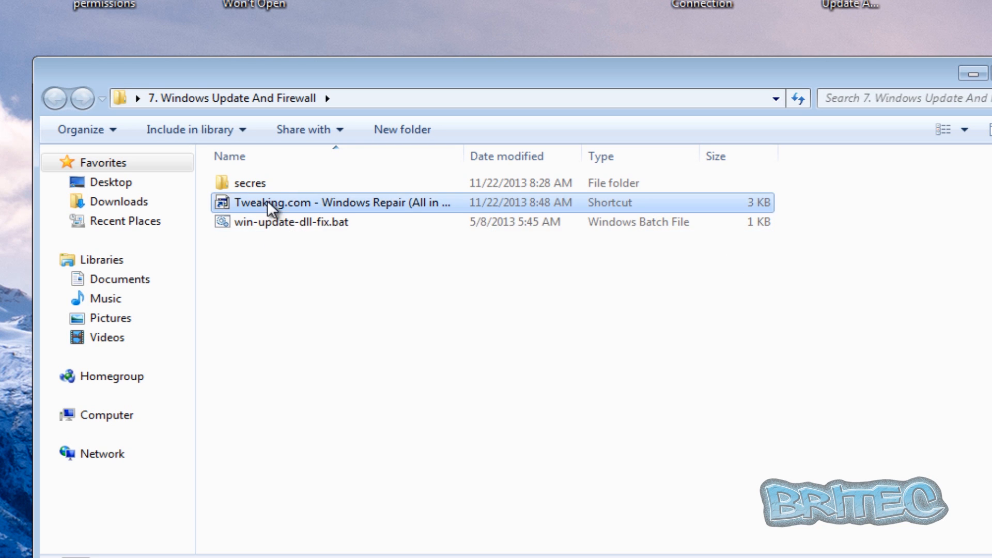
pyautogui.doubleClick(272, 202)
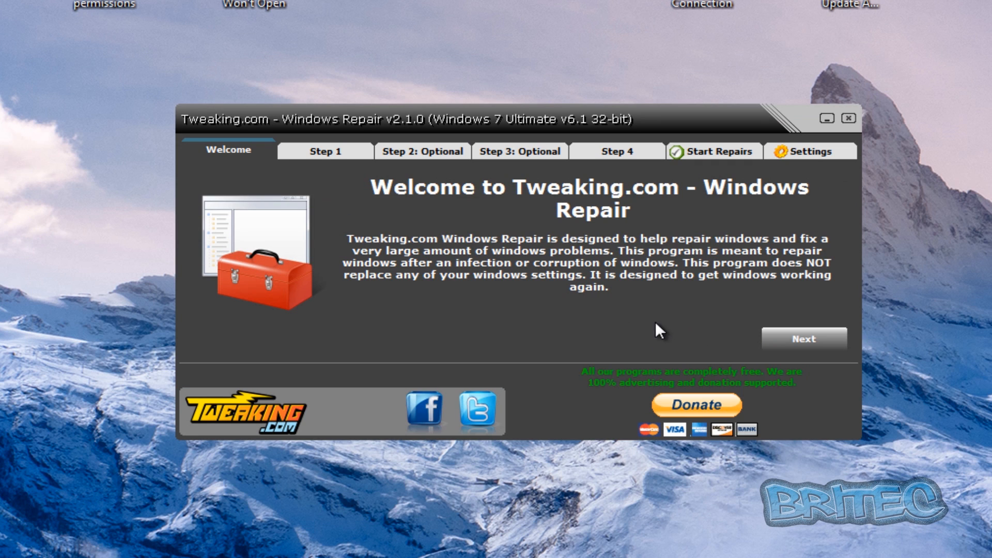
pyautogui.moveTo(820, 239)
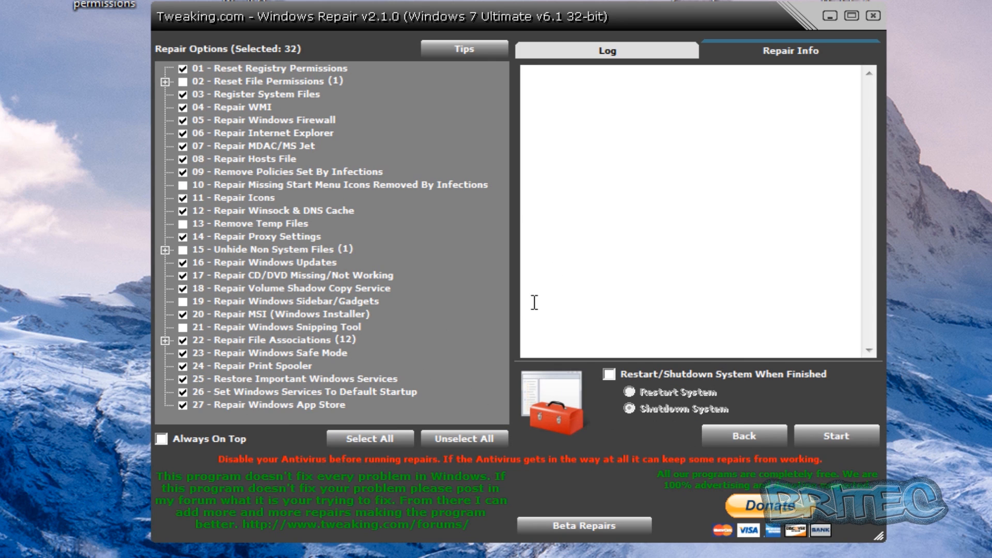
pyautogui.moveTo(435, 22)
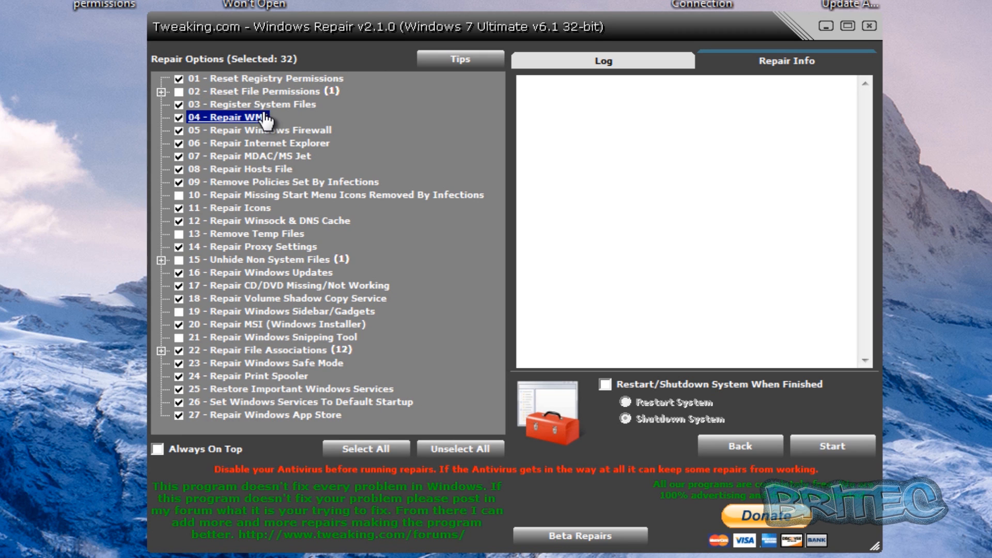
pyautogui.moveTo(224, 130)
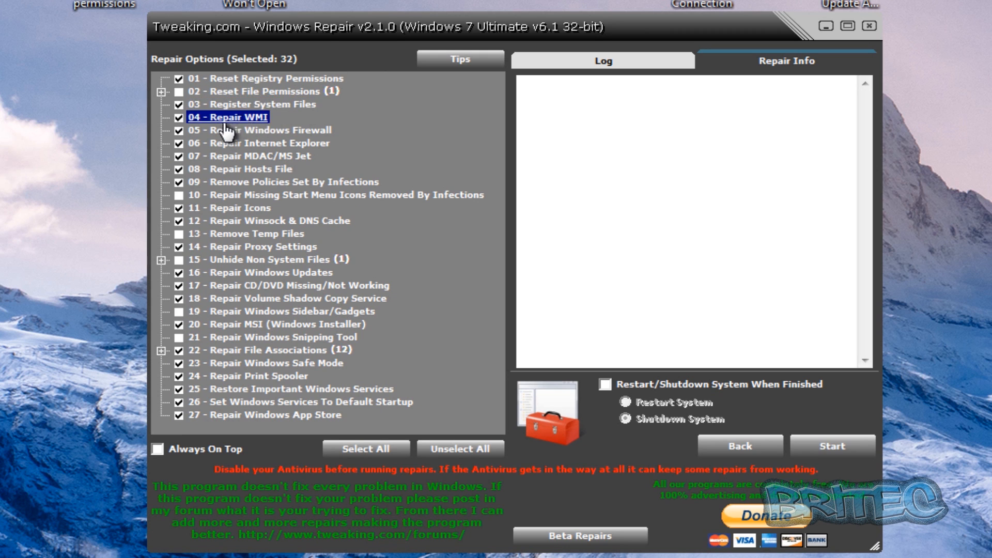
pyautogui.click(250, 156)
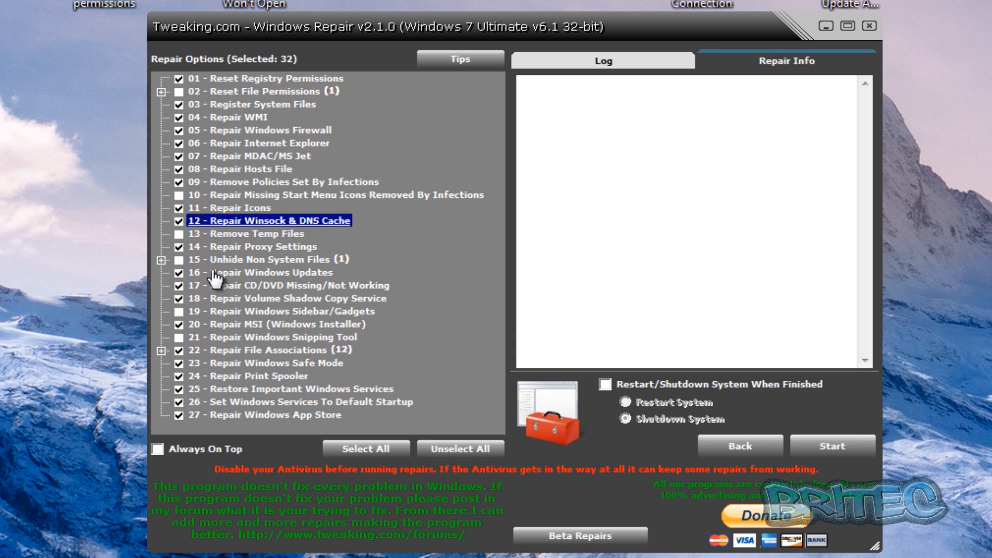
pyautogui.click(260, 272)
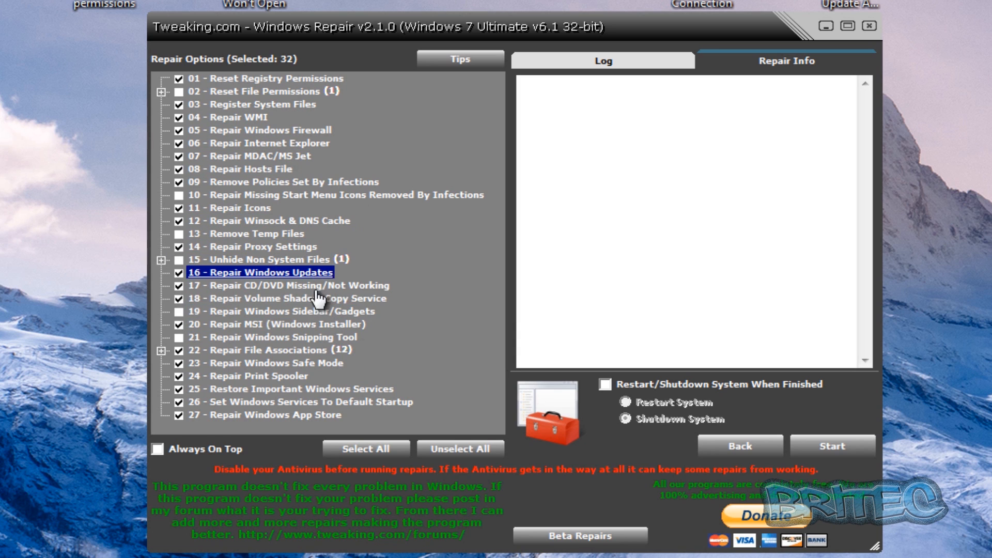
pyautogui.moveTo(130, 364)
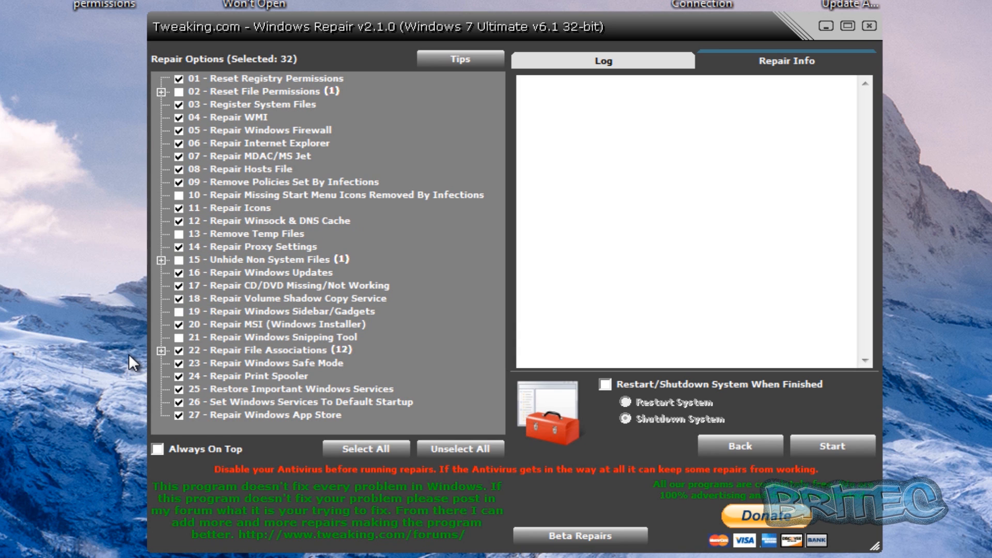
pyautogui.moveTo(193, 264)
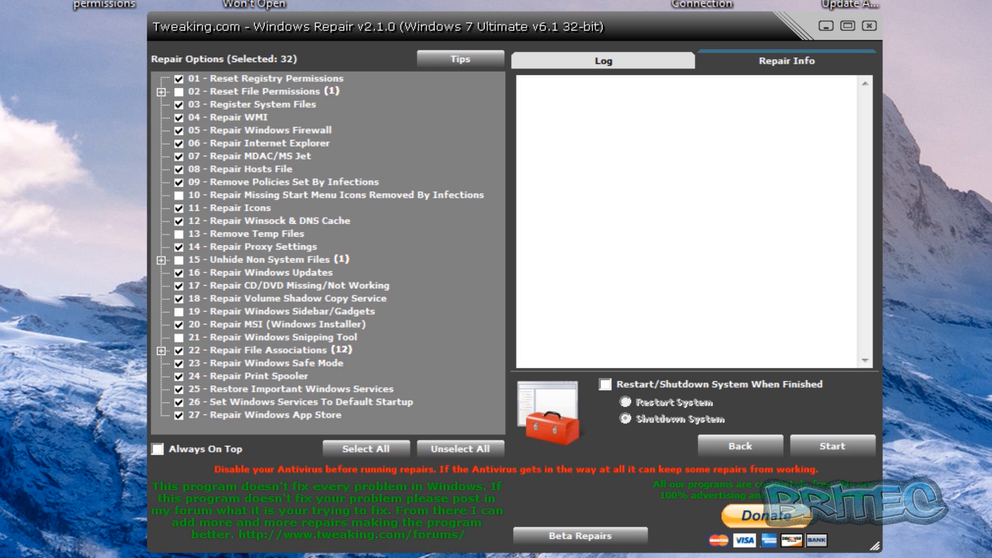
# Untick Windows Updates, CD/DVD and File Associations repairs to leave 19 selected, then close Windows Repair
pyautogui.click(259, 350)
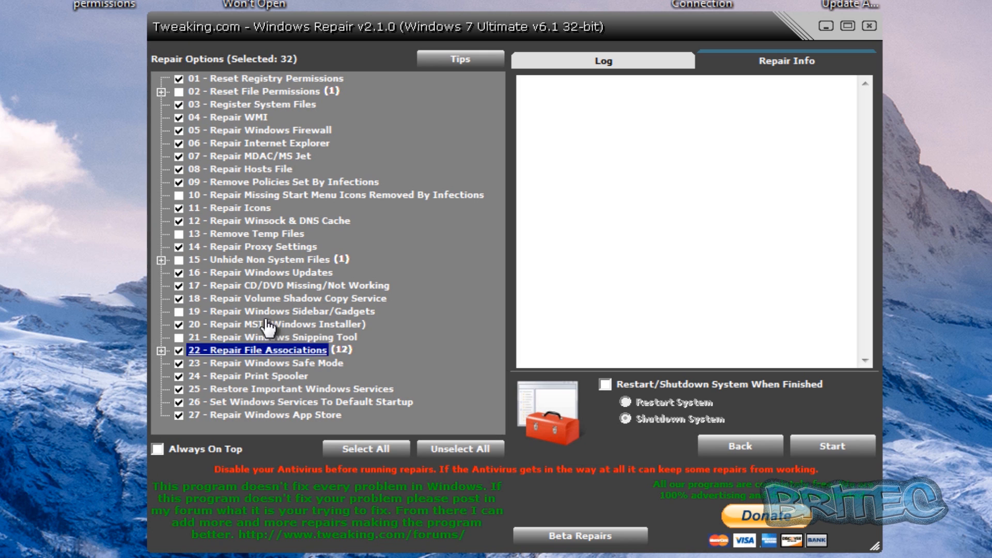
pyautogui.click(262, 272)
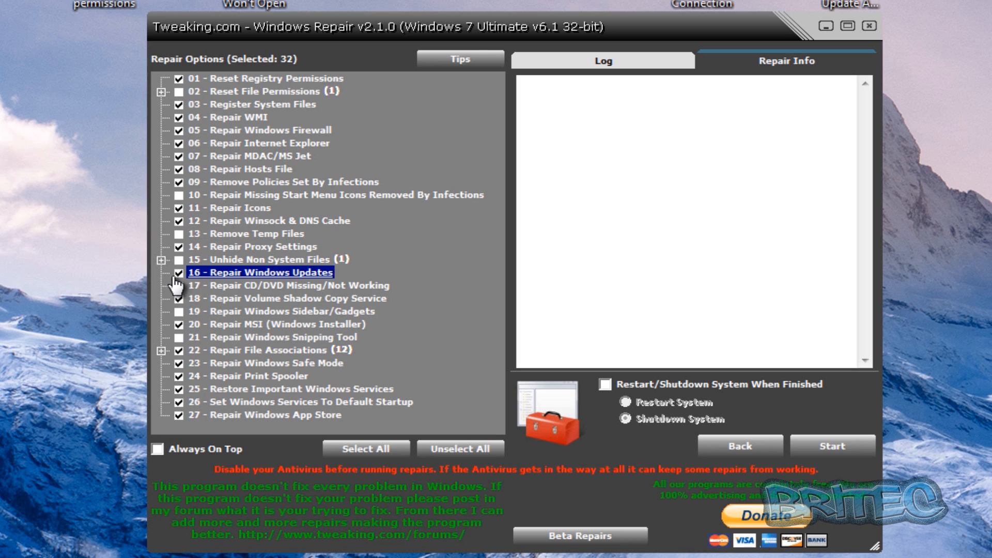
pyautogui.click(289, 285)
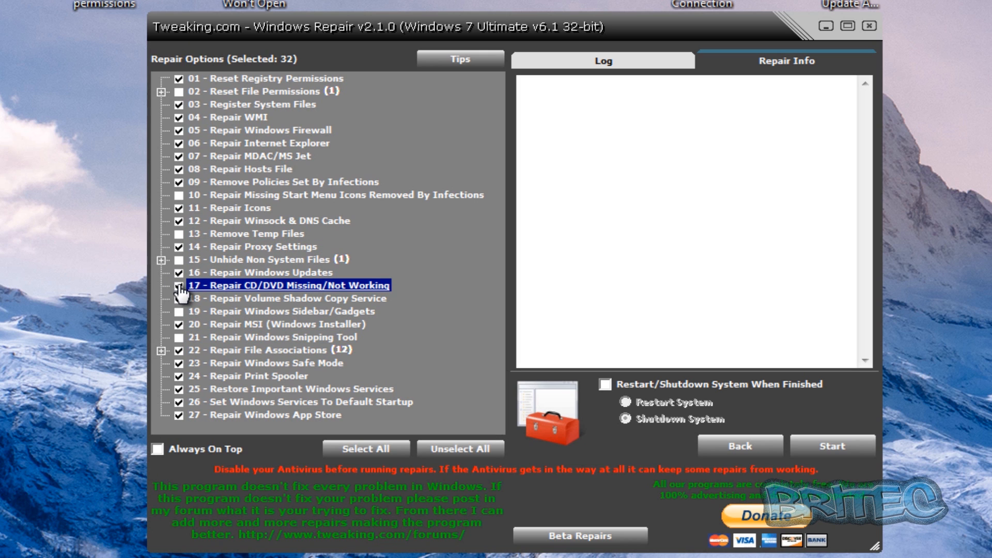
pyautogui.click(179, 285)
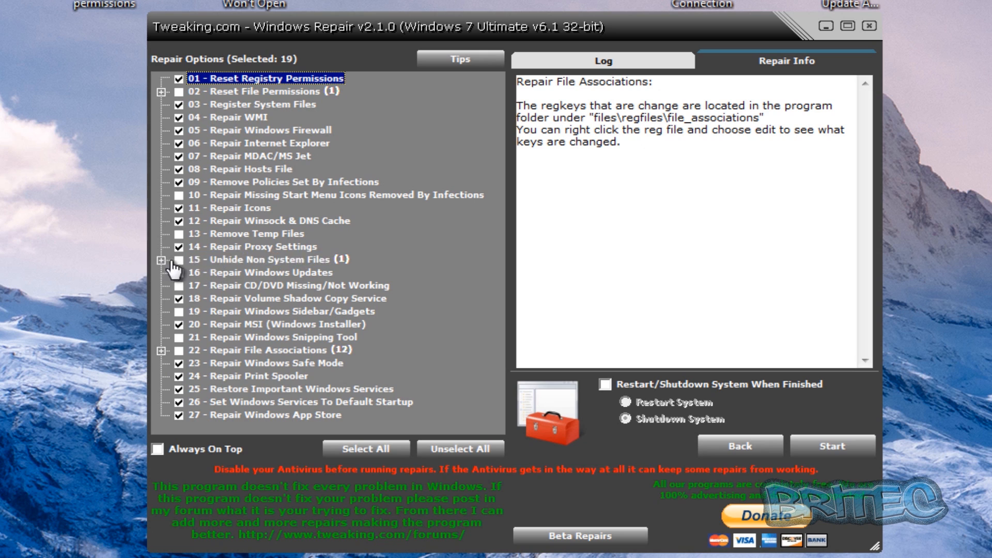
pyautogui.click(265, 363)
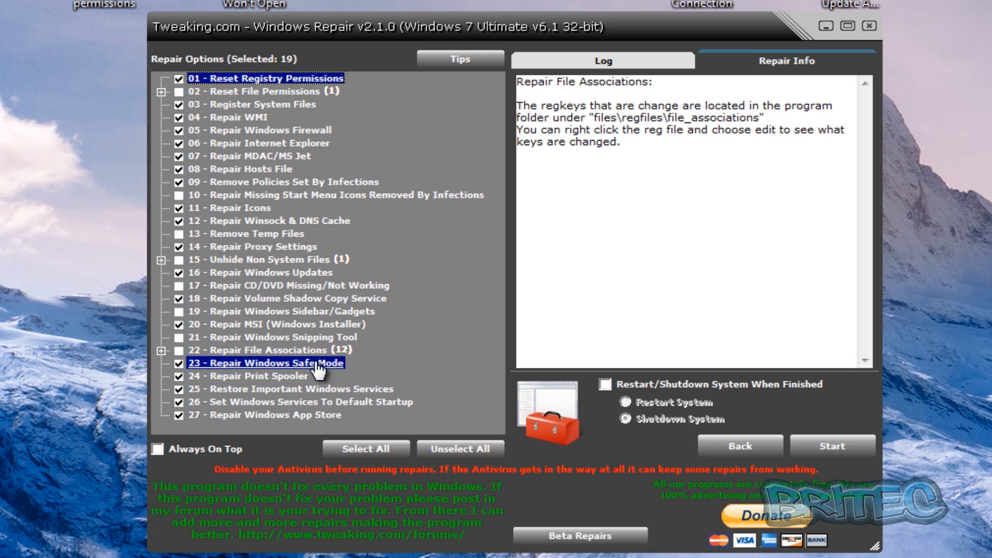
pyautogui.moveTo(290, 359)
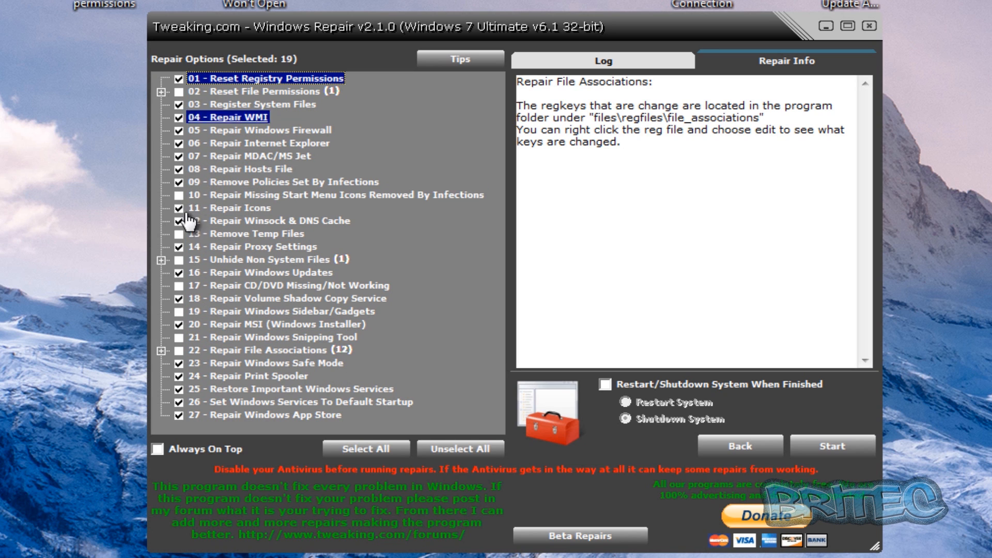
pyautogui.click(246, 233)
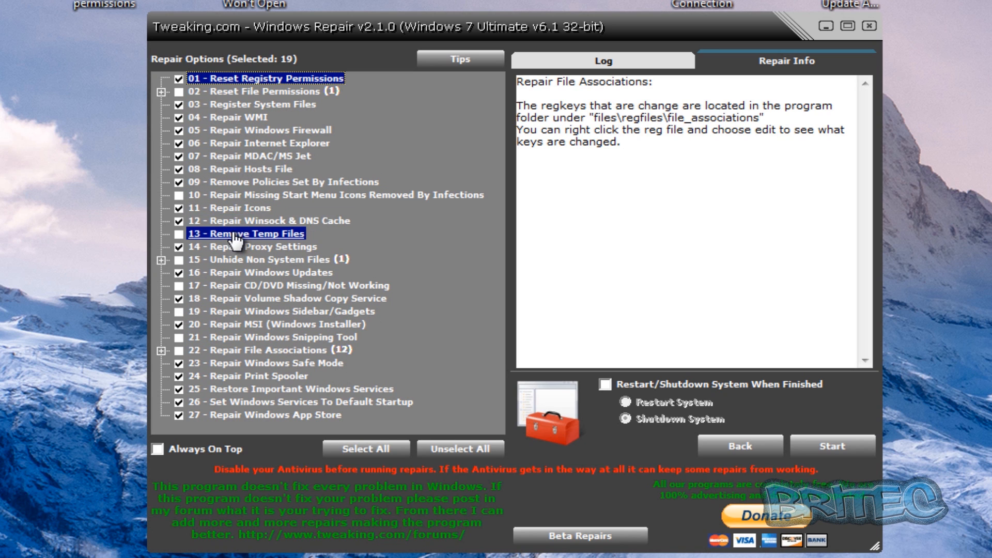
pyautogui.click(278, 311)
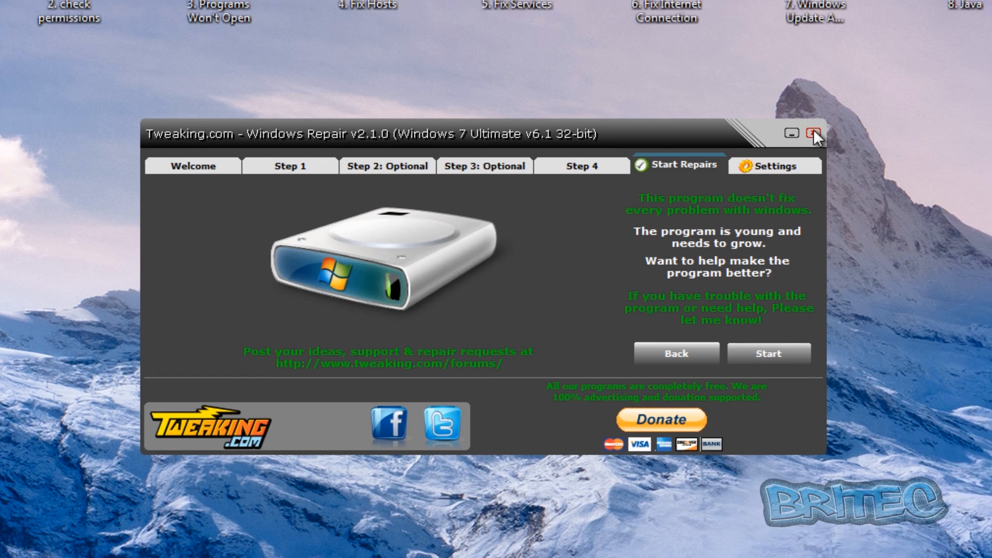
pyautogui.click(814, 134)
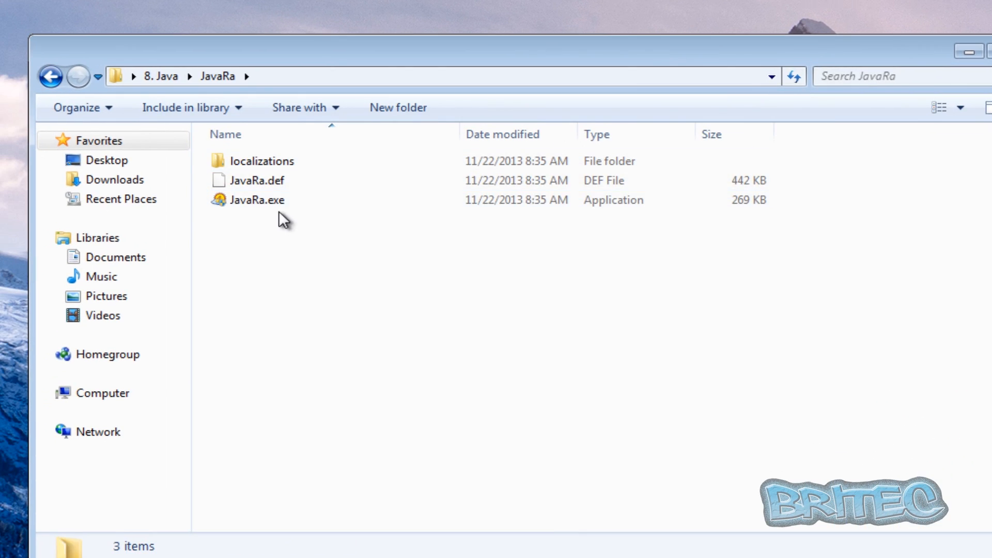
# Run JavaRa with UAC approval, review its Java runtime options, then close it
pyautogui.doubleClick(256, 199)
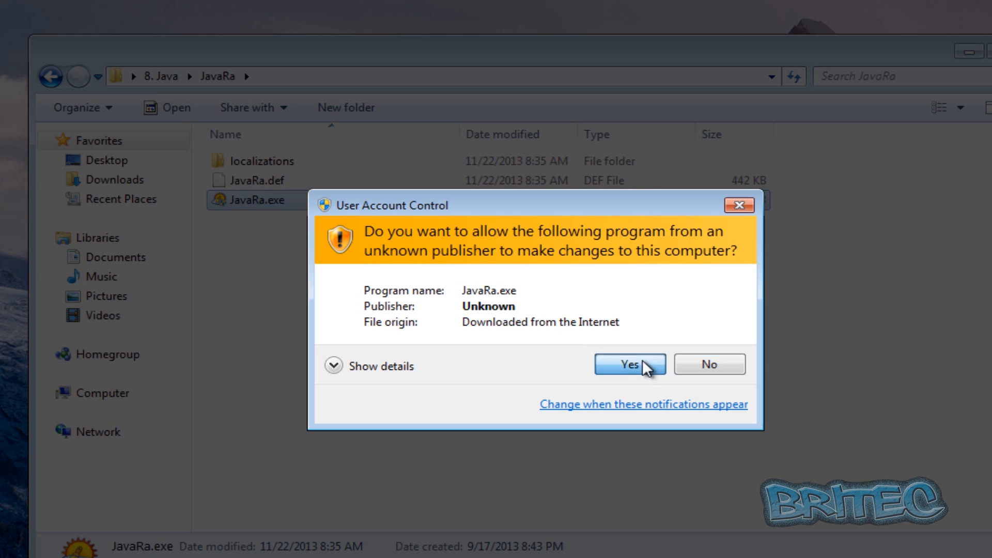
pyautogui.click(627, 365)
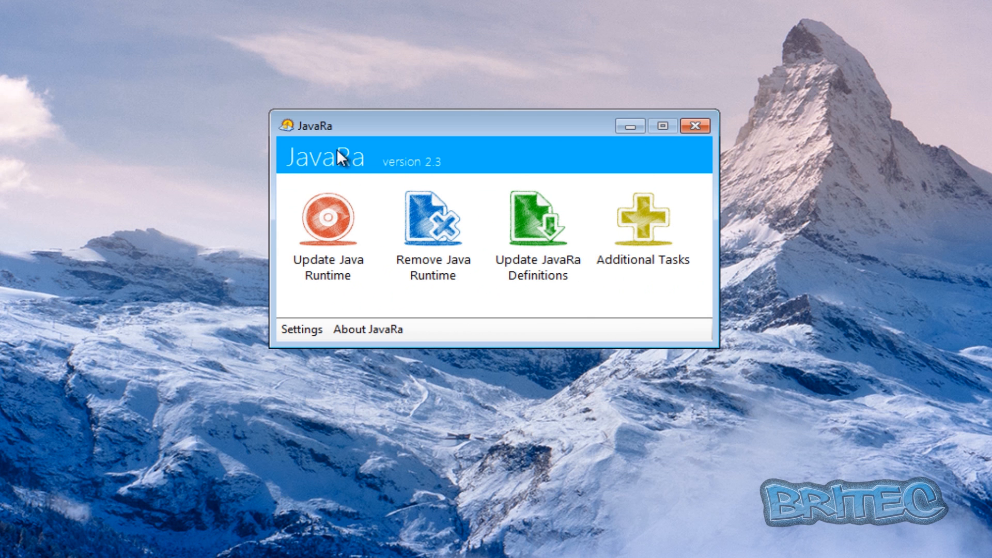
pyautogui.moveTo(454, 283)
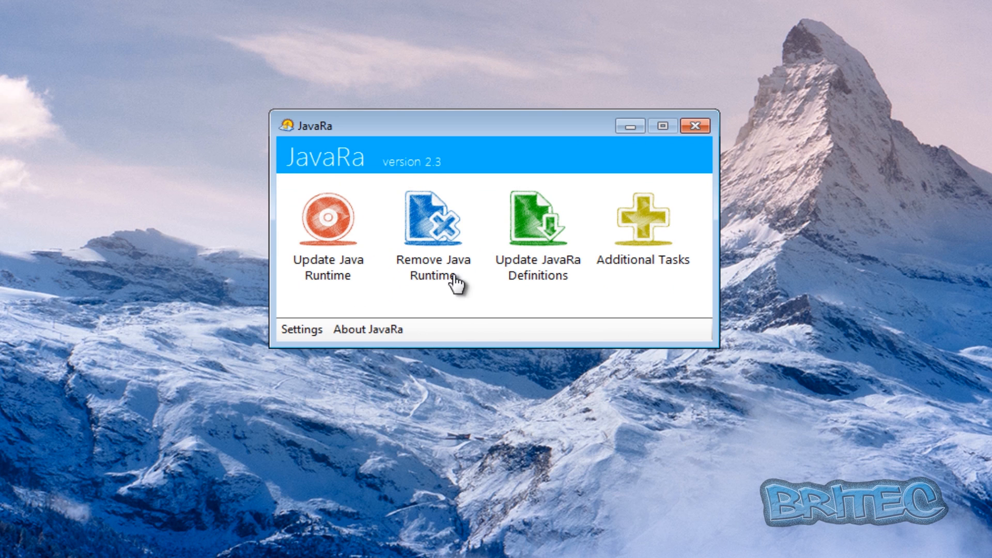
pyautogui.moveTo(593, 308)
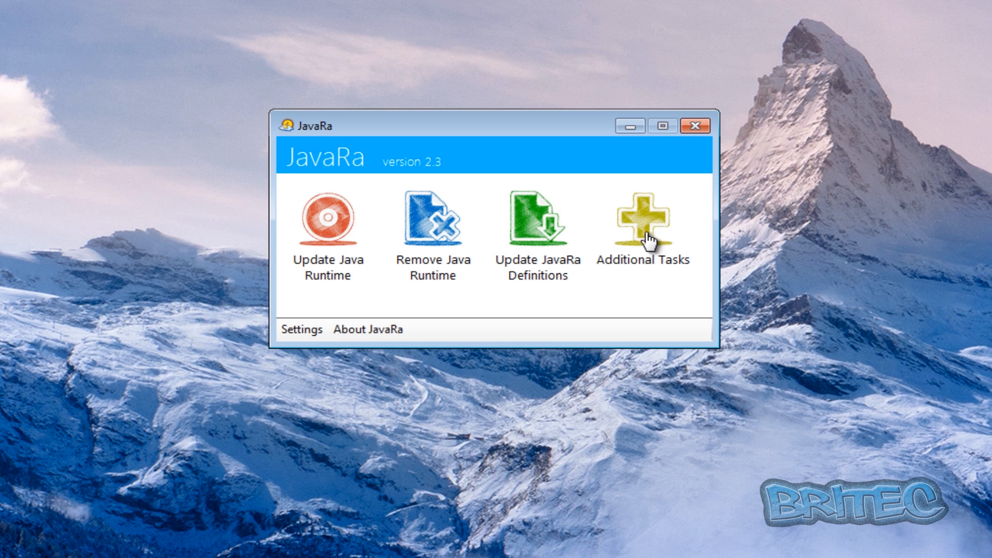
pyautogui.moveTo(289, 326)
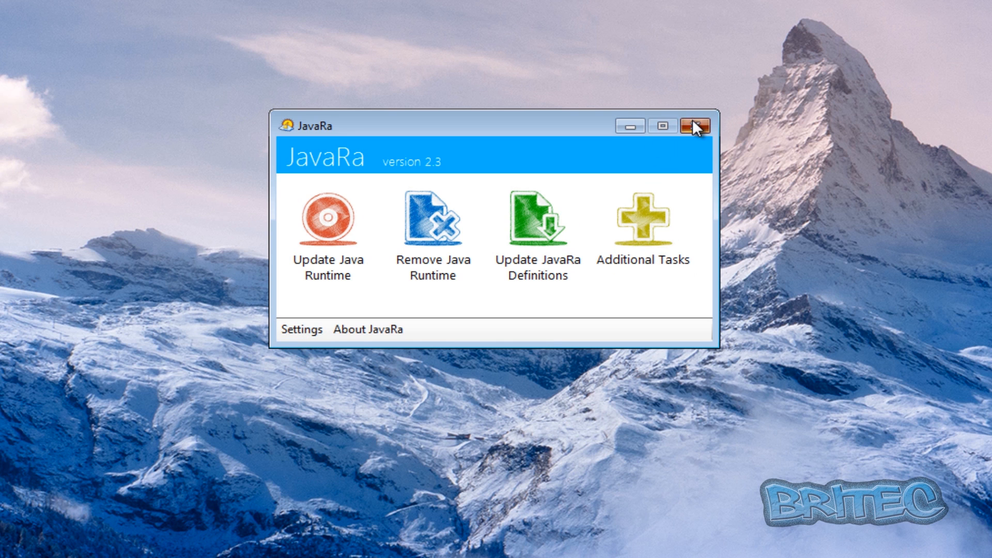
pyautogui.click(694, 125)
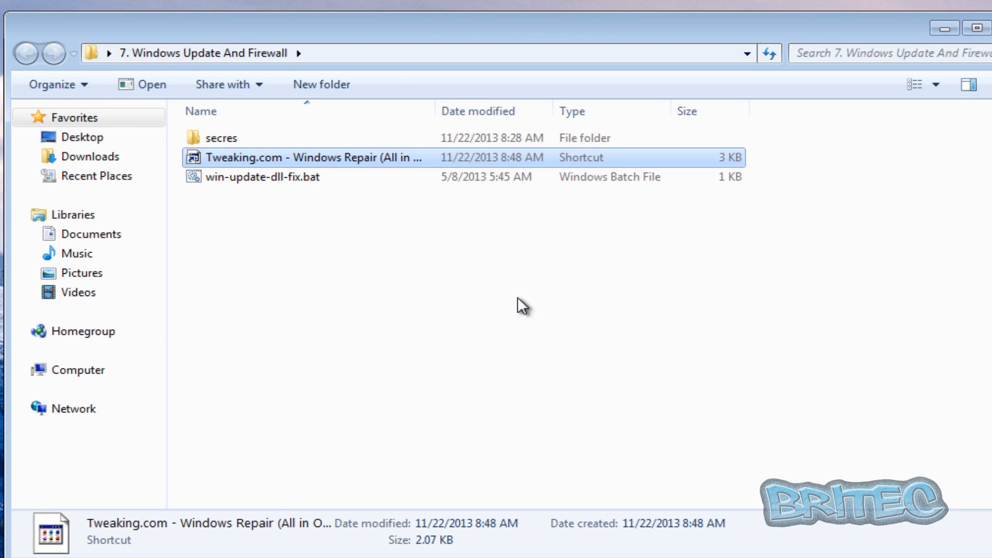
# Launch Rizonesoft Security Restore to view its description, close it unrun, then select SecurityCheck.exe
pyautogui.doubleClick(221, 137)
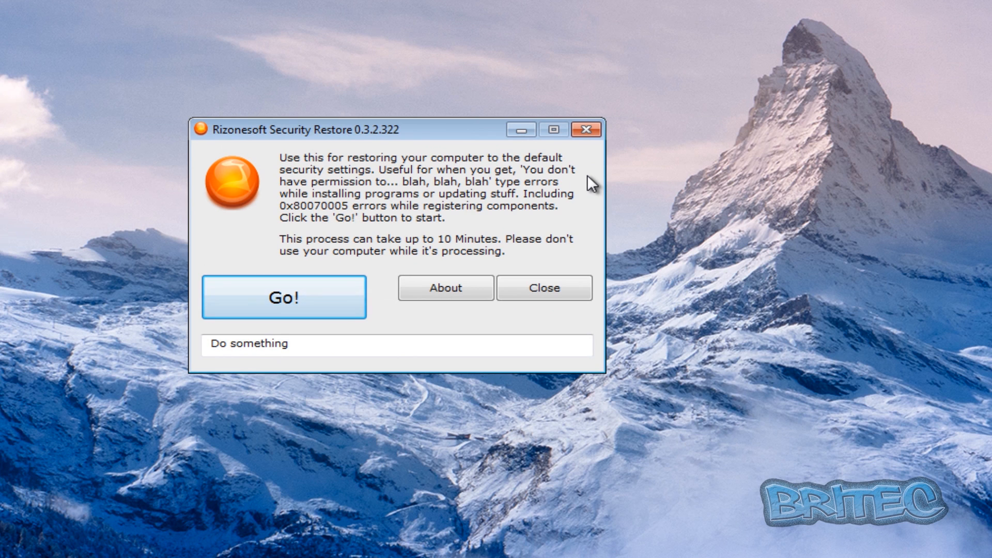
pyautogui.moveTo(382, 207)
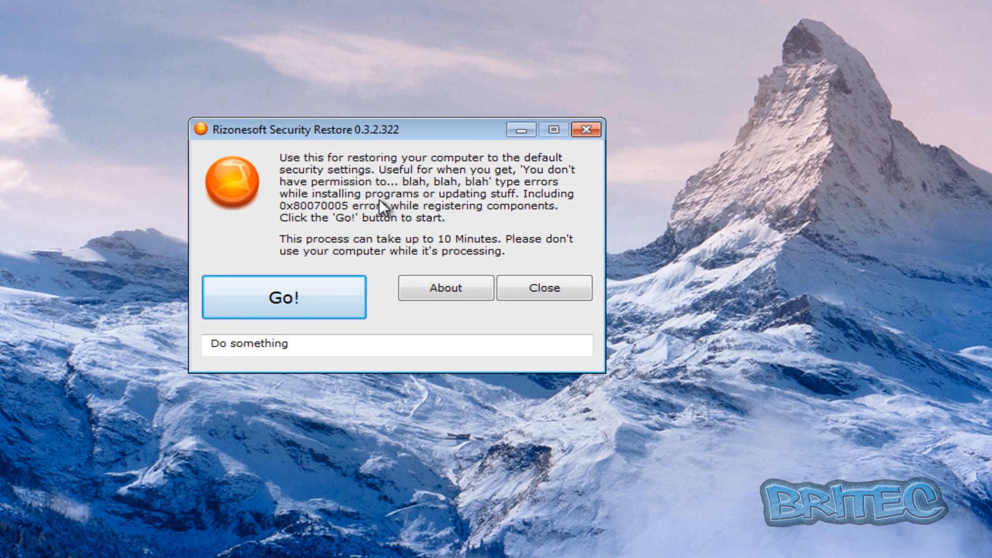
pyautogui.moveTo(450, 315)
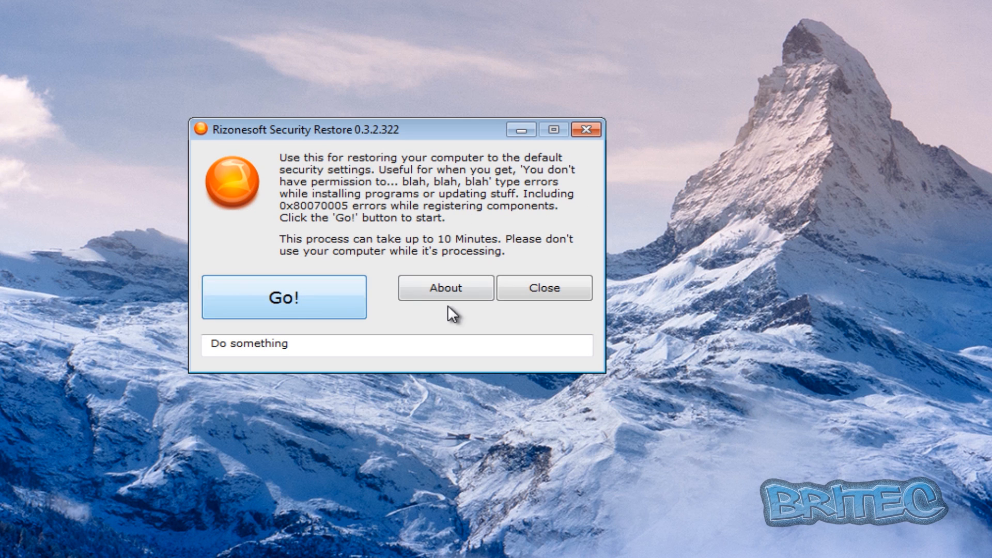
pyautogui.moveTo(369, 280)
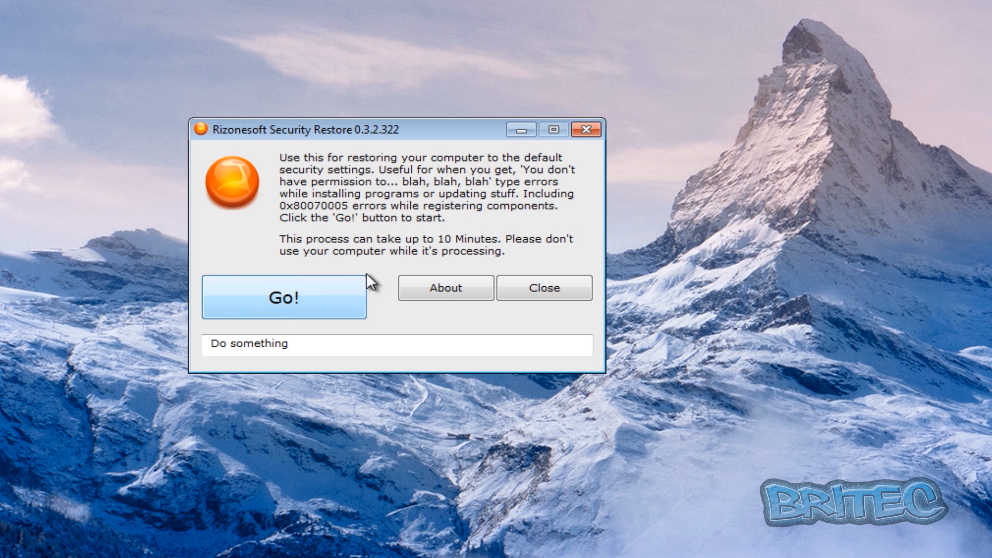
pyautogui.moveTo(451, 252)
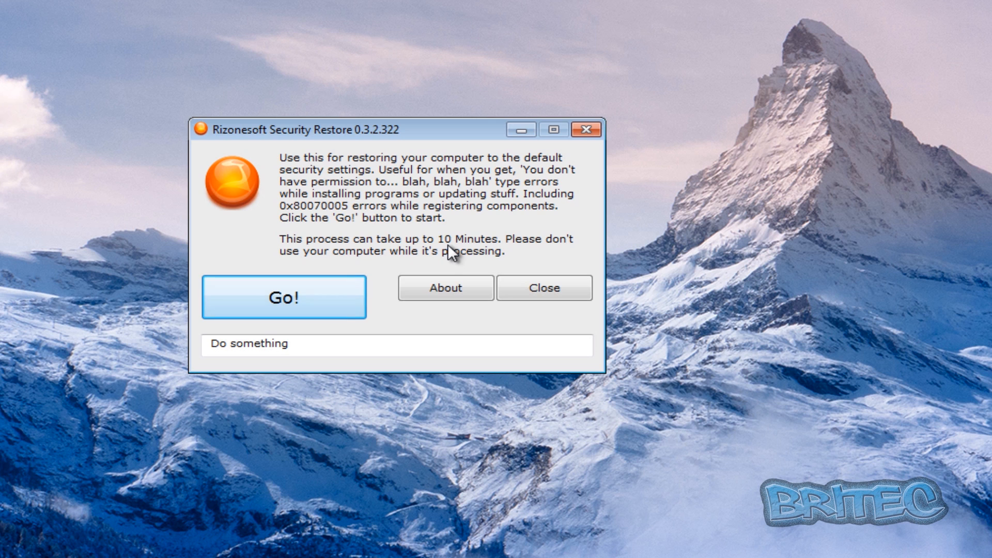
pyautogui.click(543, 287)
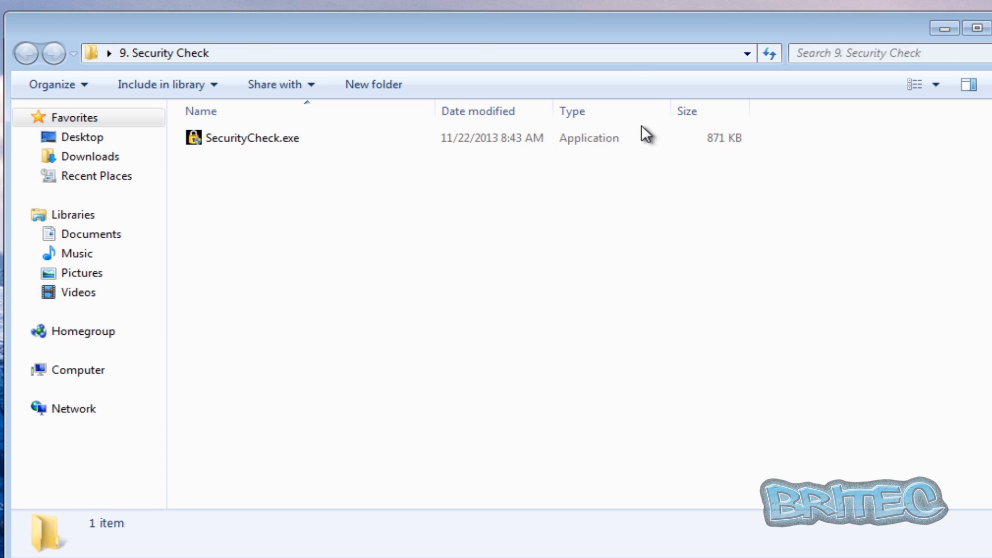
pyautogui.click(252, 138)
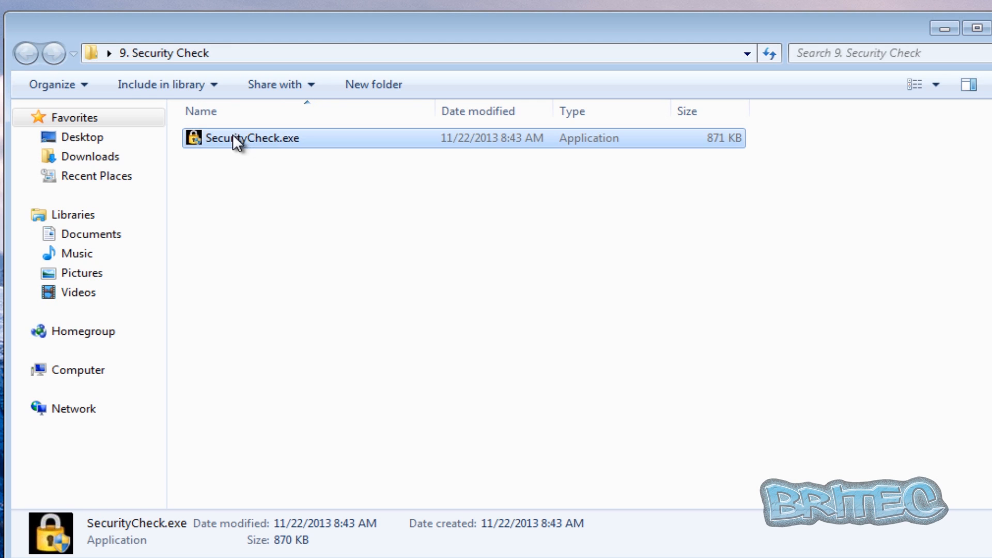